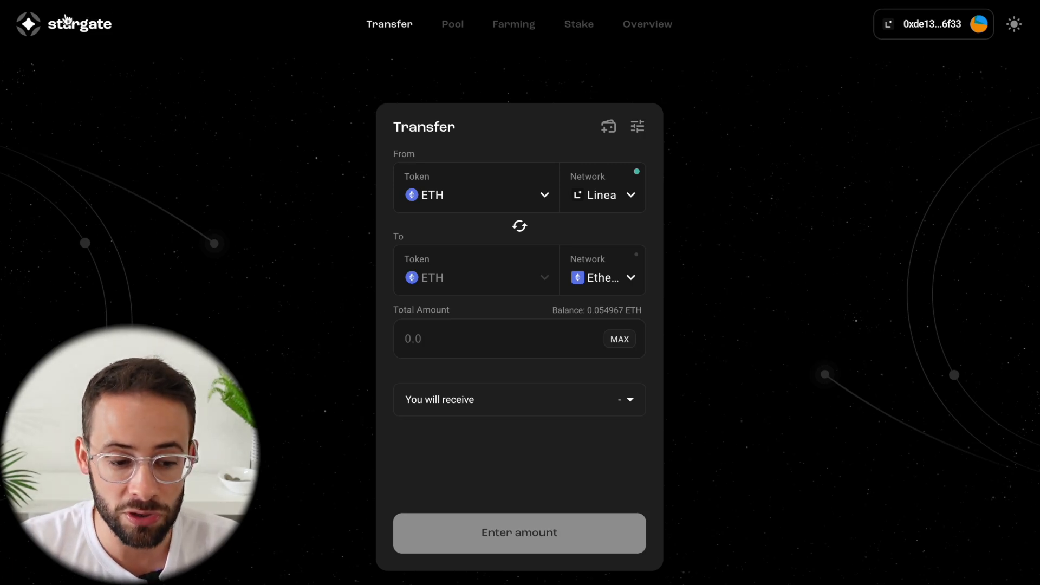
{"action": "mouse_move", "coordinate": [381, 73]}
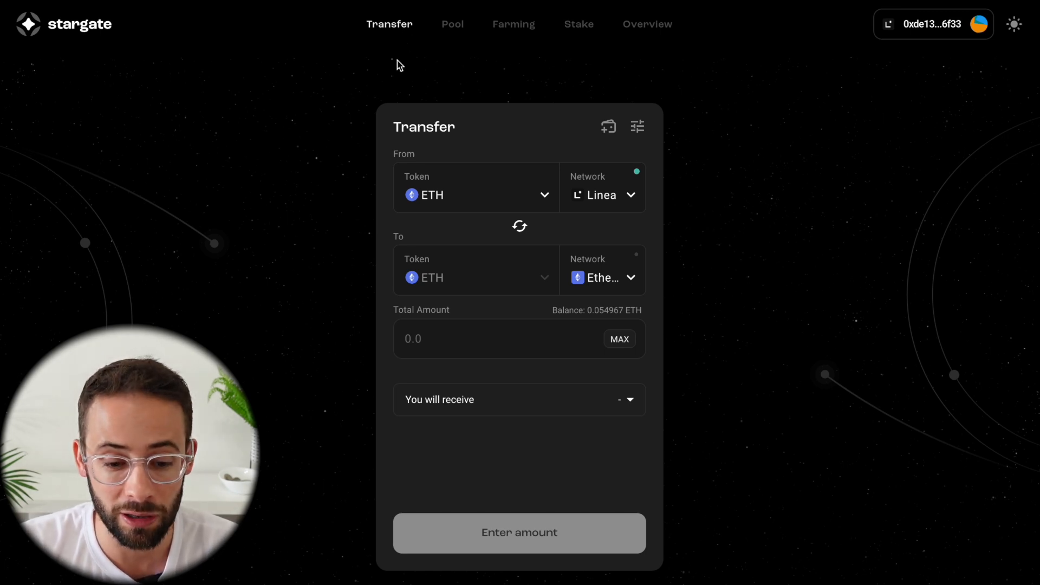
{"action": "mouse_move", "coordinate": [510, 31]}
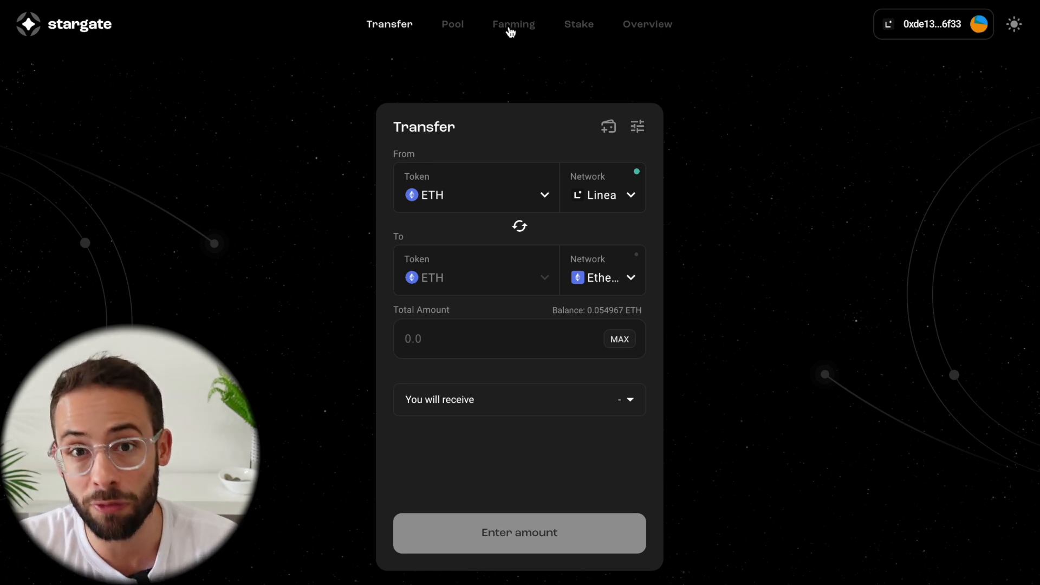
{"action": "mouse_move", "coordinate": [587, 39]}
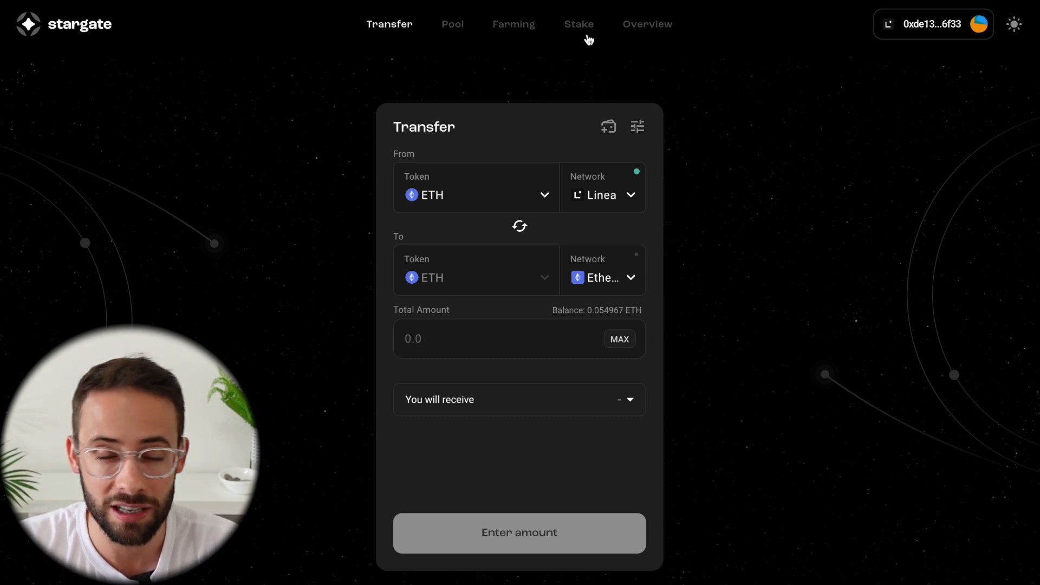
{"action": "mouse_move", "coordinate": [759, 120]}
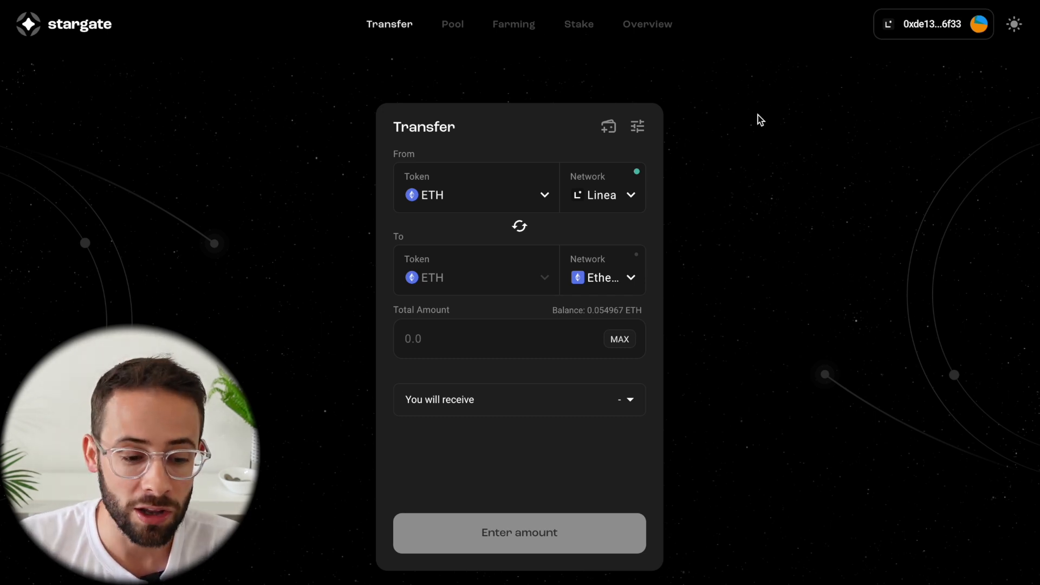
{"action": "mouse_move", "coordinate": [240, 197]}
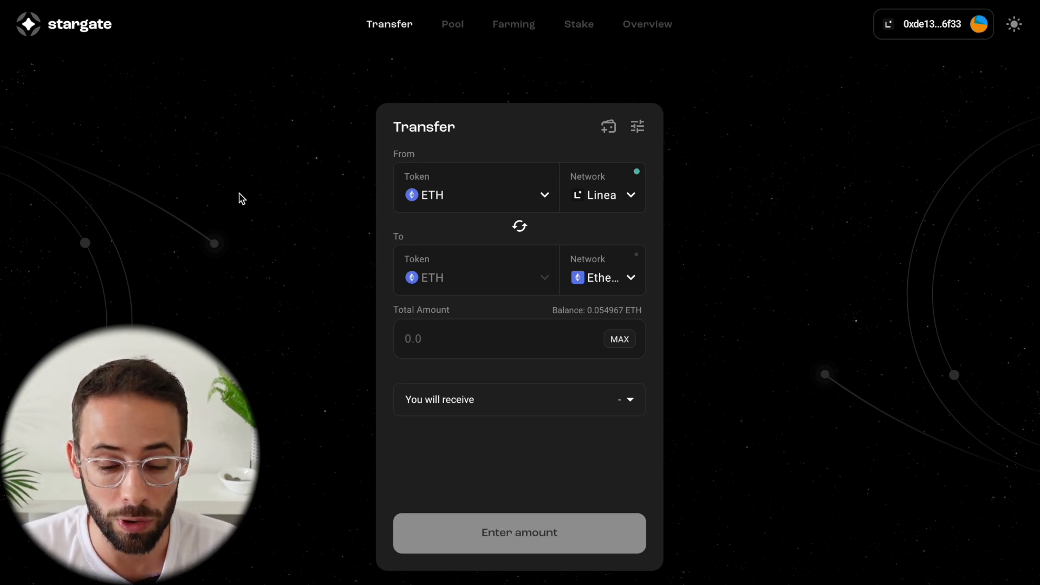
{"action": "mouse_move", "coordinate": [167, 25]}
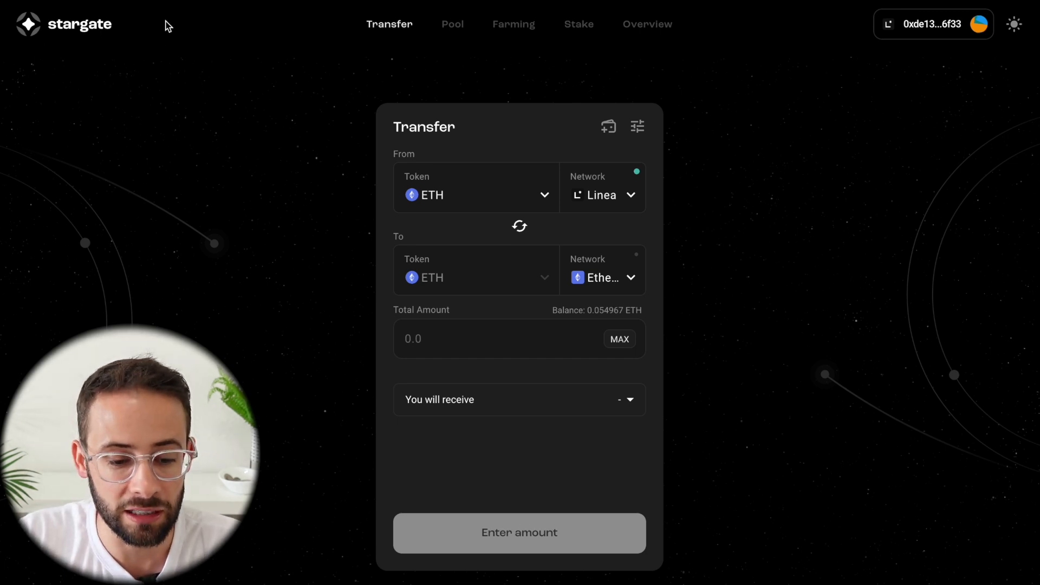
{"action": "mouse_move", "coordinate": [288, 155]}
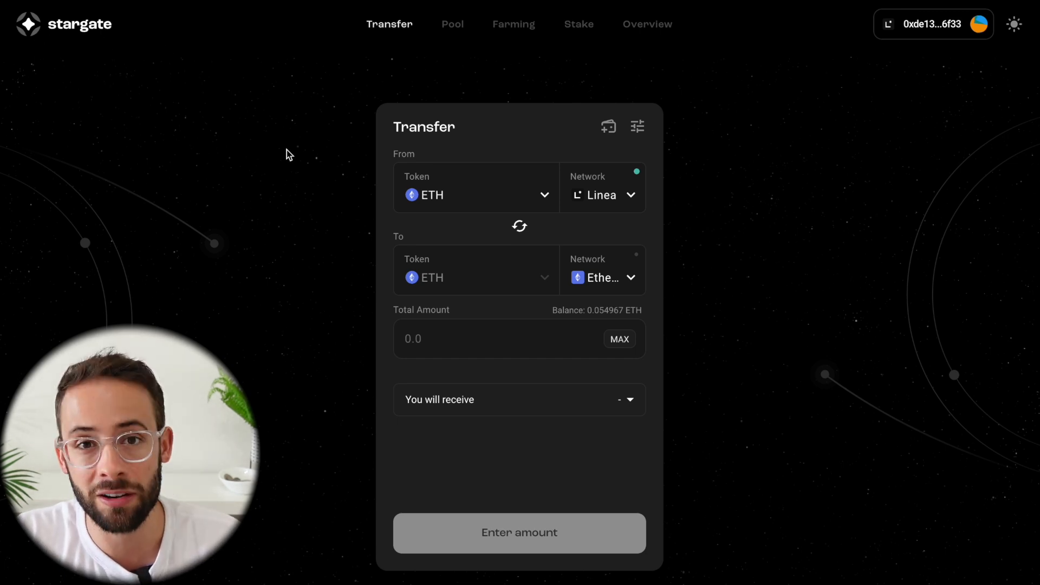
{"action": "mouse_move", "coordinate": [298, 146]}
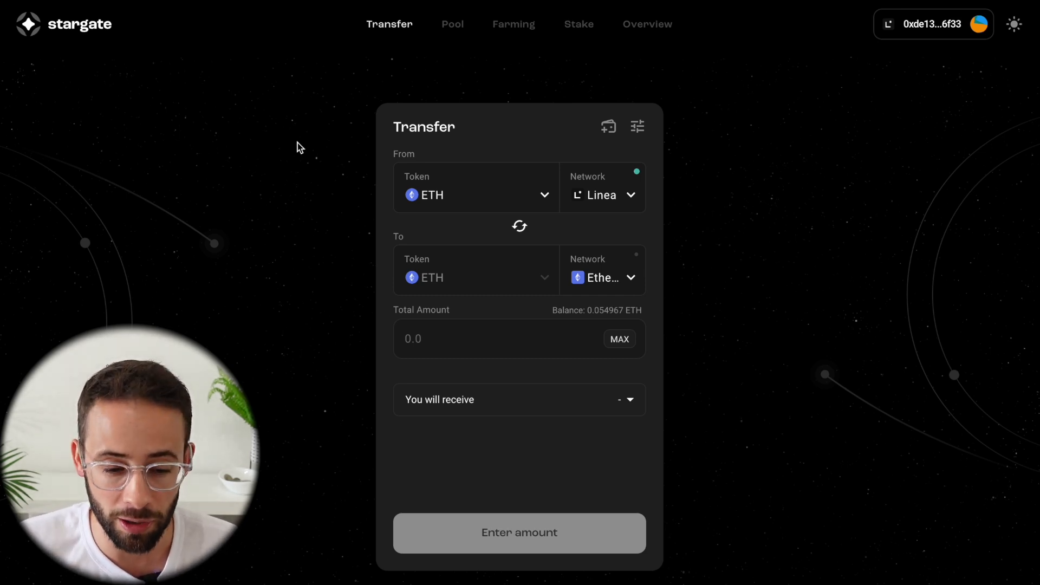
{"action": "mouse_move", "coordinate": [420, 28]}
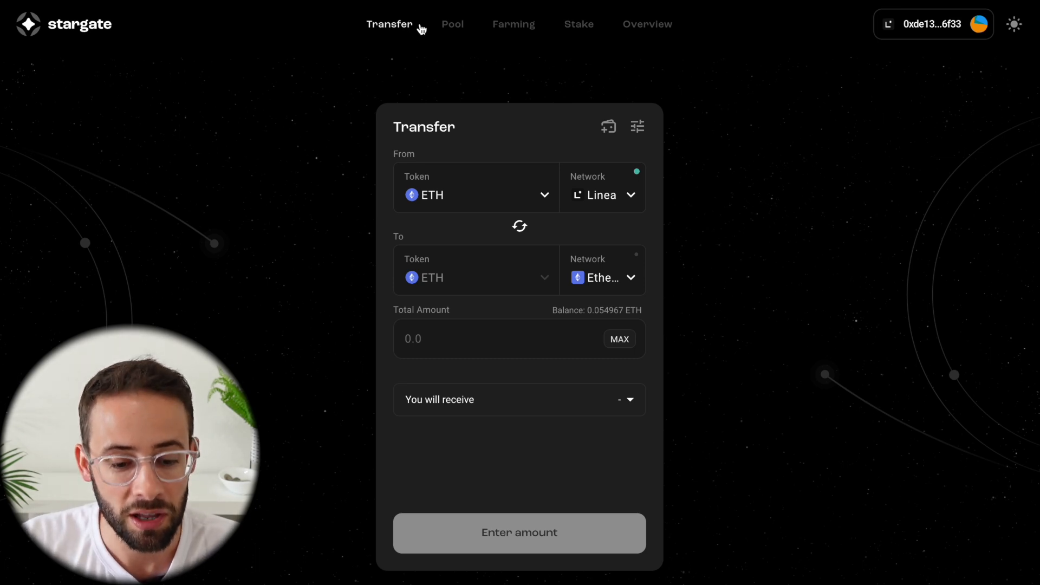
{"action": "mouse_move", "coordinate": [540, 200]}
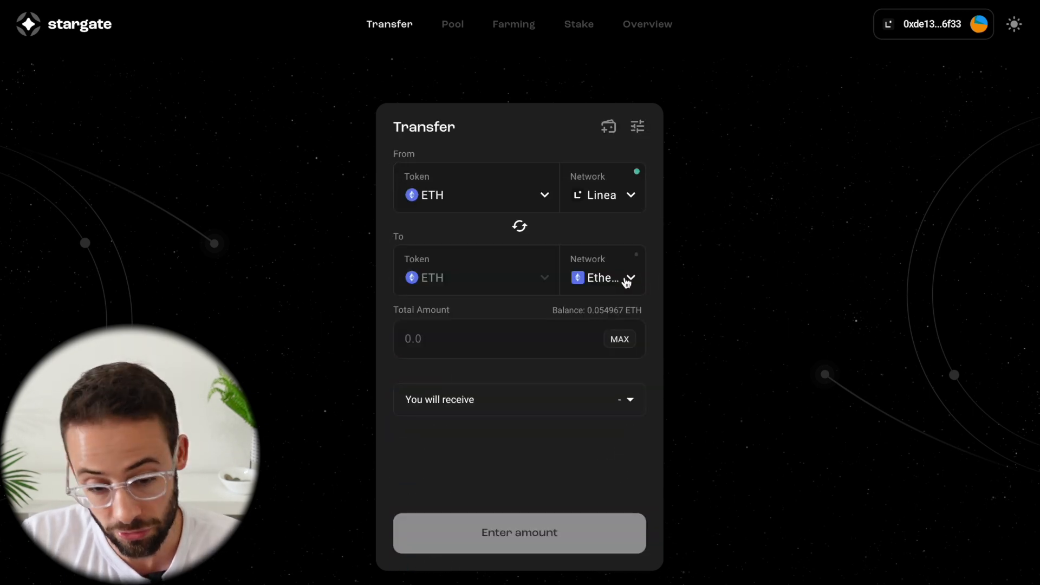
{"action": "mouse_move", "coordinate": [476, 199]}
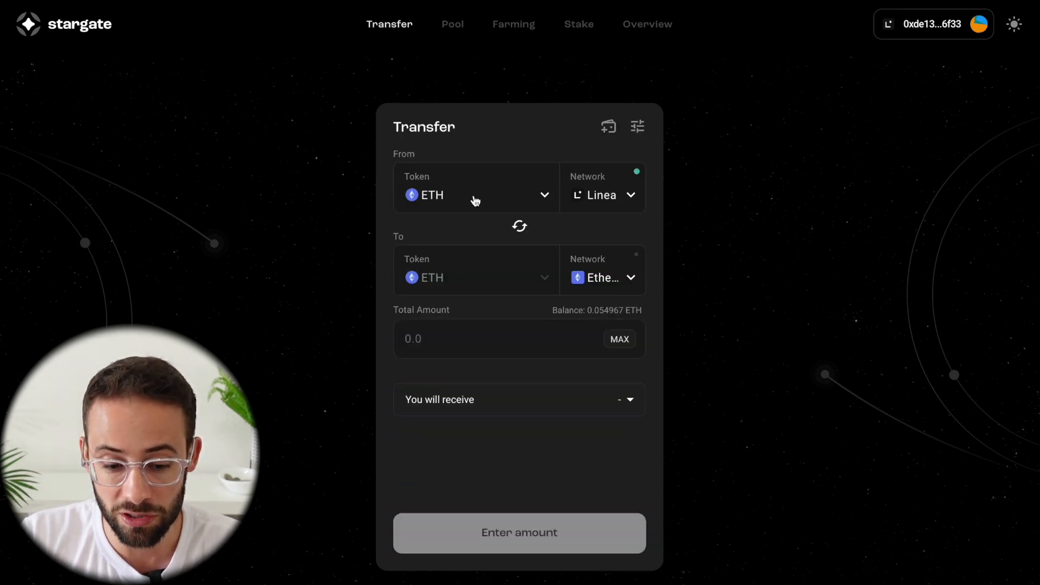
Keep Linea as source and choose Arbitrum as the destination network.
{"action": "left_click", "coordinate": [601, 196]}
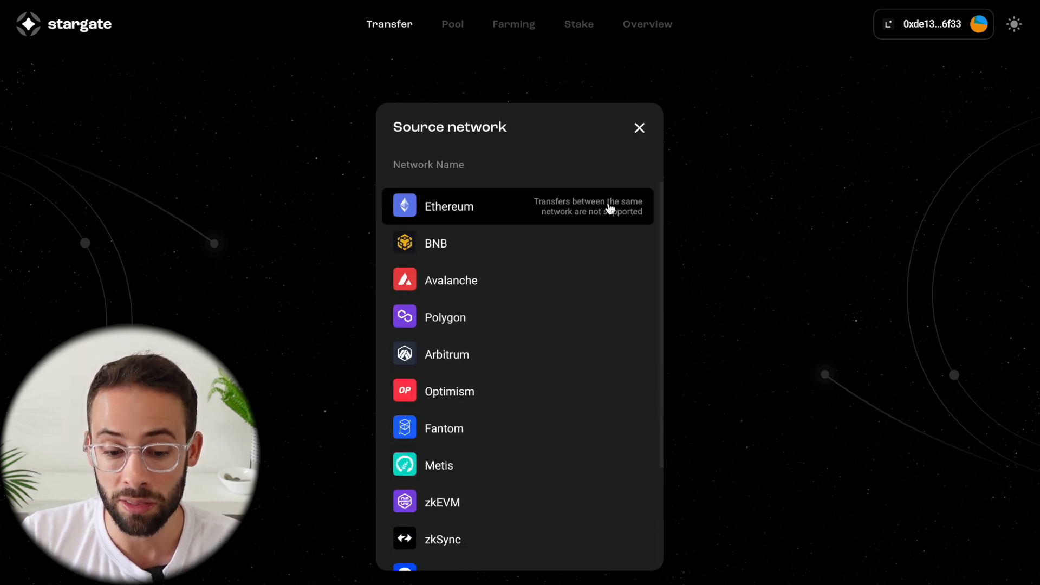
{"action": "left_click", "coordinate": [449, 206]}
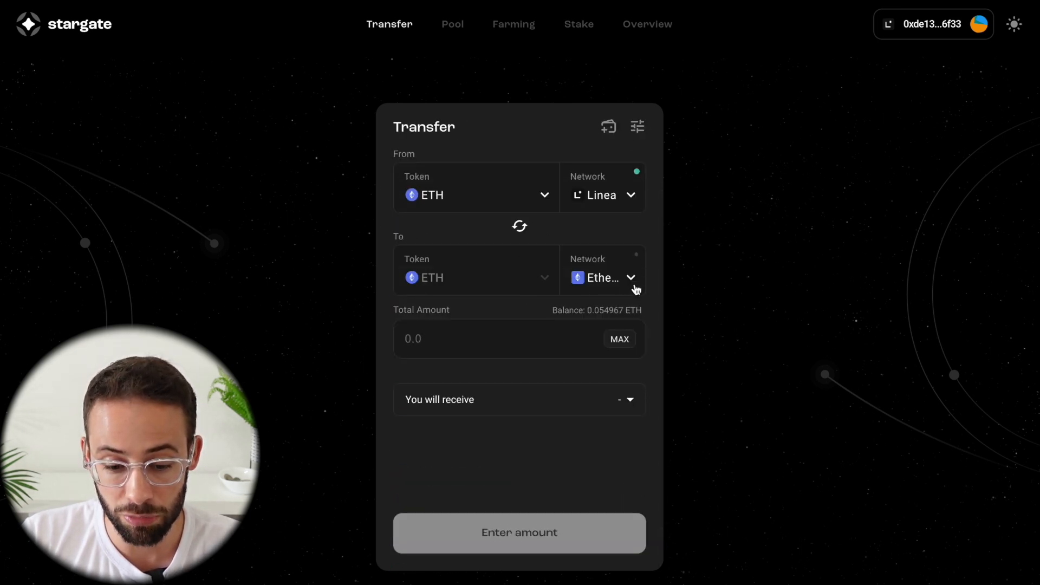
{"action": "left_click", "coordinate": [602, 277]}
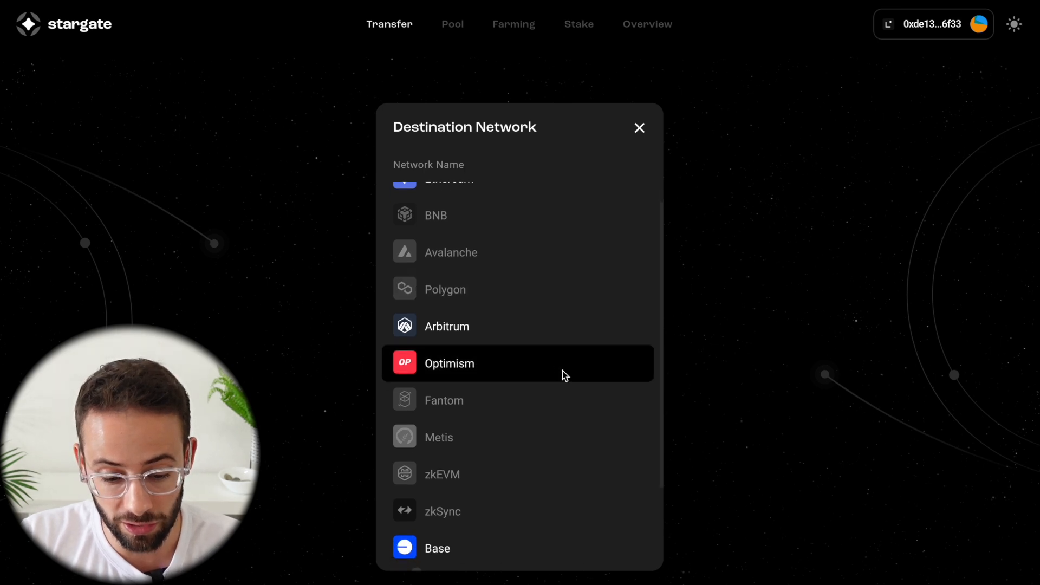
{"action": "scroll", "scroll_direction": "up", "scroll_amount": 3}
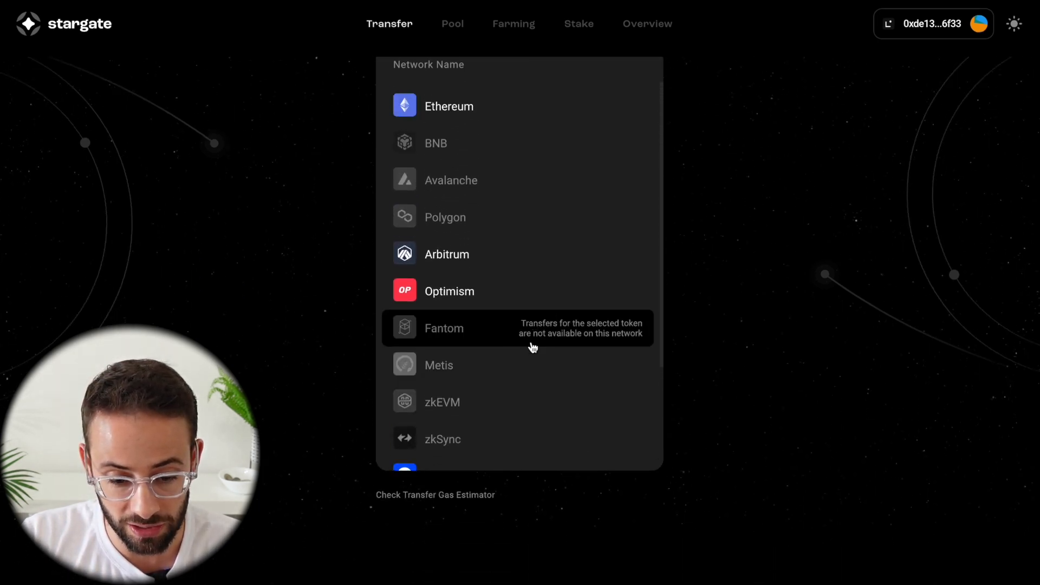
{"action": "scroll", "scroll_direction": "down", "scroll_amount": 3}
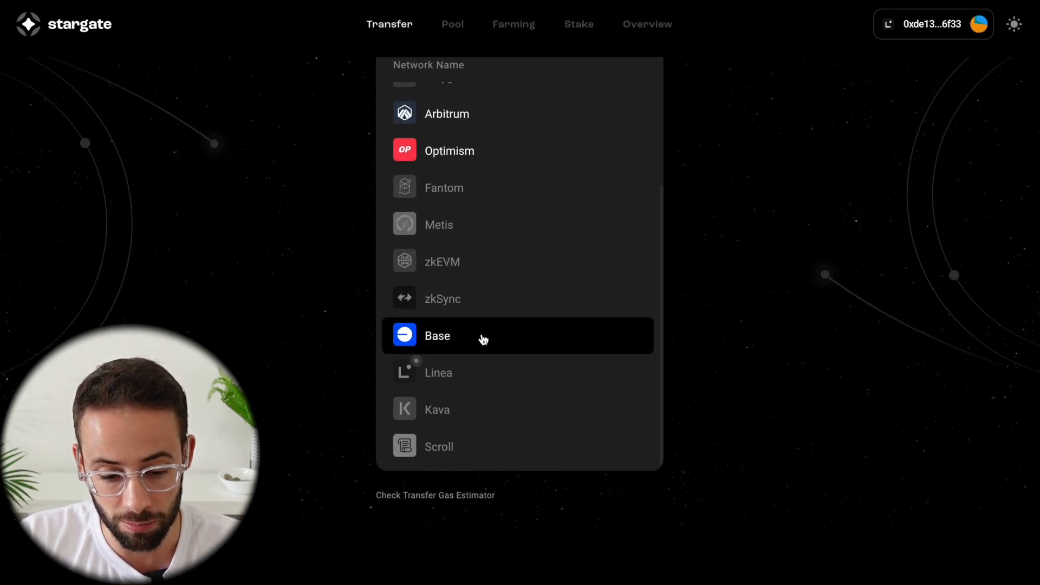
{"action": "scroll", "scroll_direction": "up", "scroll_amount": 3}
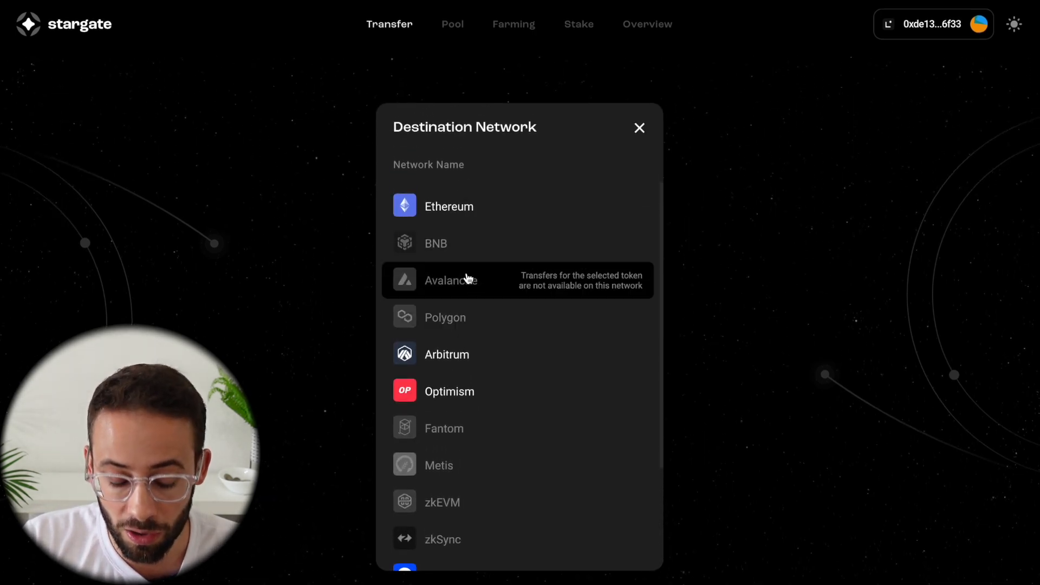
{"action": "mouse_move", "coordinate": [466, 284]}
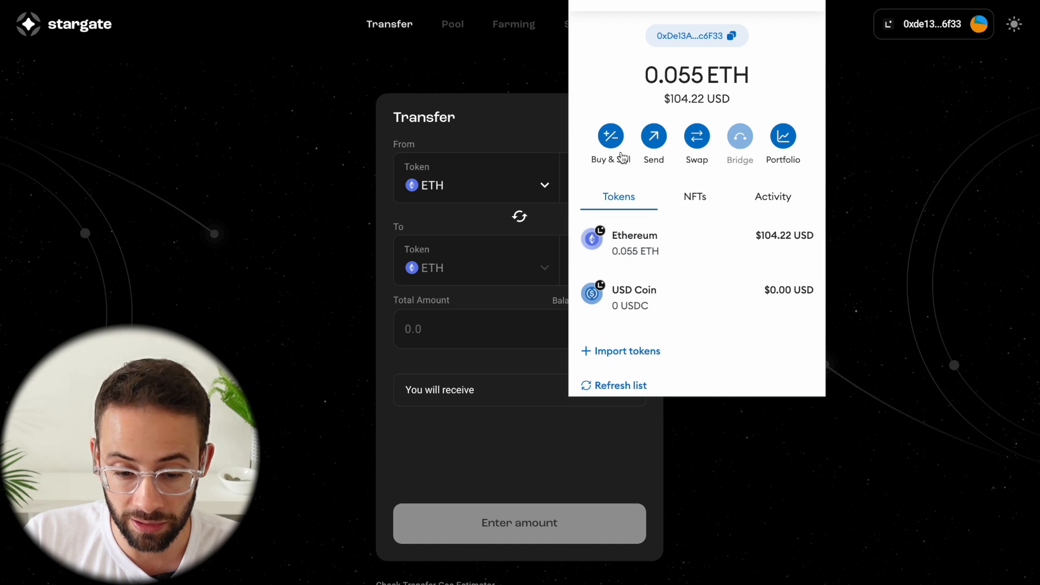
{"action": "left_click", "coordinate": [603, 268]}
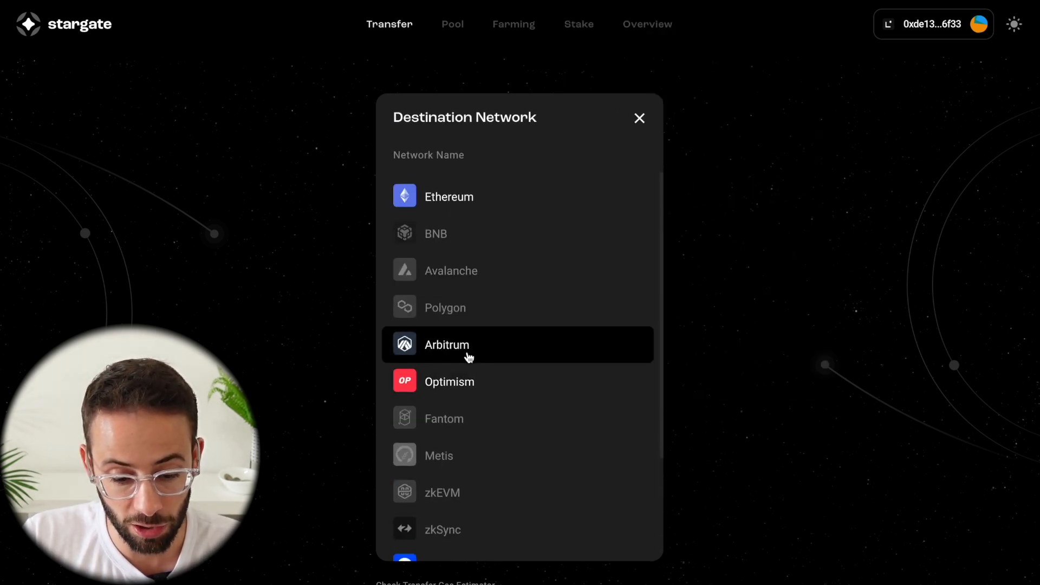
{"action": "left_click", "coordinate": [447, 345]}
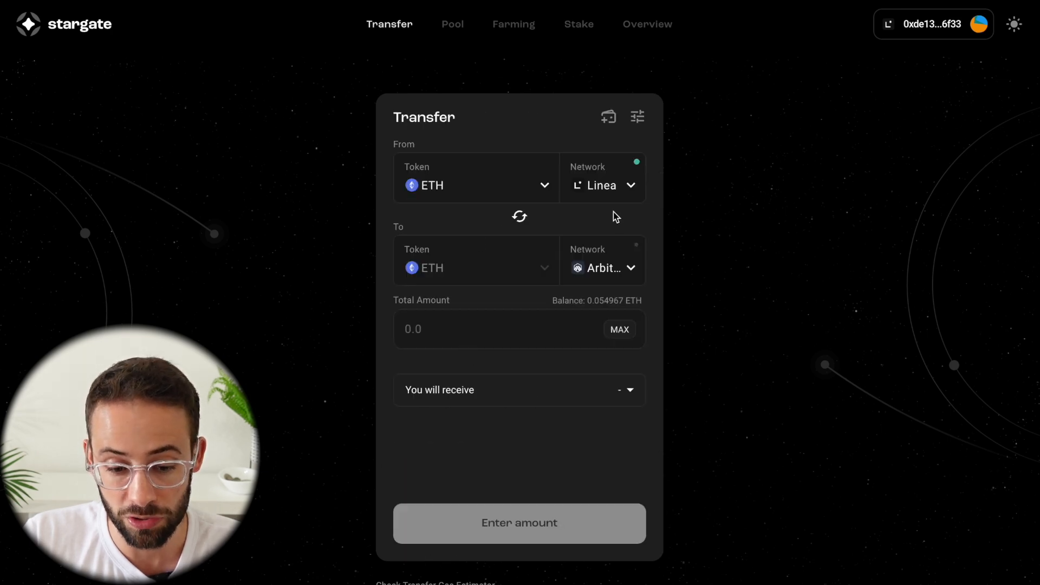
{"action": "mouse_move", "coordinate": [620, 188]}
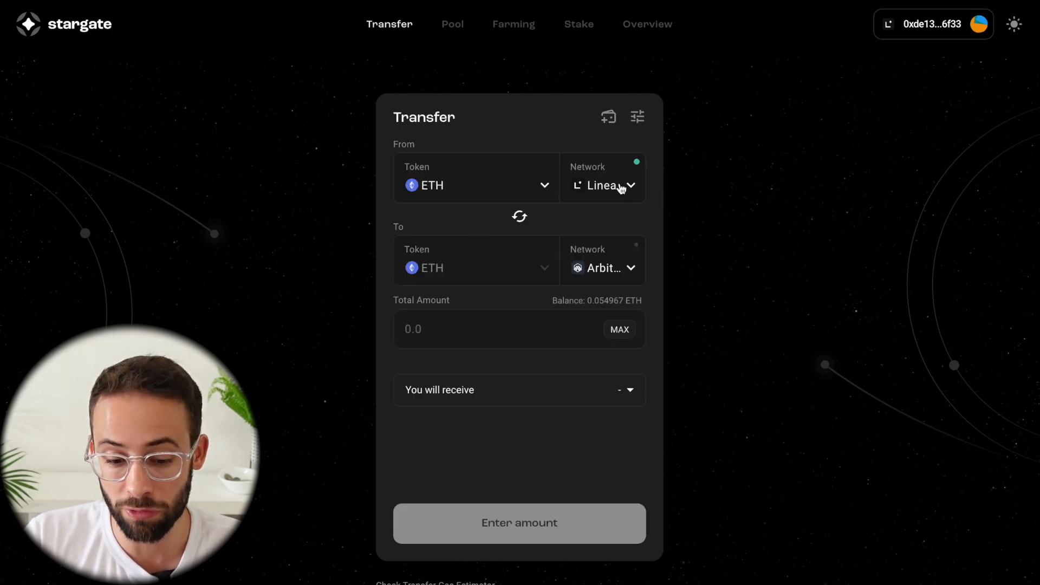
{"action": "mouse_move", "coordinate": [537, 189]}
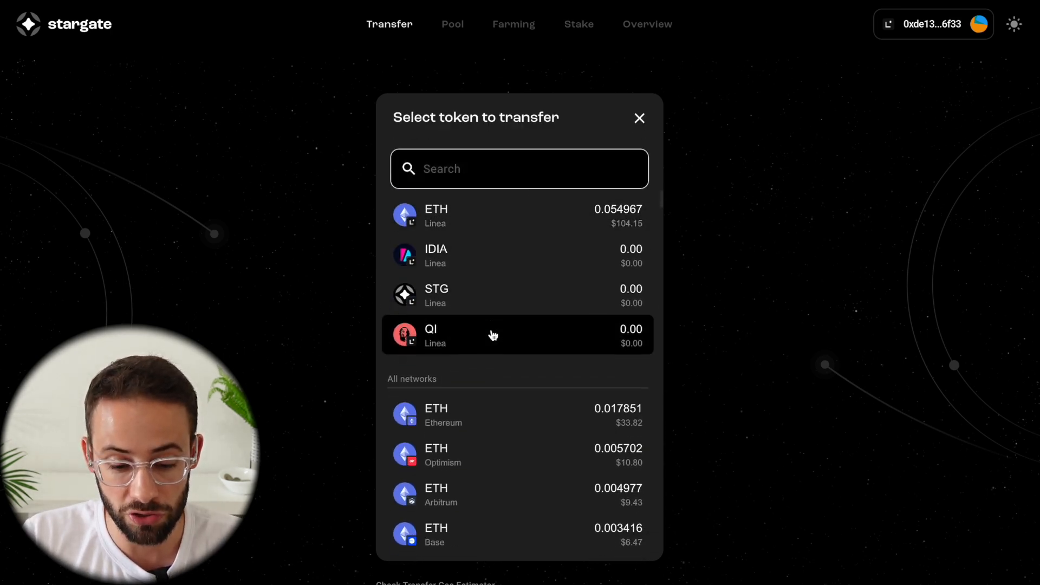
Search 'stg' in the token picker, then keep ETH as the transfer token.
{"action": "scroll", "scroll_direction": "down", "scroll_amount": 3}
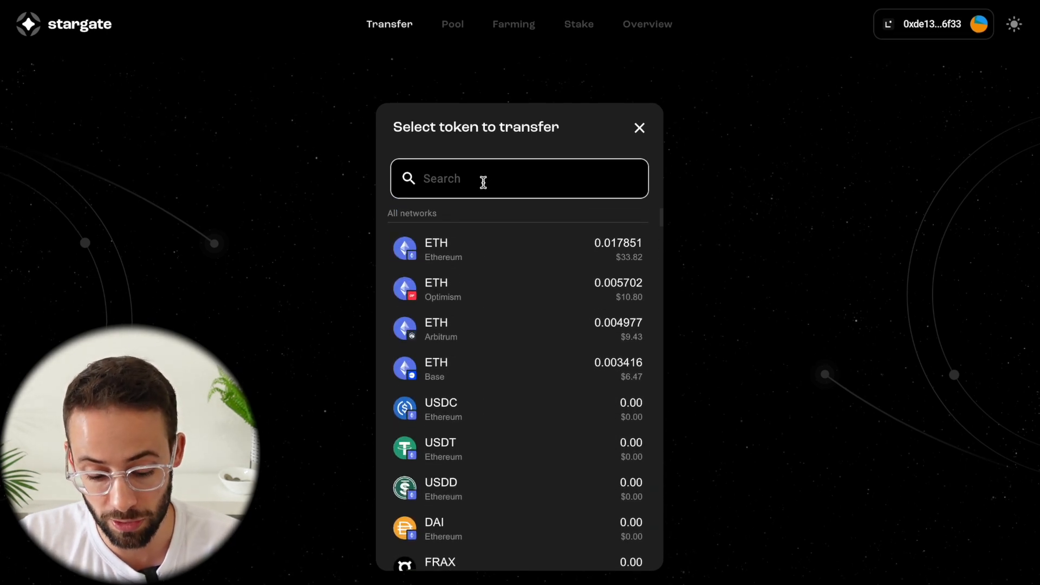
{"action": "type", "text": "stg"}
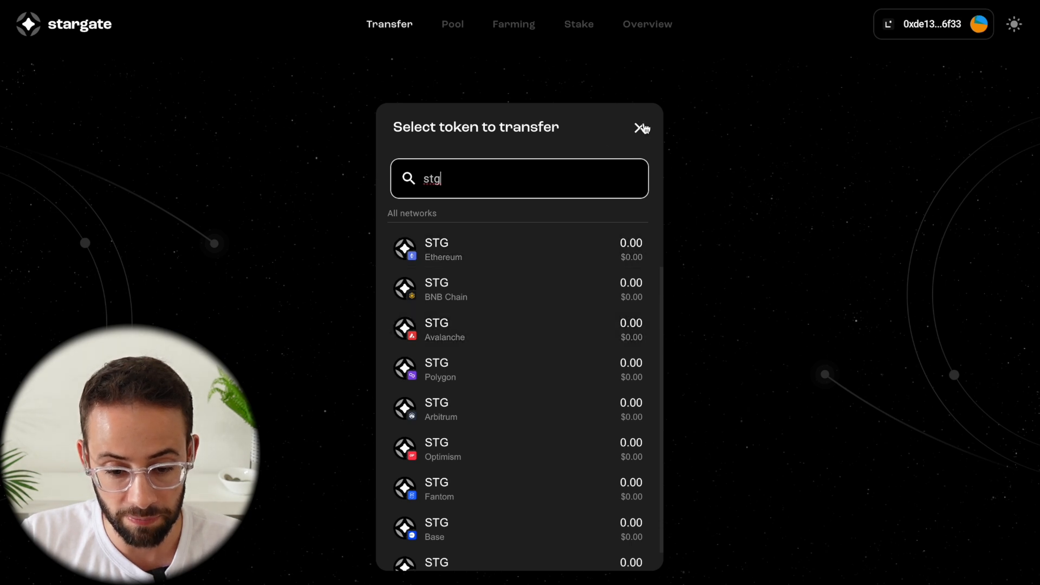
{"action": "left_click", "coordinate": [640, 128]}
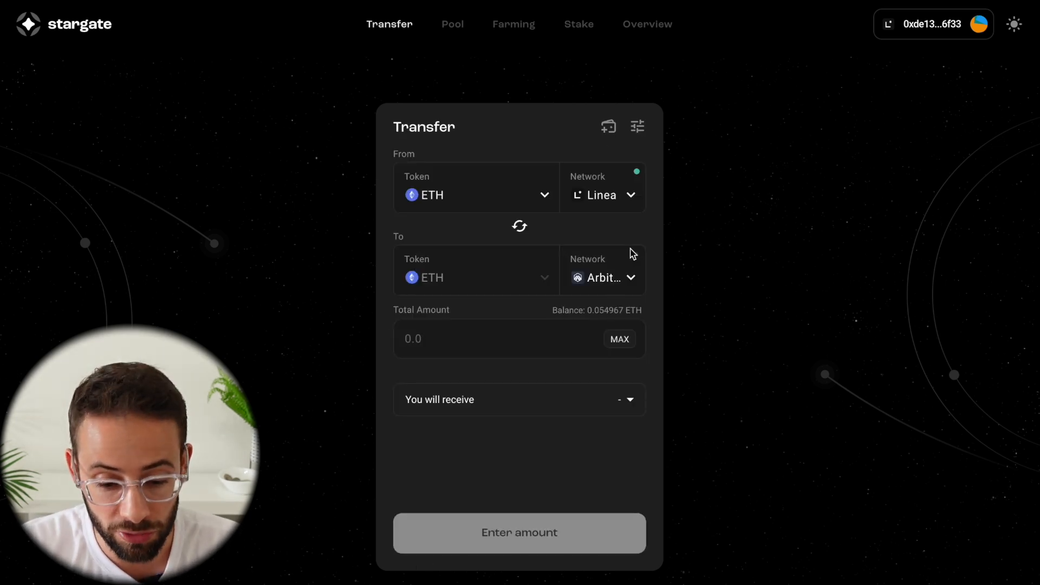
{"action": "mouse_move", "coordinate": [445, 317]}
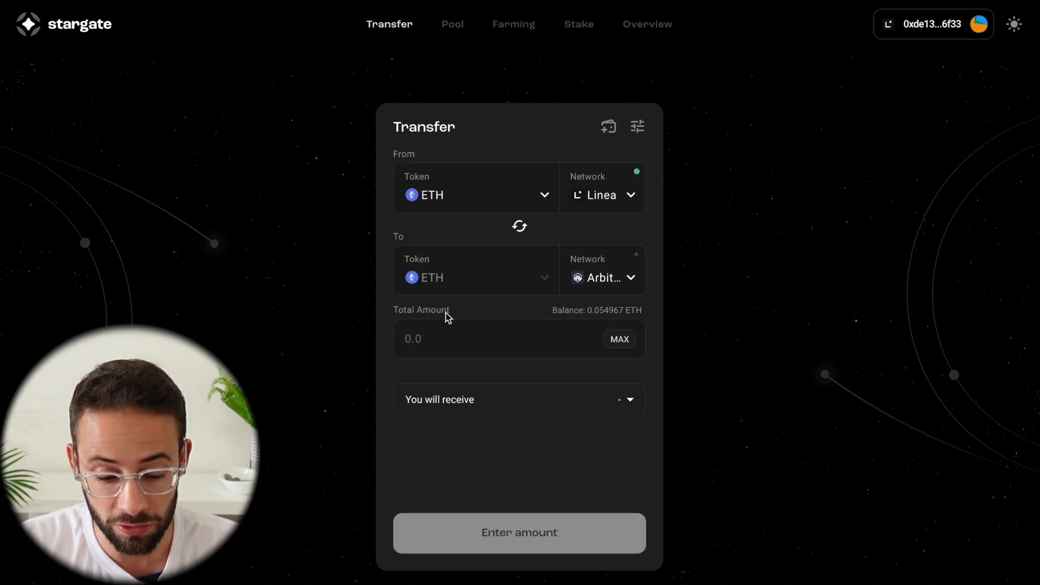
Enter 0.02 ETH, review slippage, fee and gas, and submit the transfer.
{"action": "left_click", "coordinate": [484, 339]}
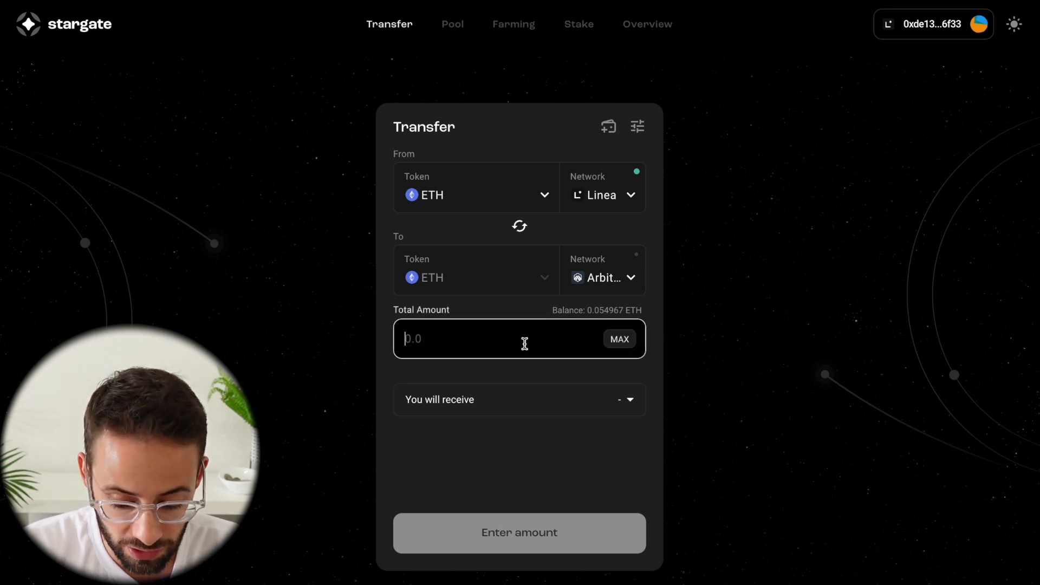
{"action": "type", "text": "0.0"}
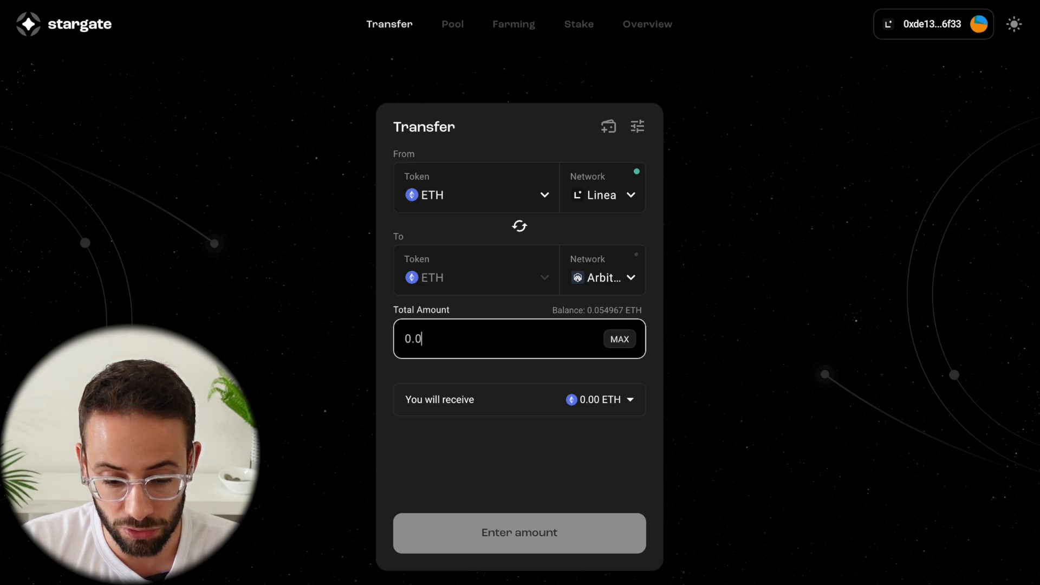
{"action": "type", "text": "2"}
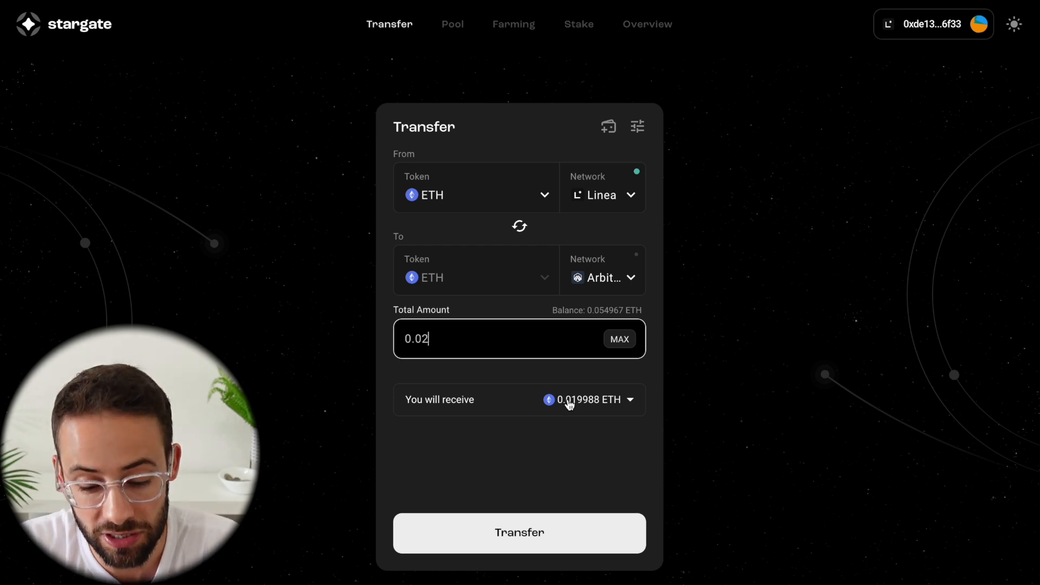
{"action": "mouse_move", "coordinate": [581, 437]}
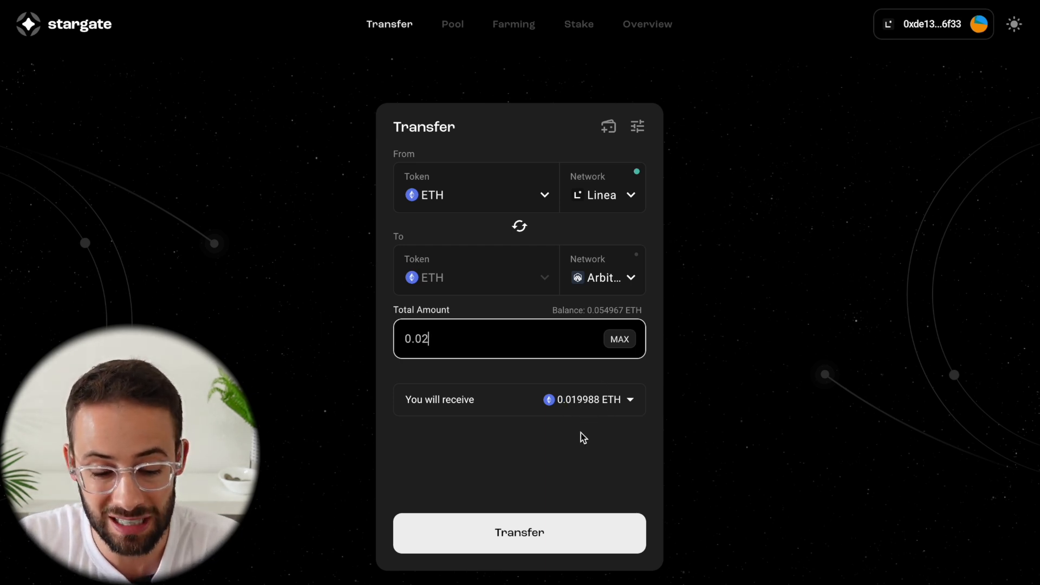
{"action": "mouse_move", "coordinate": [534, 404]}
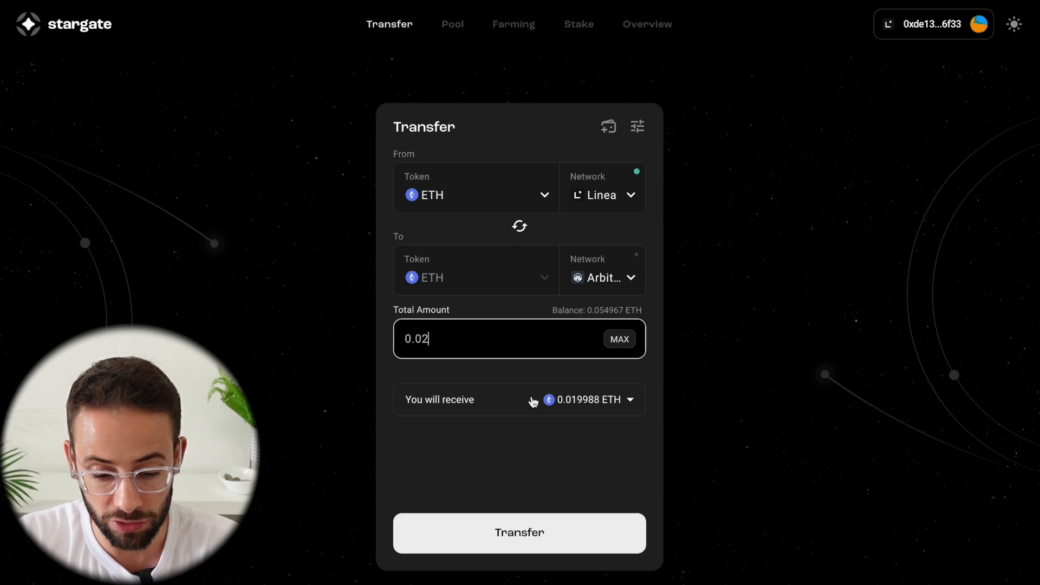
{"action": "left_click", "coordinate": [631, 400]}
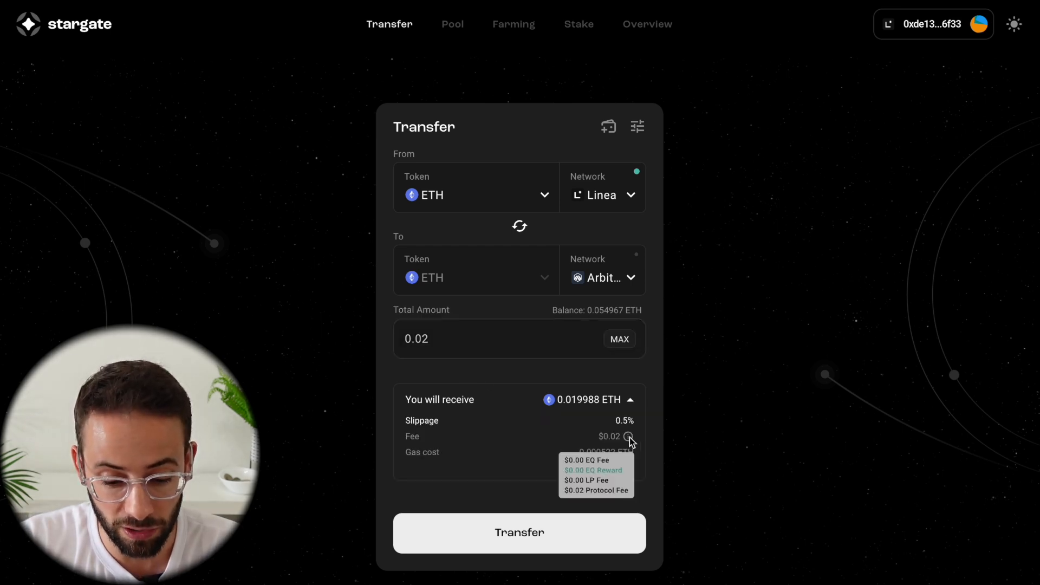
{"action": "mouse_move", "coordinate": [595, 484]}
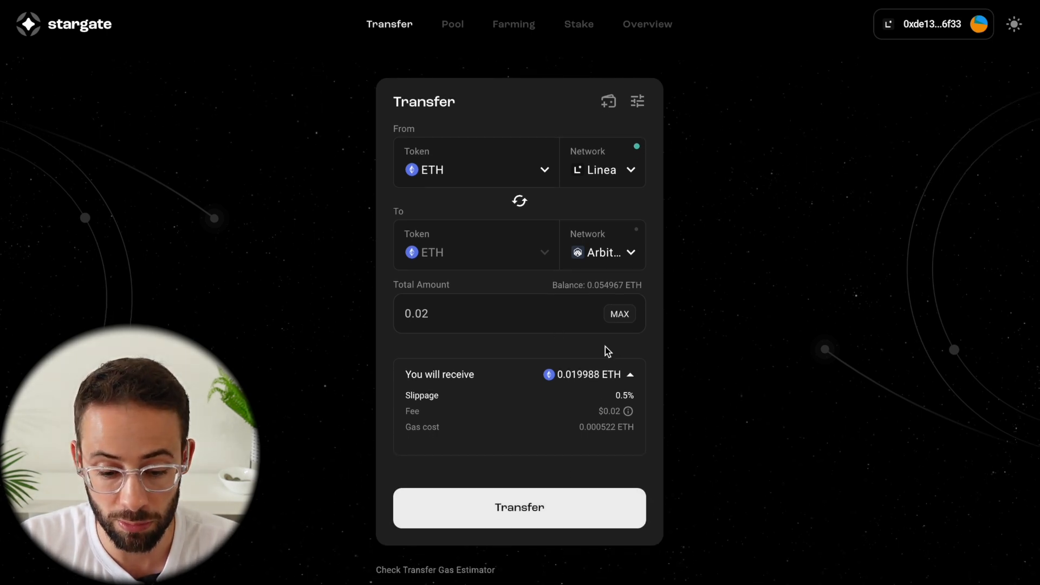
{"action": "left_click", "coordinate": [520, 508]}
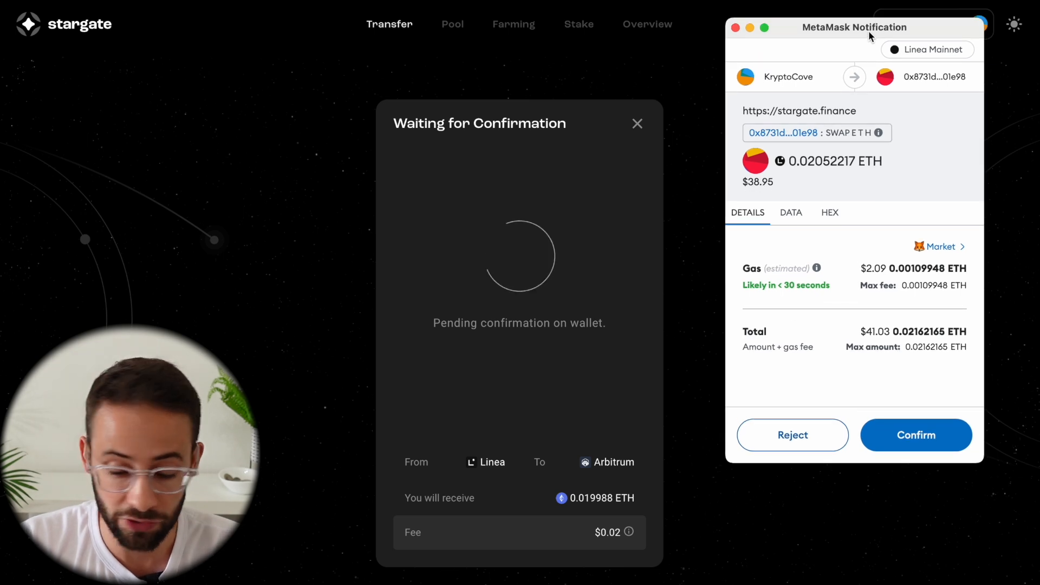
Confirm the bridge transaction in the MetaMask notification window.
{"action": "left_click", "coordinate": [916, 434]}
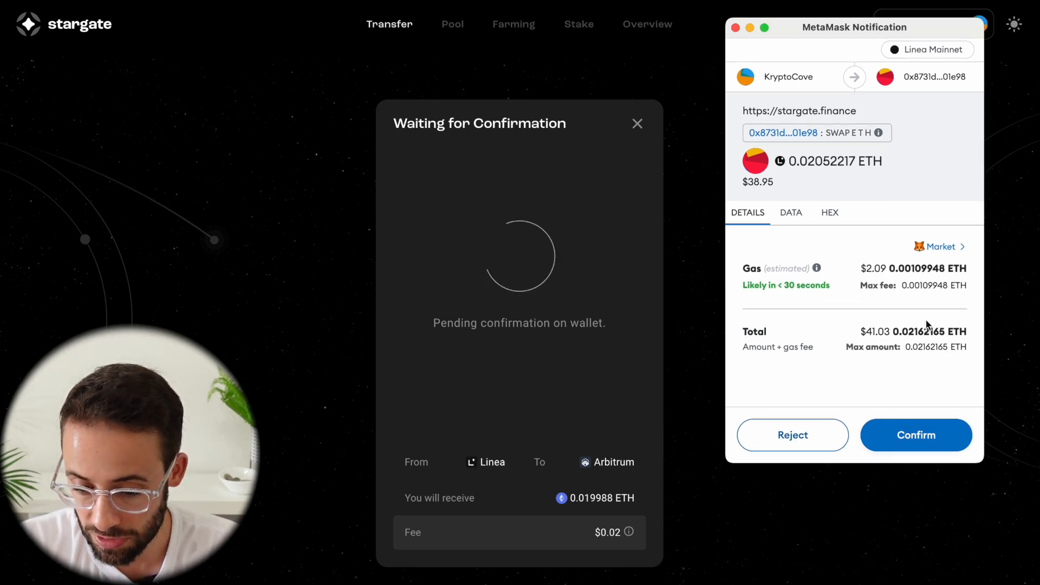
{"action": "mouse_move", "coordinate": [914, 435]}
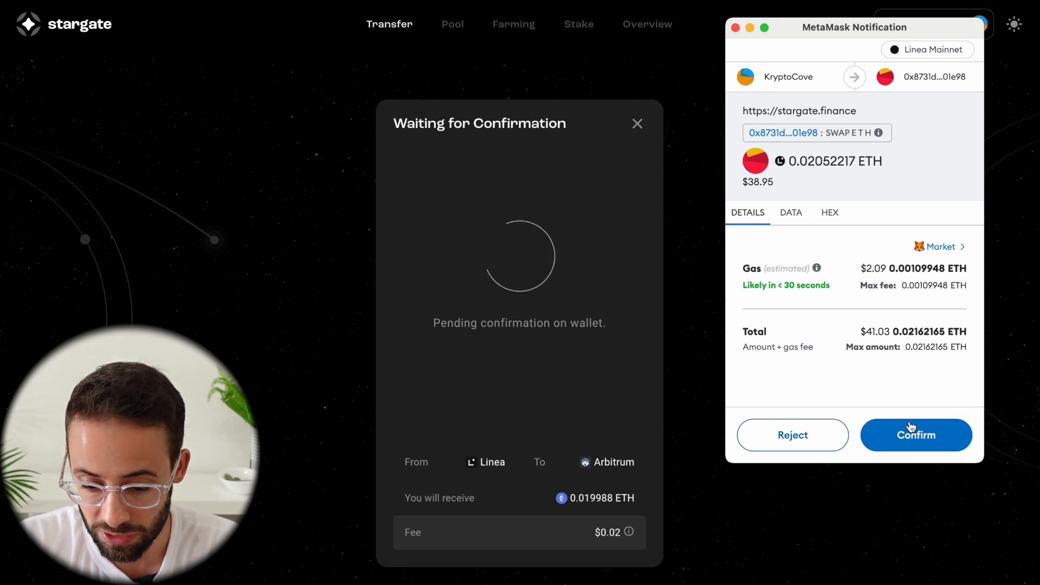
{"action": "left_click", "coordinate": [917, 434]}
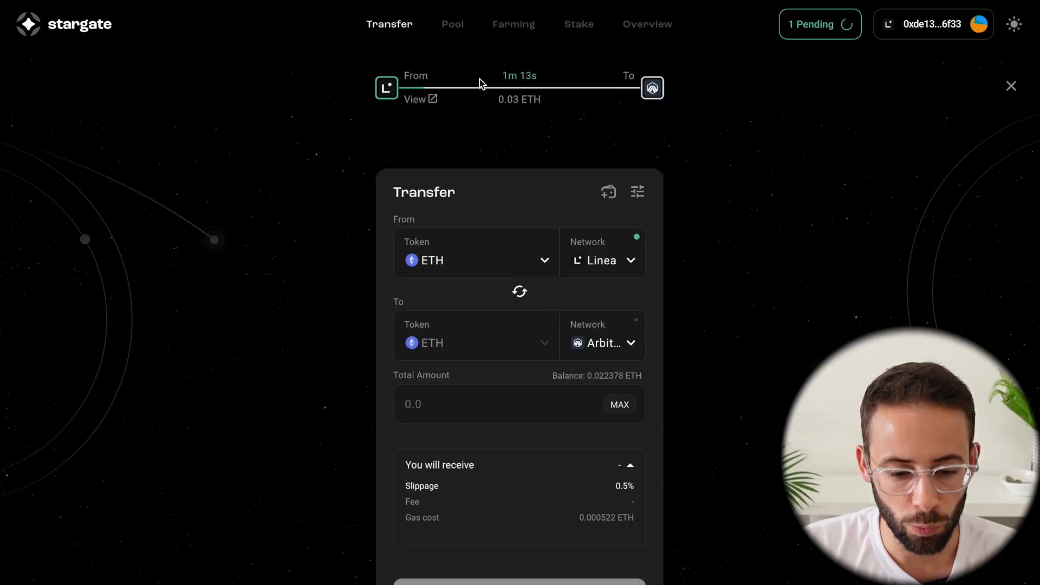
{"action": "mouse_move", "coordinate": [378, 51]}
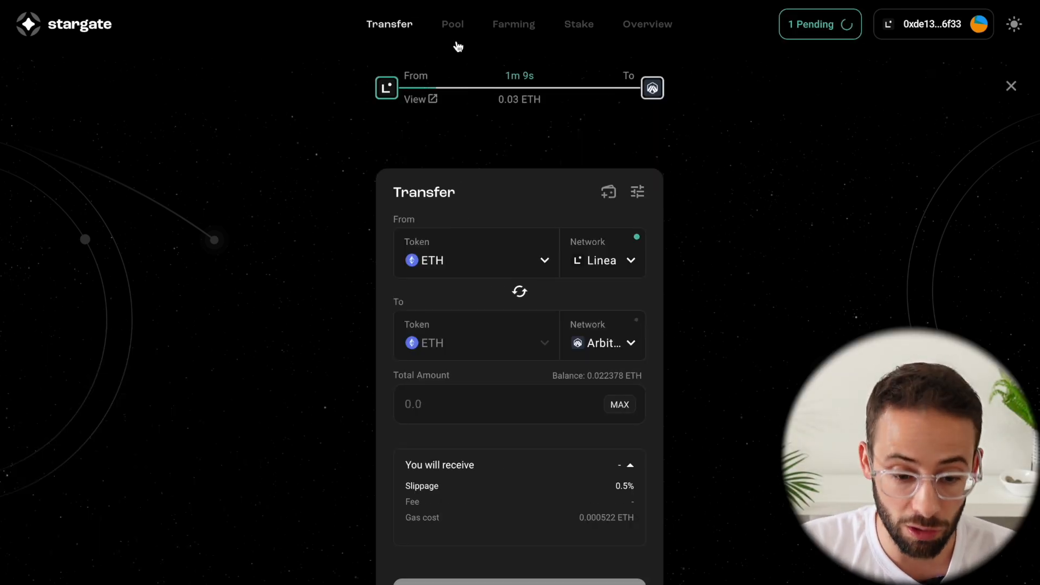
Browse the Pool page, check the pending transfer, and return to the pools.
{"action": "left_click", "coordinate": [452, 24]}
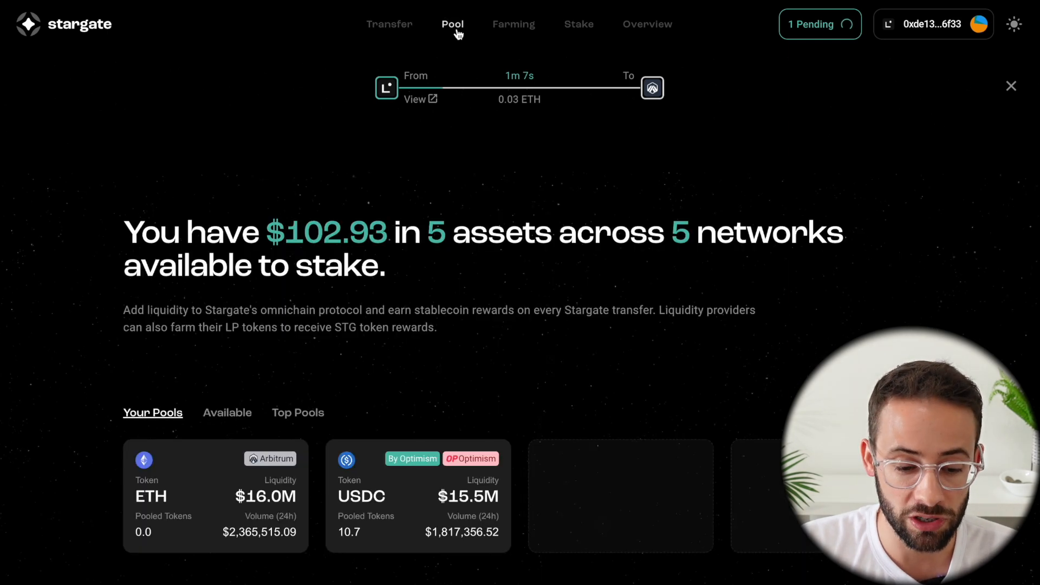
{"action": "scroll", "scroll_direction": "down", "scroll_amount": 3}
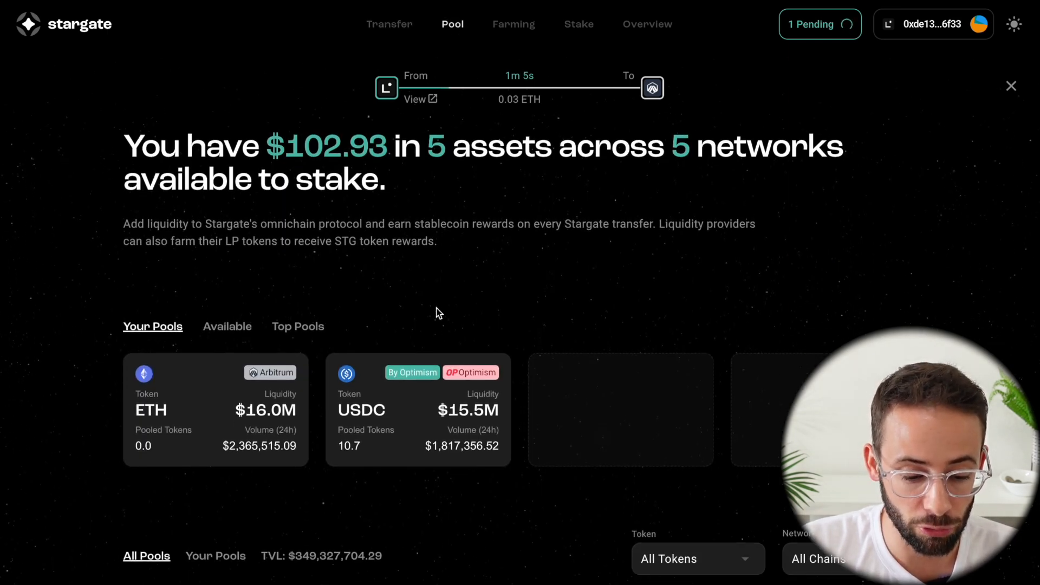
{"action": "scroll", "scroll_direction": "down", "scroll_amount": 3}
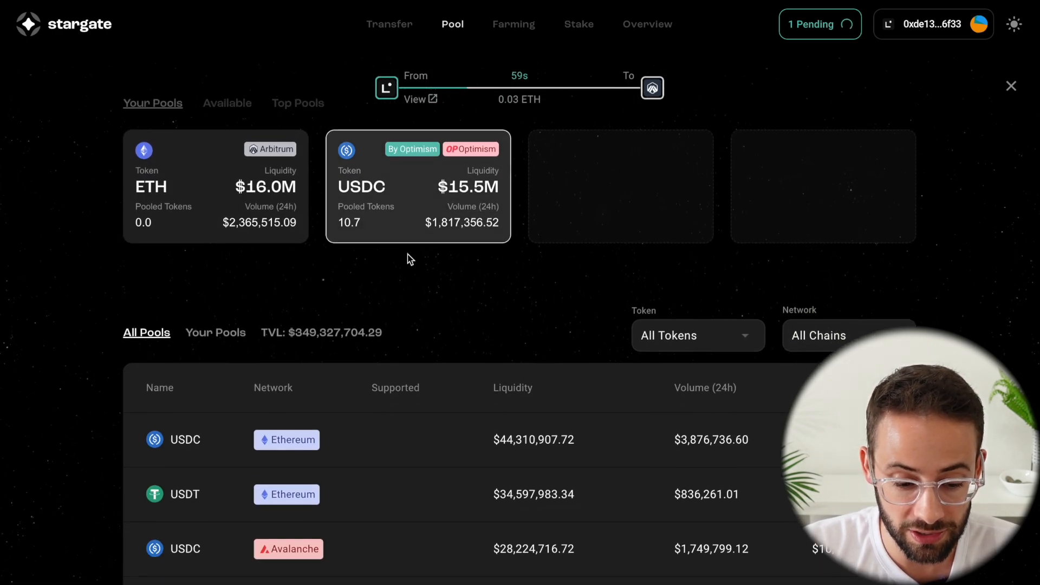
{"action": "left_click", "coordinate": [389, 24]}
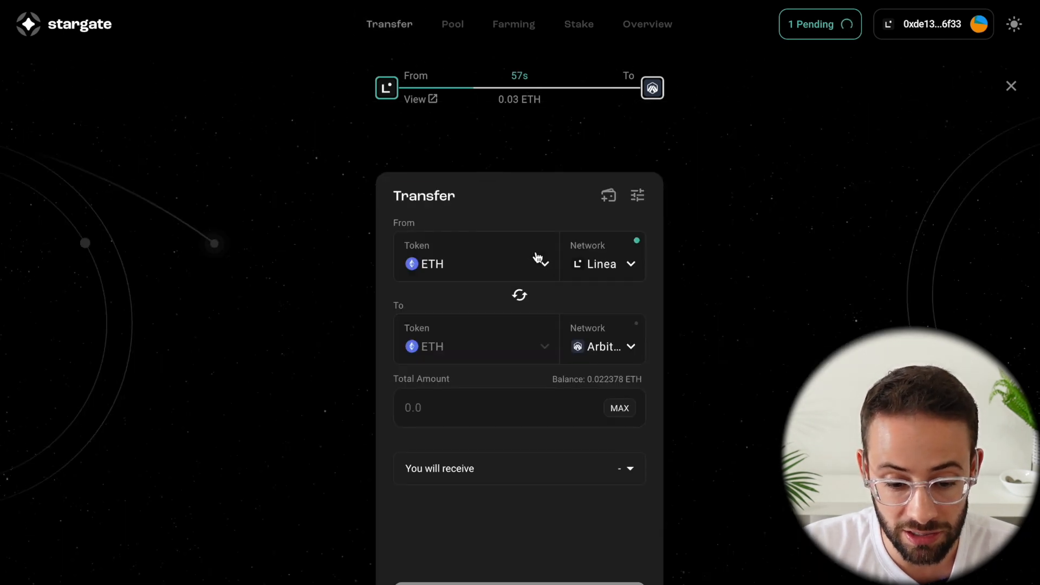
{"action": "mouse_move", "coordinate": [457, 61]}
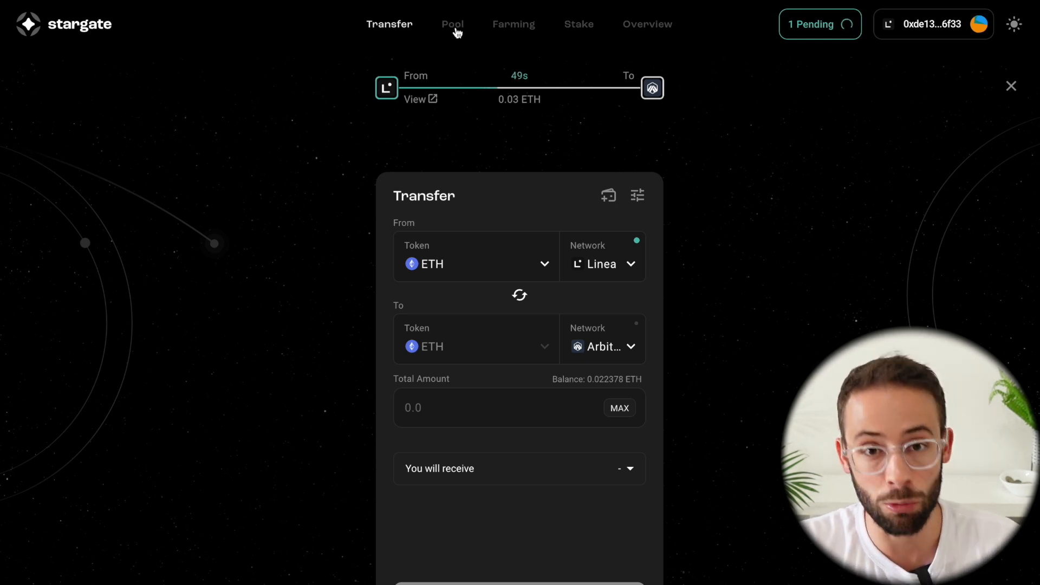
{"action": "left_click", "coordinate": [453, 23]}
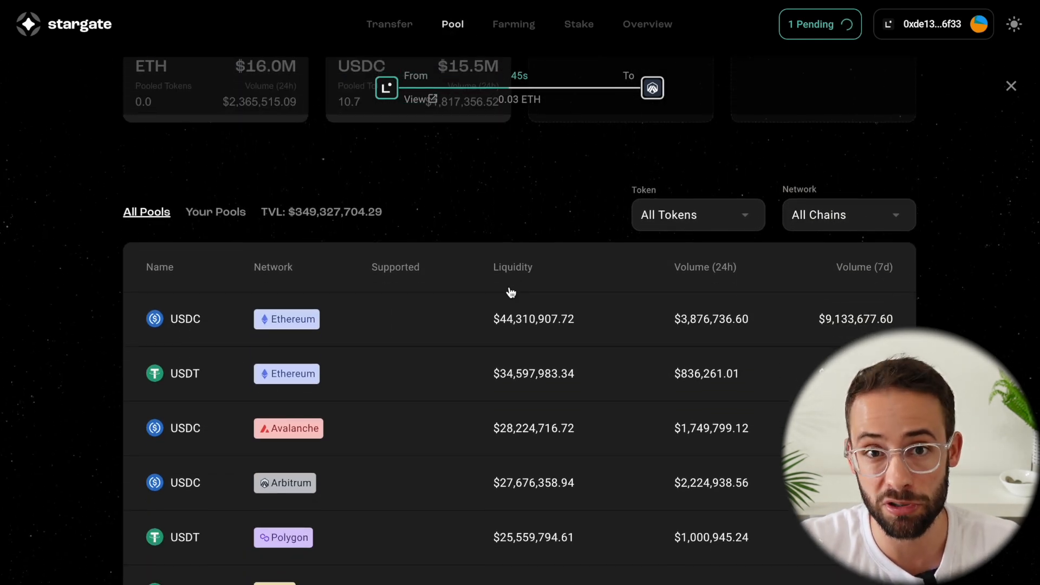
{"action": "mouse_move", "coordinate": [379, 344]}
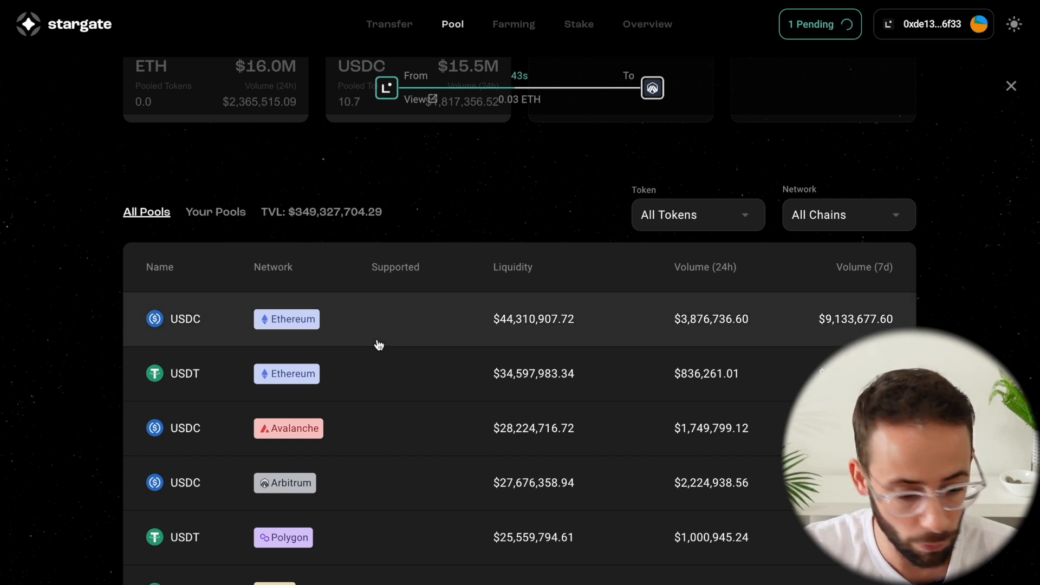
Show the Available ETH pools across Linea, Ethereum, Optimism, Arbitrum and Base.
{"action": "scroll", "scroll_direction": "down", "scroll_amount": 3}
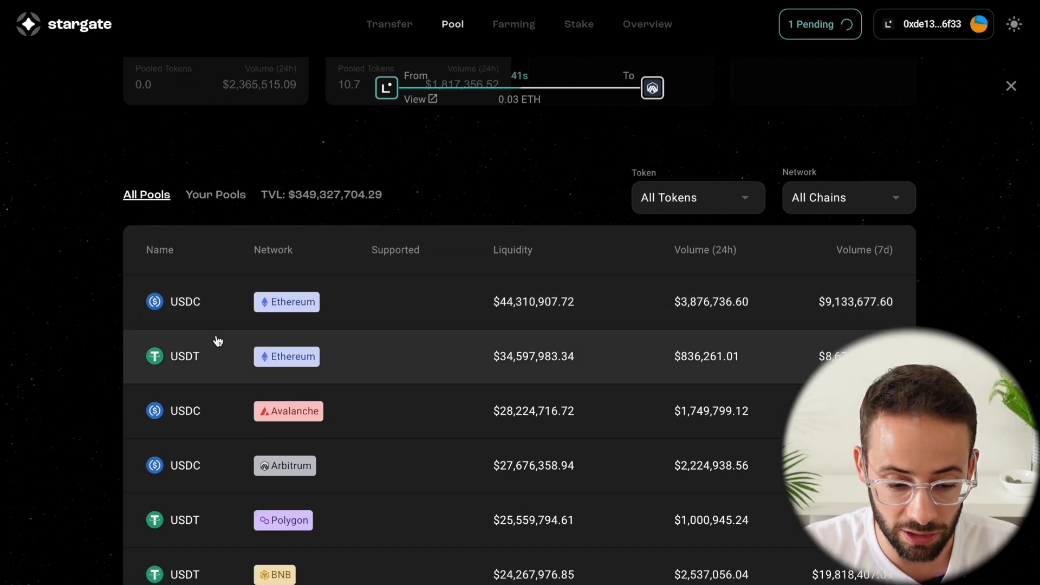
{"action": "scroll", "scroll_direction": "up", "scroll_amount": 3}
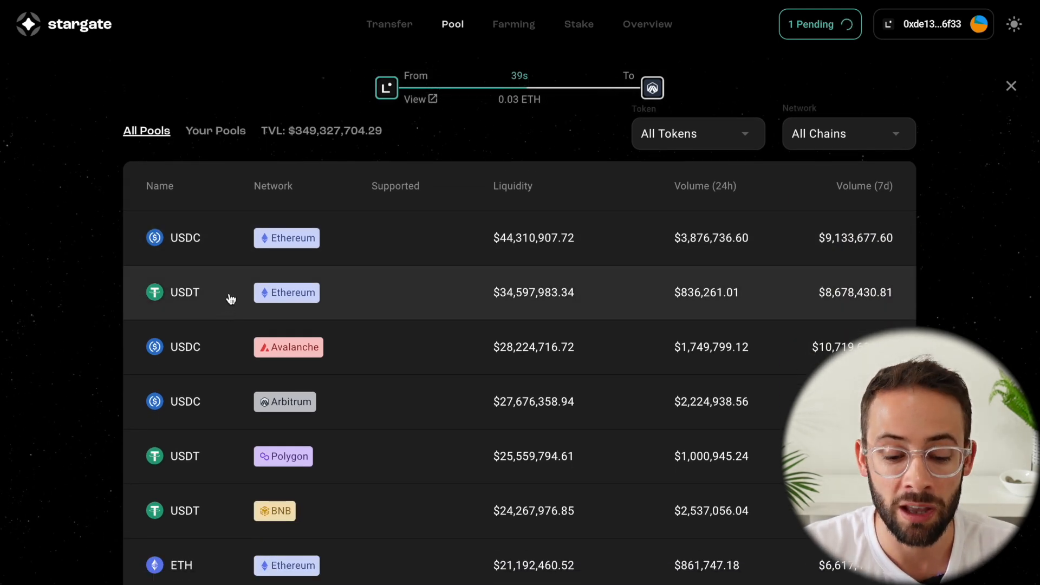
{"action": "scroll", "scroll_direction": "up", "scroll_amount": 3}
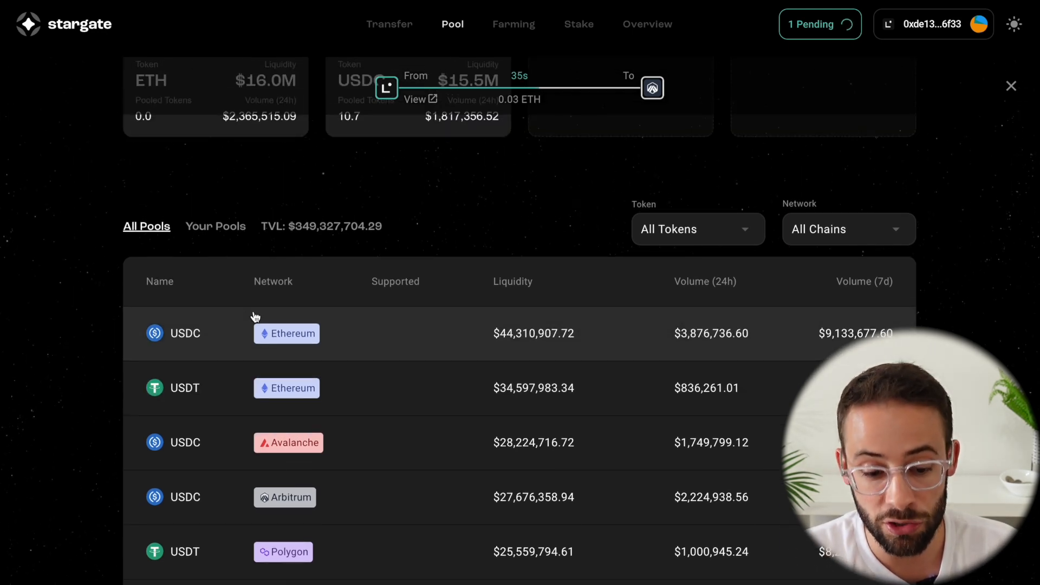
{"action": "scroll", "scroll_direction": "up", "scroll_amount": 3}
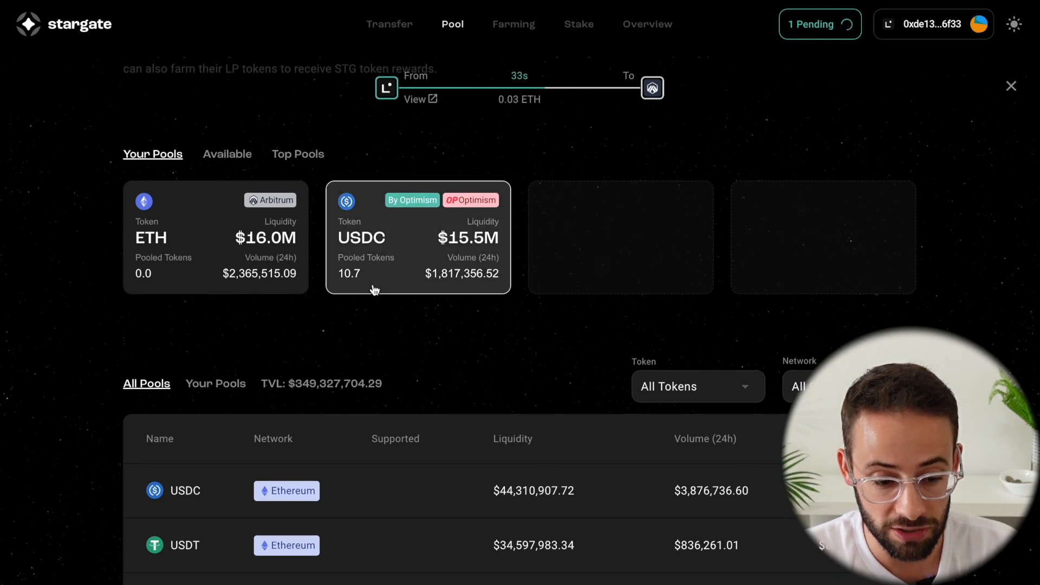
{"action": "mouse_move", "coordinate": [252, 247]}
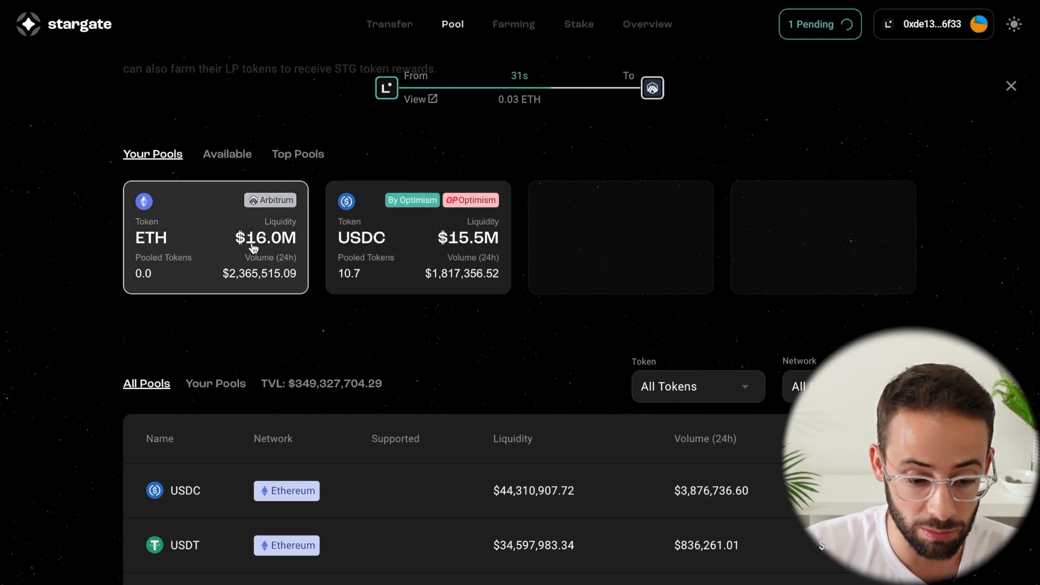
{"action": "mouse_move", "coordinate": [346, 216]}
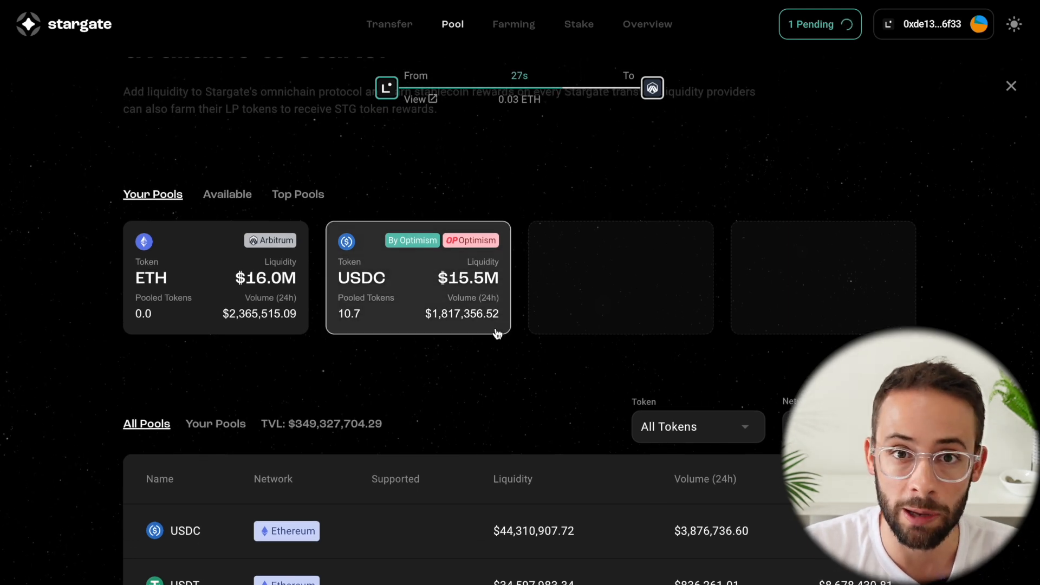
{"action": "mouse_move", "coordinate": [597, 291]}
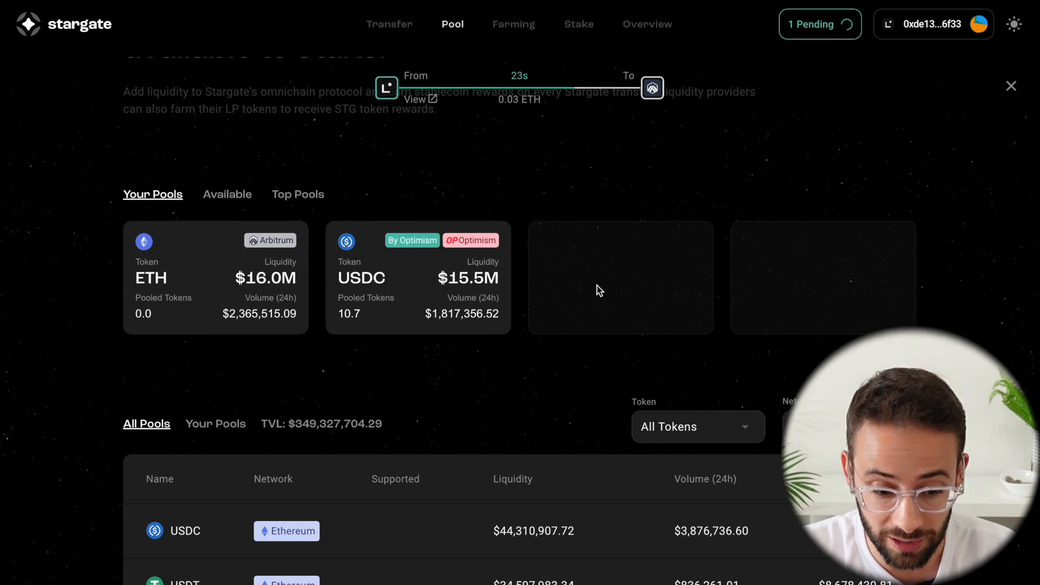
{"action": "scroll", "scroll_direction": "up", "scroll_amount": 3}
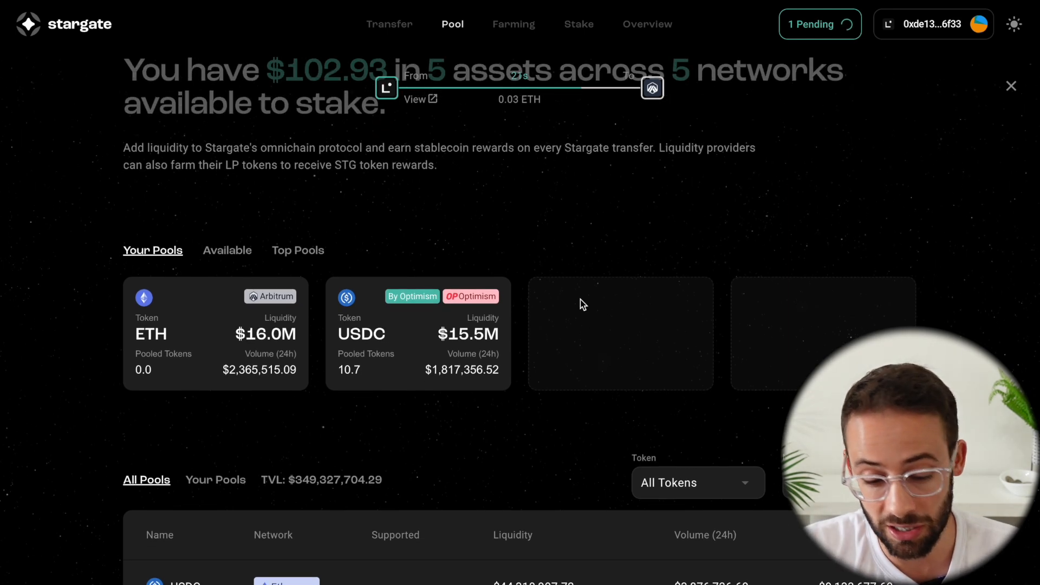
{"action": "scroll", "scroll_direction": "down", "scroll_amount": 3}
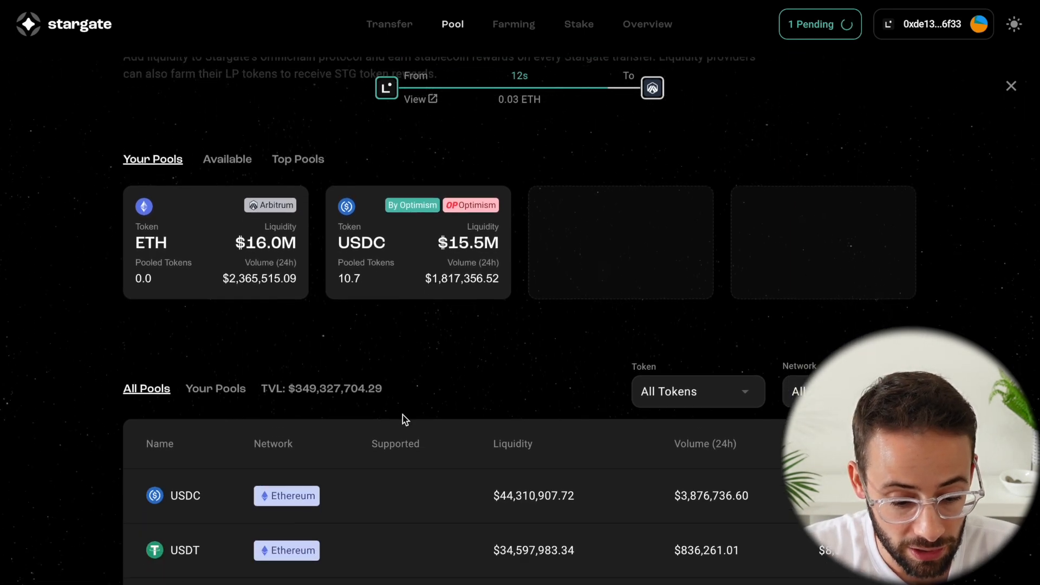
{"action": "scroll", "scroll_direction": "up", "scroll_amount": 3}
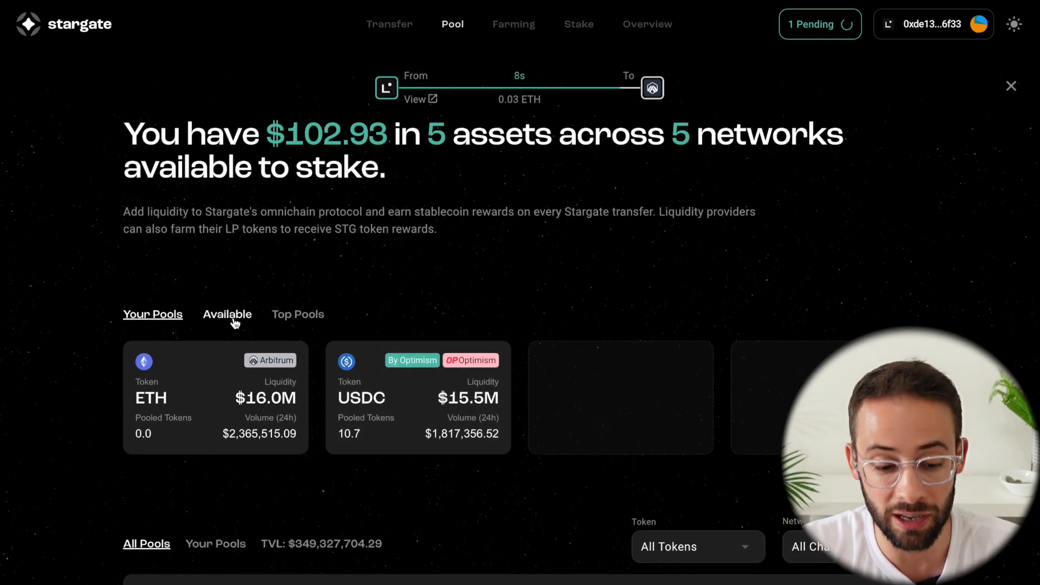
{"action": "left_click", "coordinate": [227, 314]}
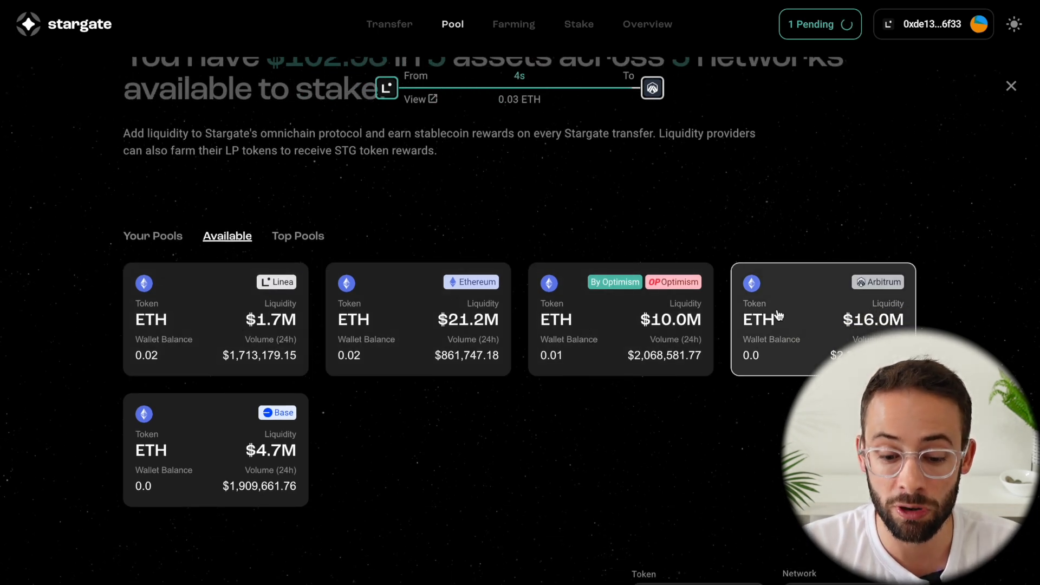
{"action": "mouse_move", "coordinate": [212, 418]}
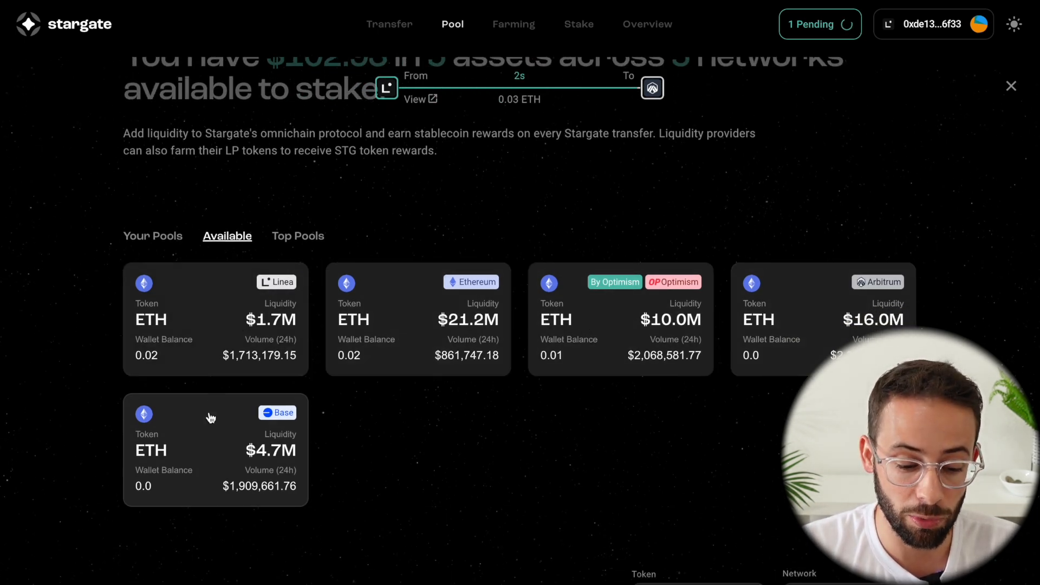
{"action": "mouse_move", "coordinate": [825, 324]}
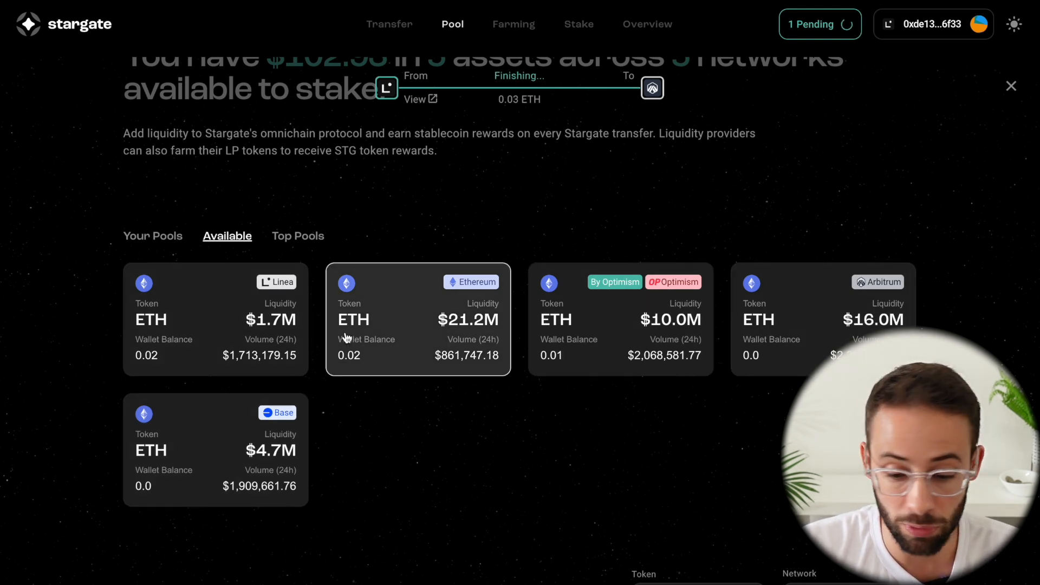
{"action": "mouse_move", "coordinate": [416, 372]}
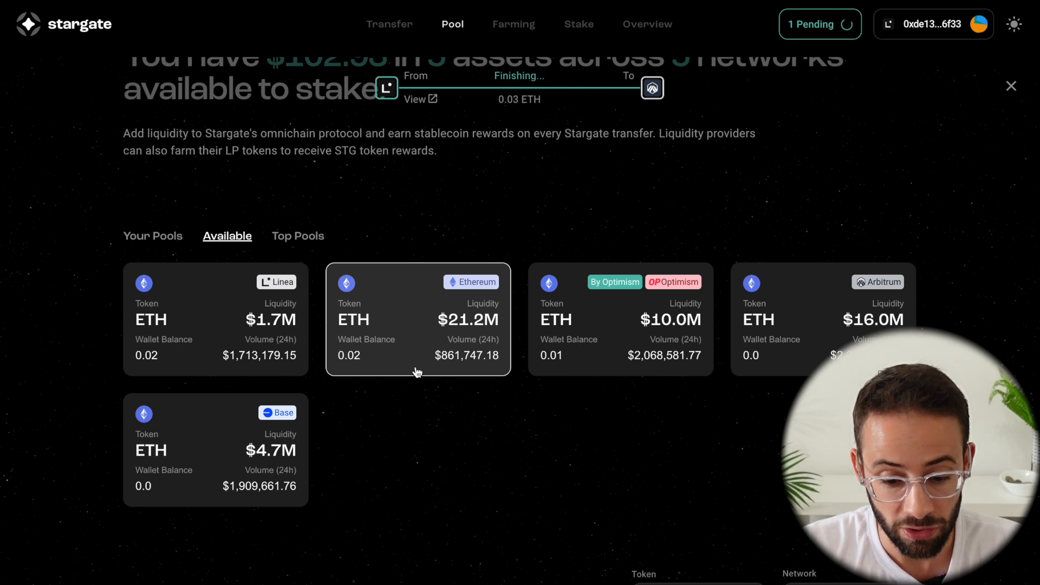
{"action": "scroll", "scroll_direction": "down", "scroll_amount": 3}
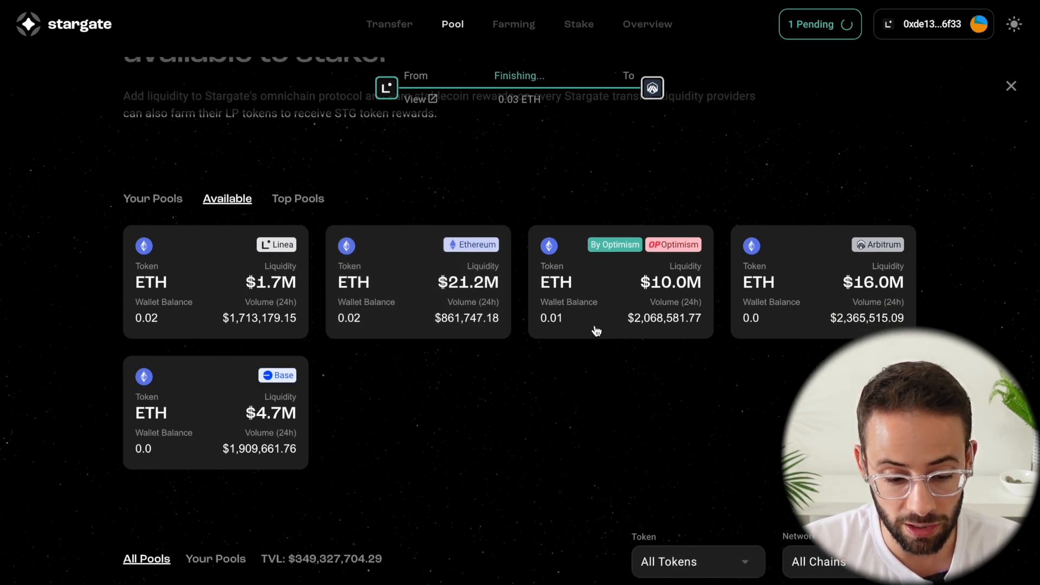
Try 0.002 in the Optimism ETH pool, then back out to the pool list.
{"action": "left_click", "coordinate": [620, 282]}
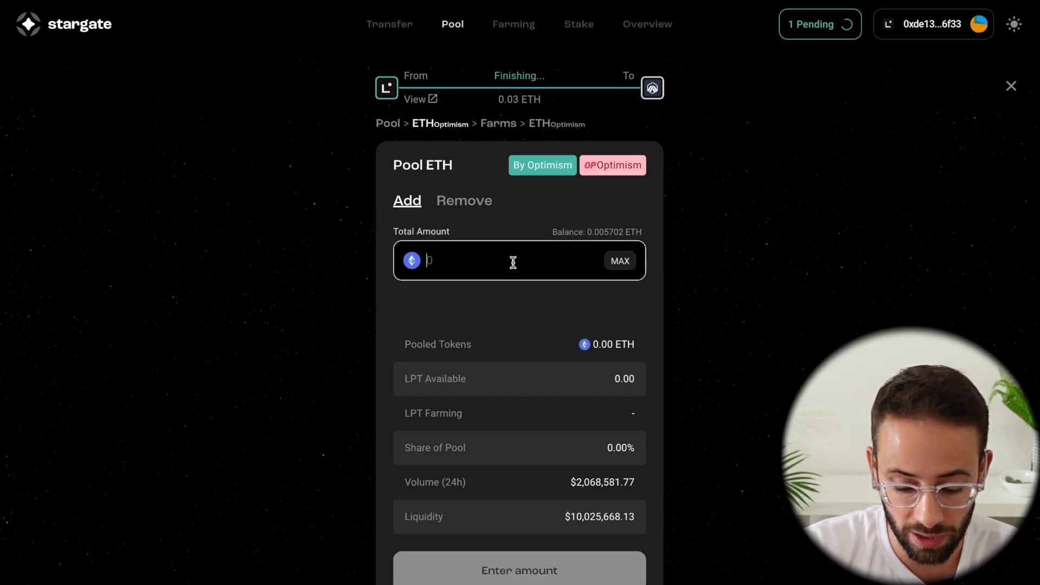
{"action": "type", "text": "0.002"}
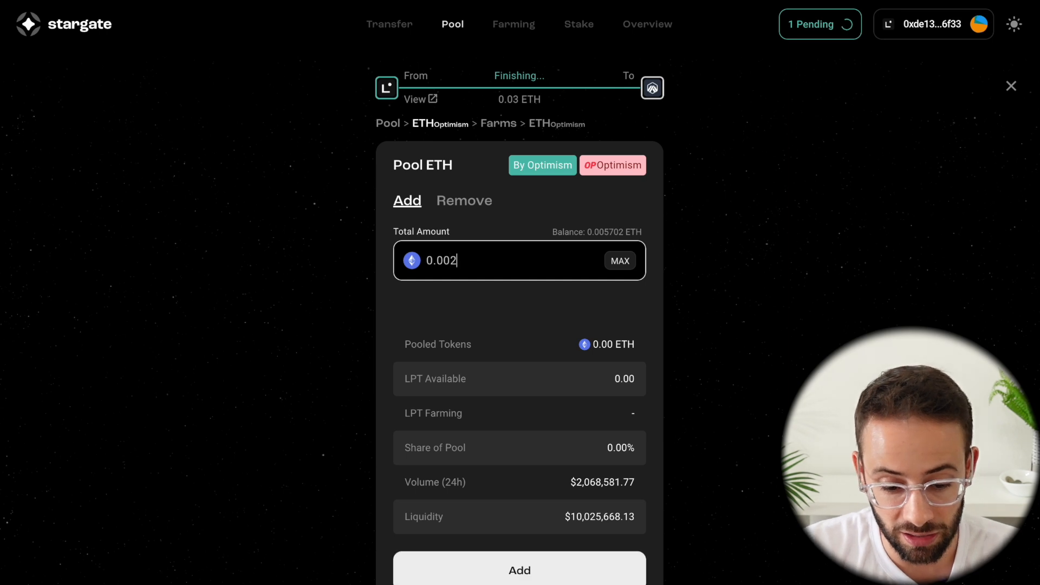
{"action": "scroll", "scroll_direction": "down", "scroll_amount": 3}
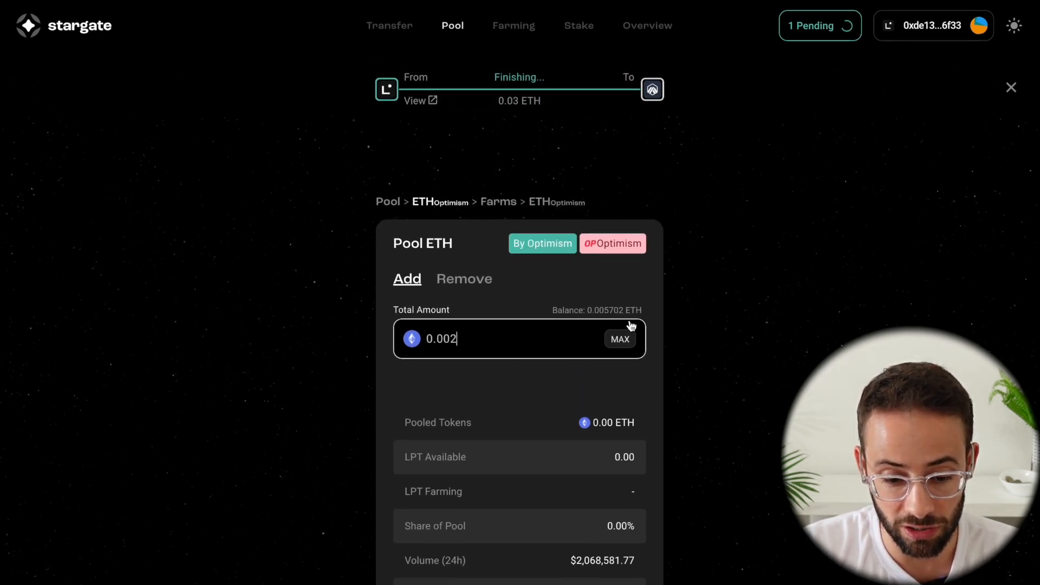
{"action": "left_click", "coordinate": [1011, 86]}
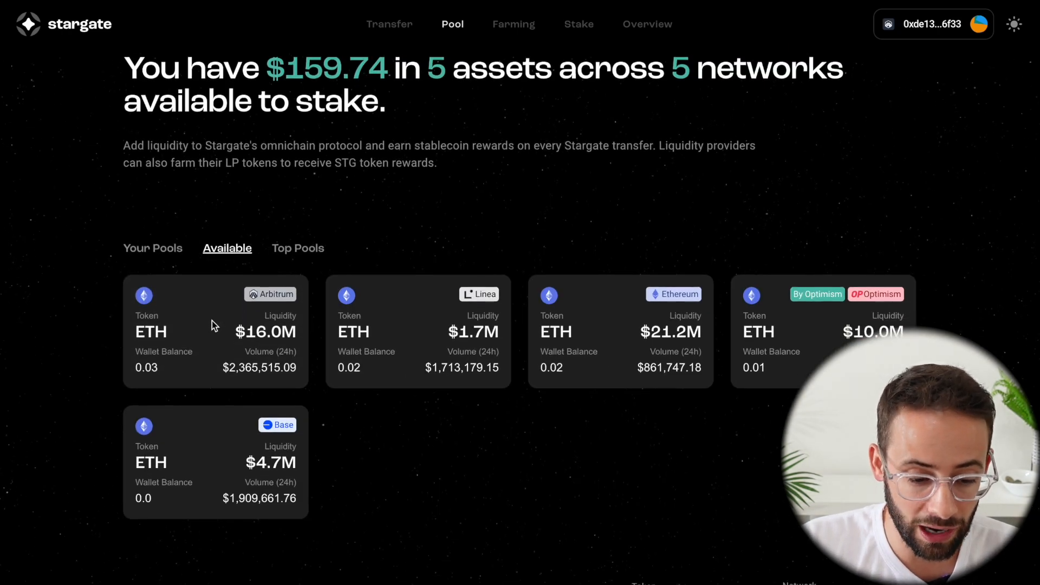
Add 0.01 ETH to the Arbitrum ETH pool and check the Remove liquidity view.
{"action": "left_click", "coordinate": [215, 332]}
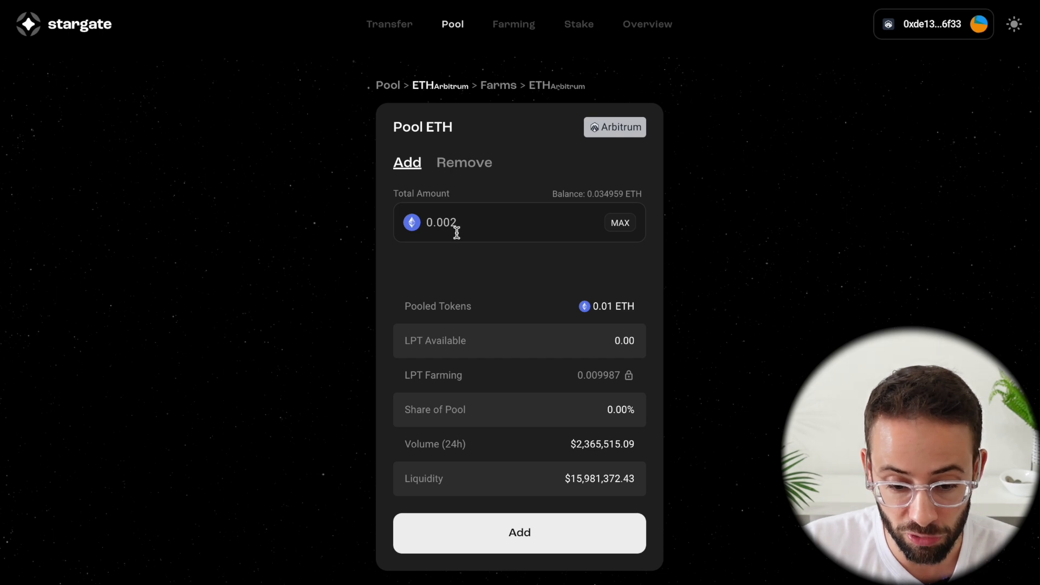
{"action": "type", "text": "0.01"}
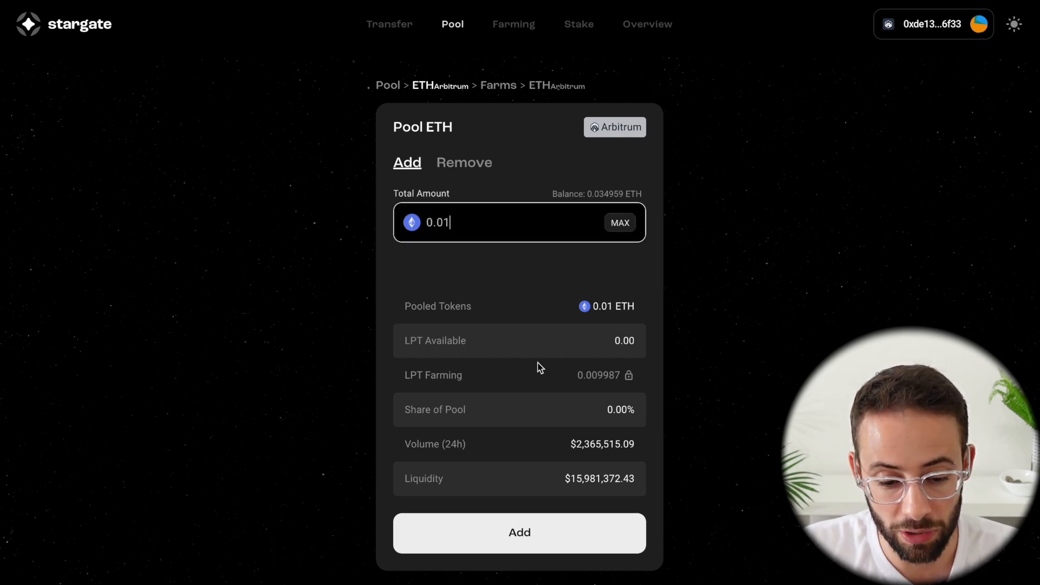
{"action": "mouse_move", "coordinate": [510, 237]}
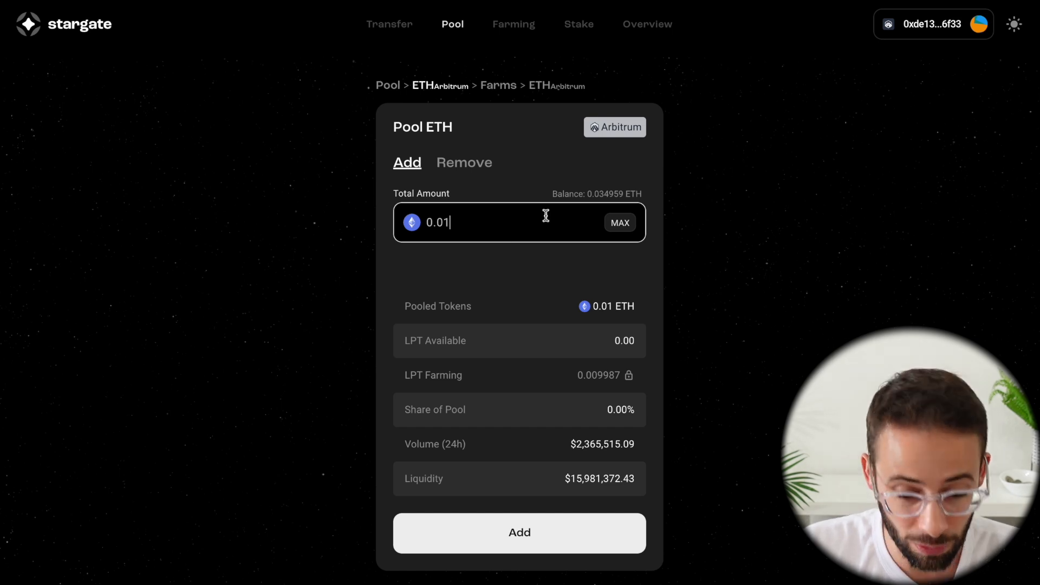
{"action": "mouse_move", "coordinate": [440, 259]}
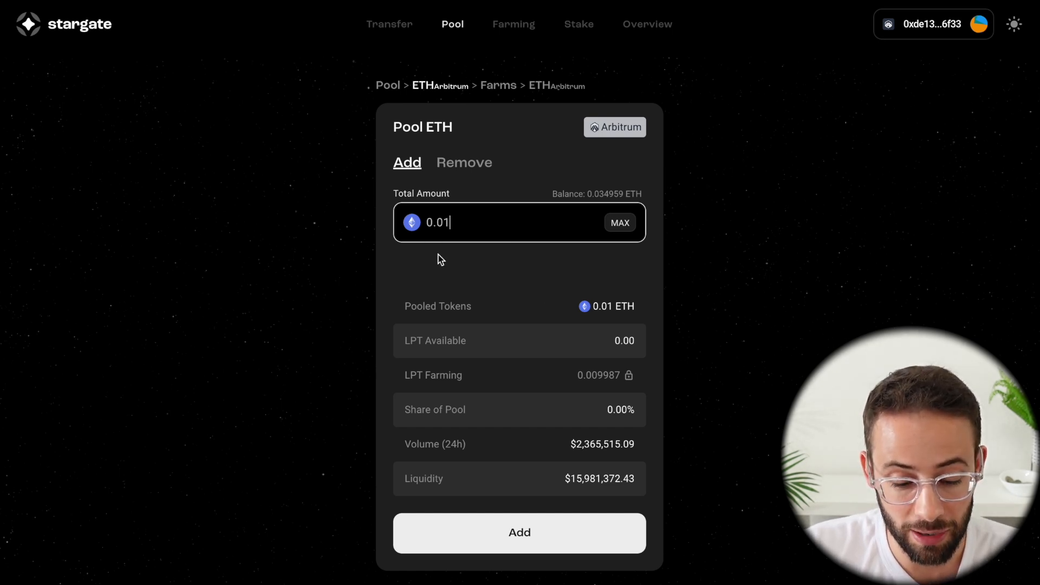
{"action": "left_click", "coordinate": [519, 532]}
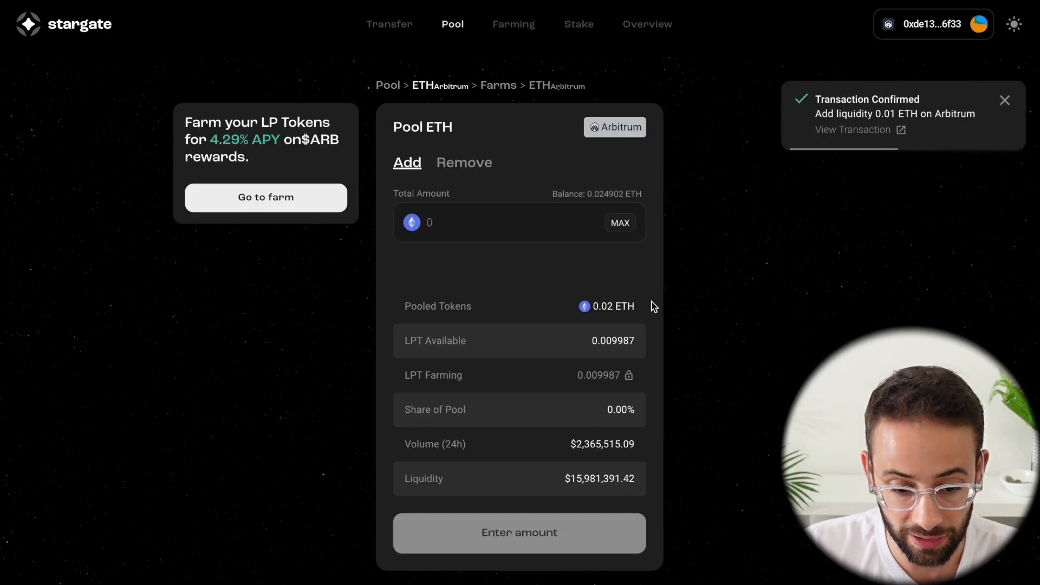
{"action": "mouse_move", "coordinate": [464, 162]}
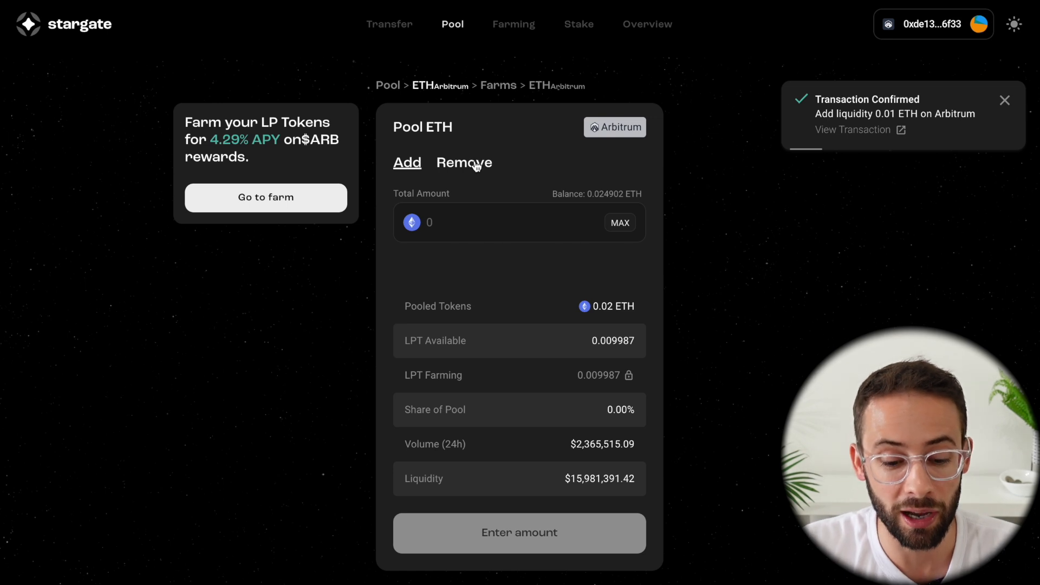
{"action": "left_click", "coordinate": [465, 163]}
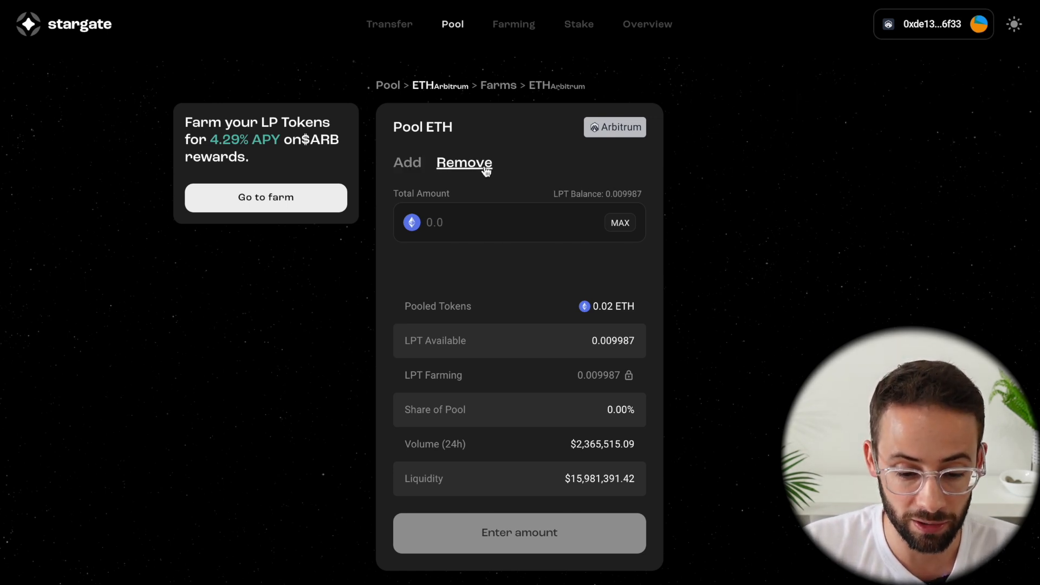
{"action": "scroll", "scroll_direction": "up", "scroll_amount": 3}
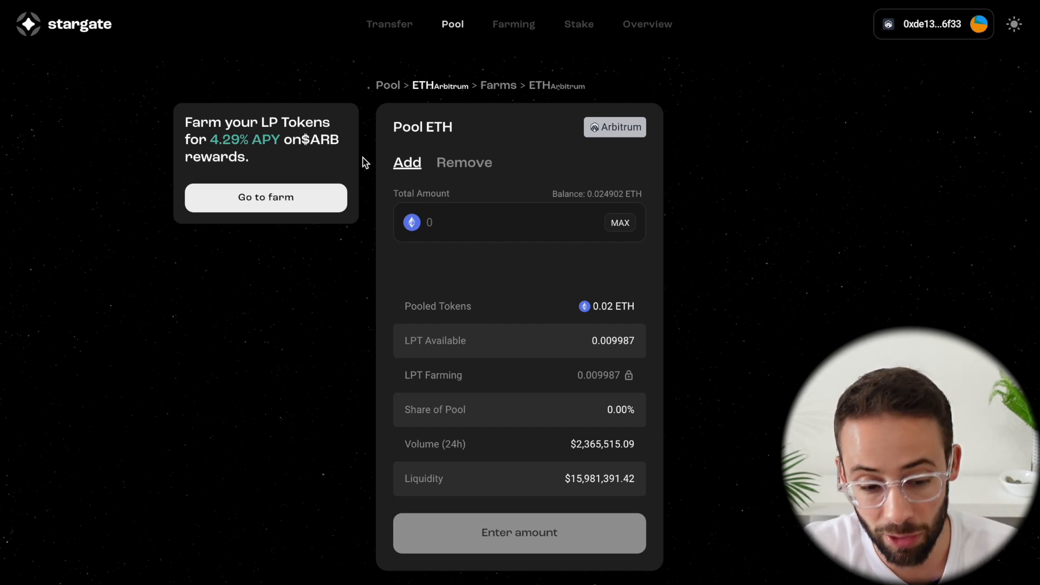
{"action": "mouse_move", "coordinate": [207, 129]}
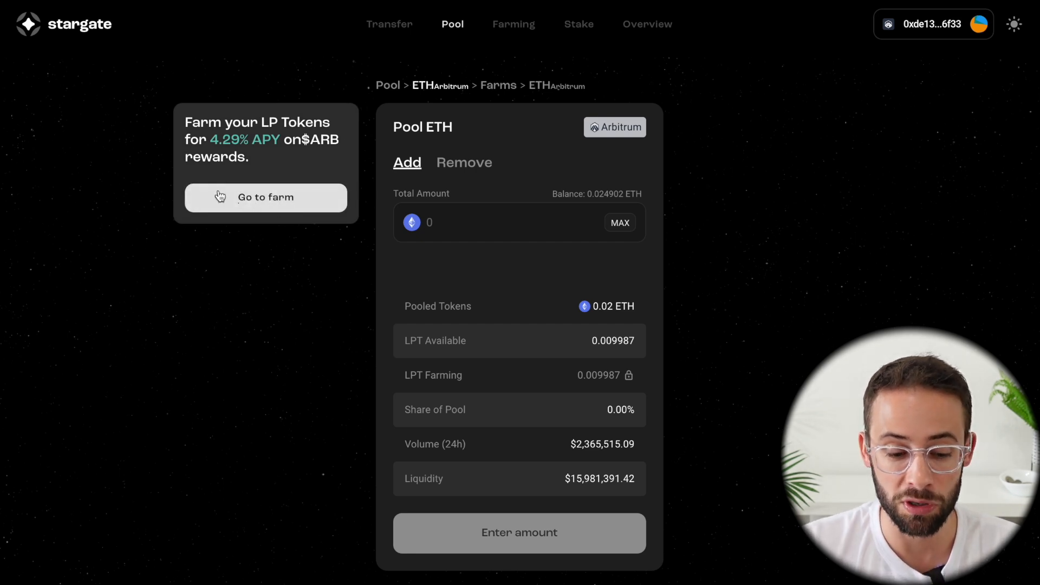
{"action": "mouse_move", "coordinate": [514, 31]}
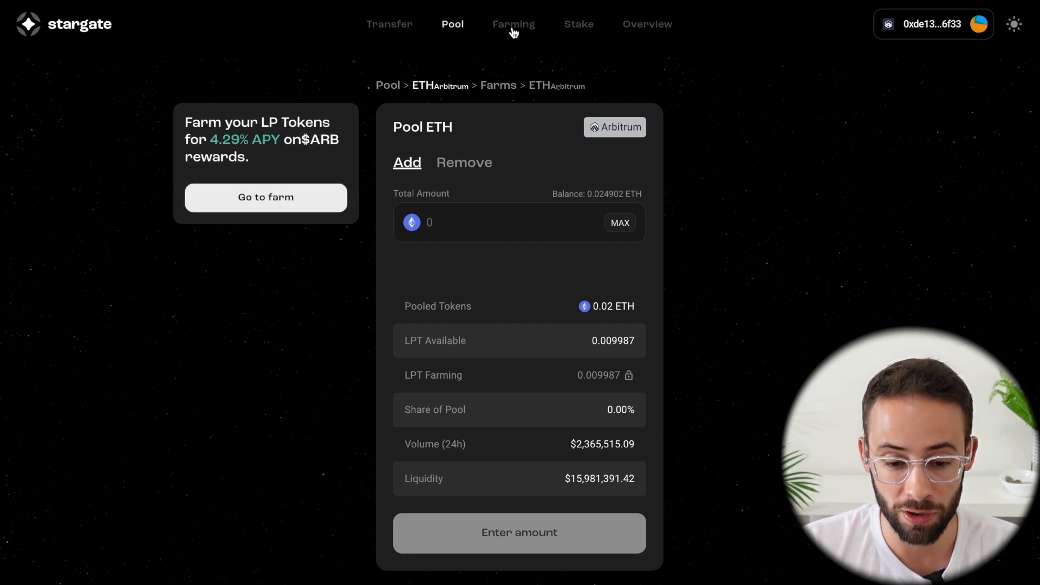
Browse the Farming page and show the Available Arbitrum ETH farm with 0.009987 LPT.
{"action": "left_click", "coordinate": [513, 24]}
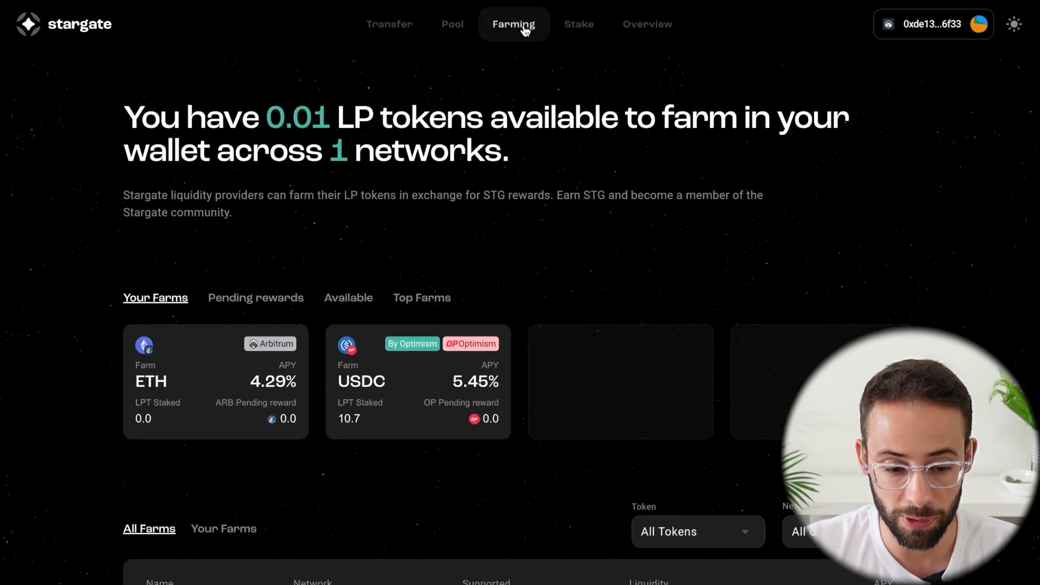
{"action": "mouse_move", "coordinate": [493, 63]}
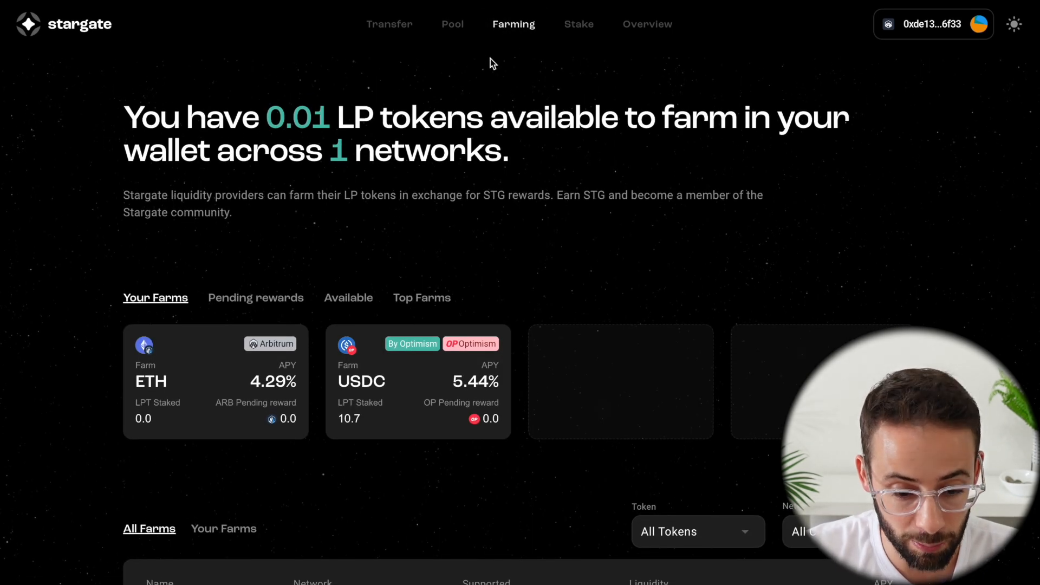
{"action": "scroll", "scroll_direction": "down", "scroll_amount": 3}
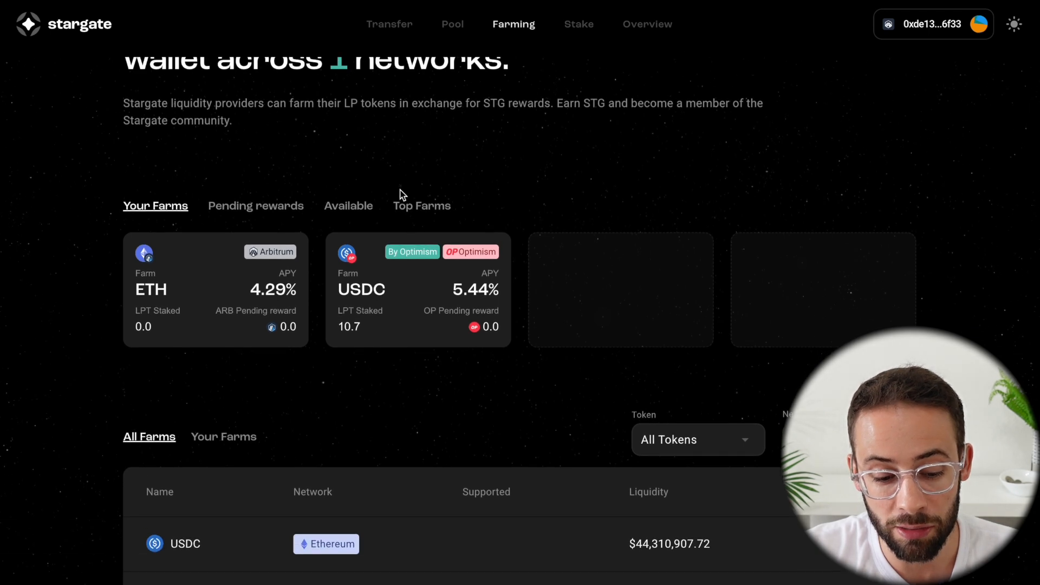
{"action": "mouse_move", "coordinate": [462, 474]}
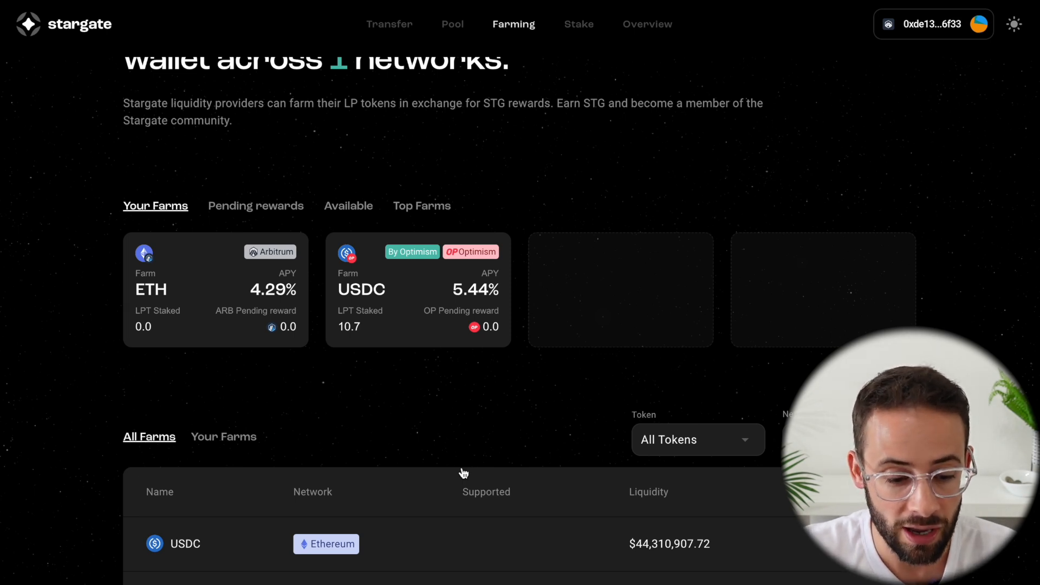
{"action": "scroll", "scroll_direction": "up", "scroll_amount": 3}
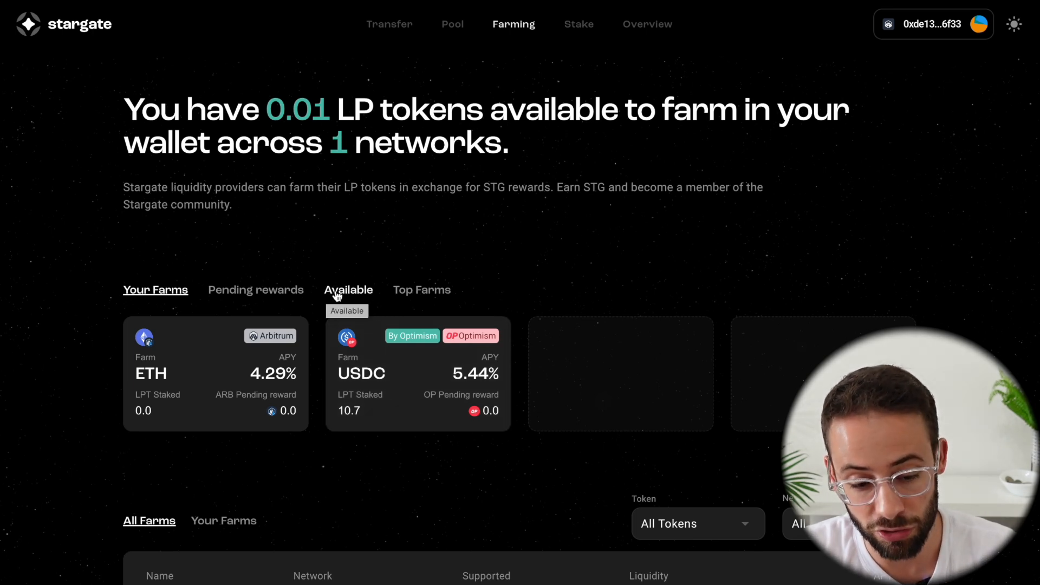
{"action": "scroll", "scroll_direction": "down", "scroll_amount": 3}
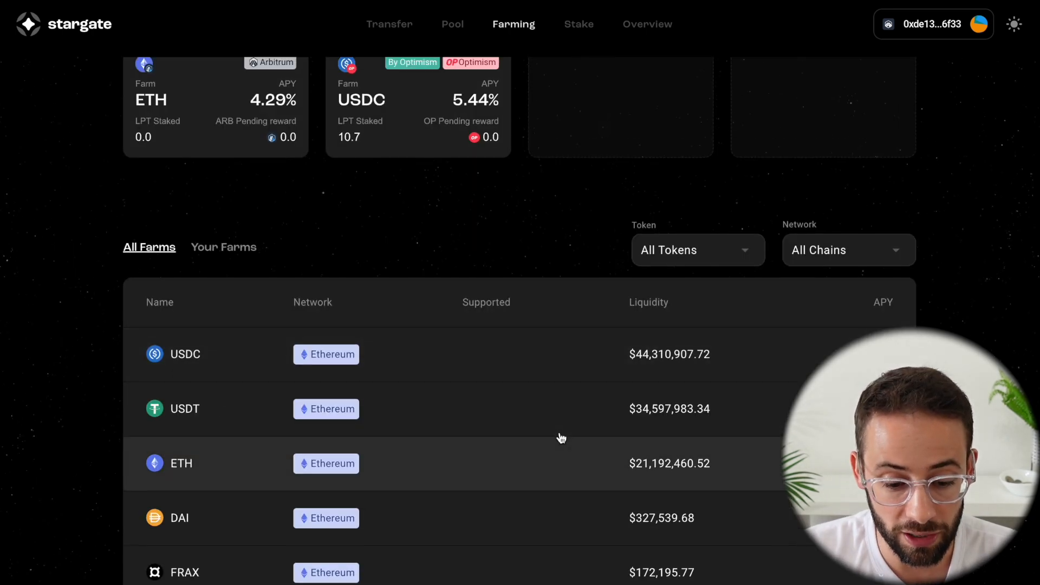
{"action": "scroll", "scroll_direction": "up", "scroll_amount": 3}
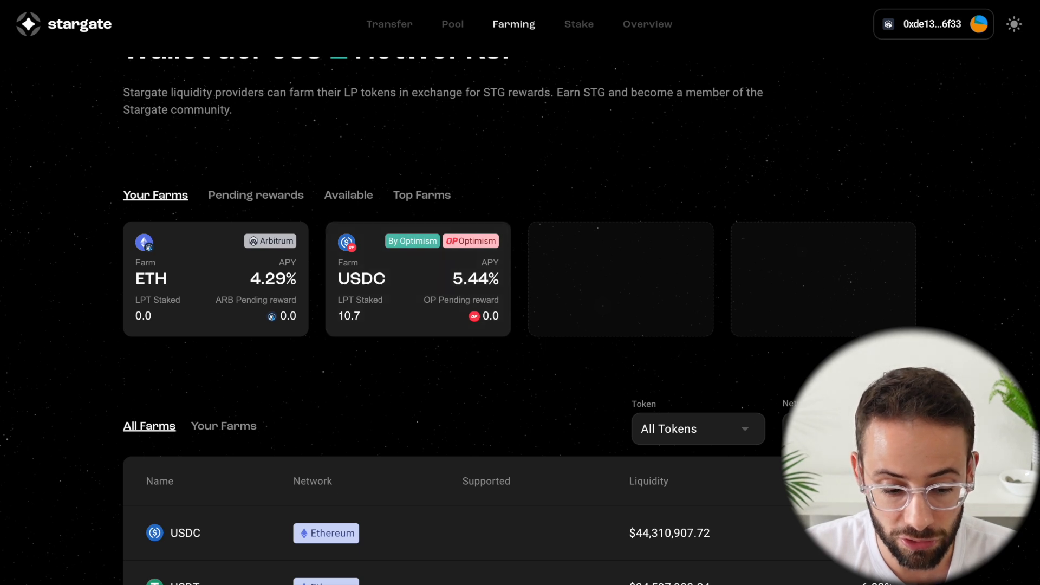
{"action": "scroll", "scroll_direction": "down", "scroll_amount": 3}
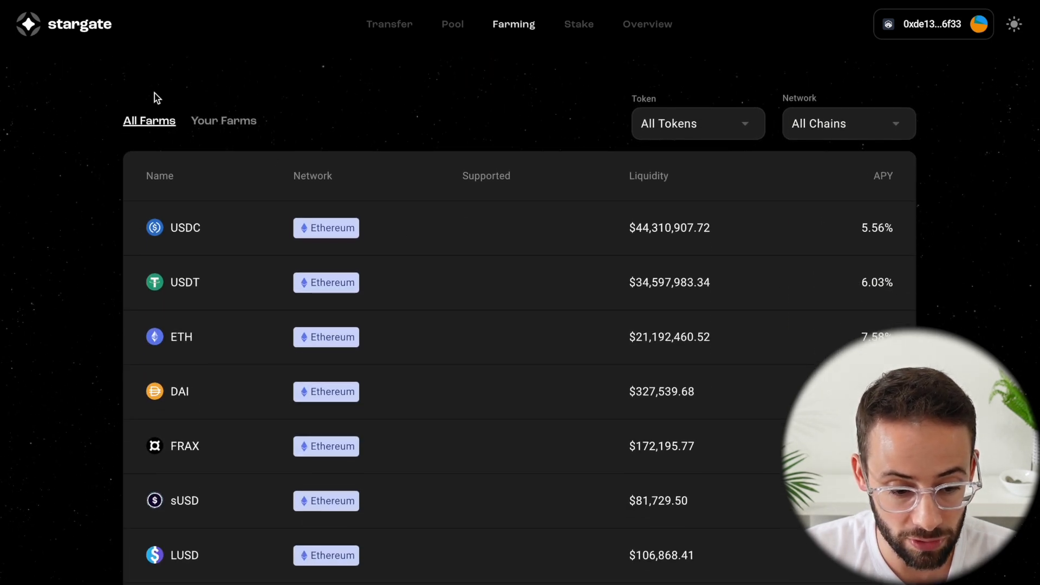
{"action": "mouse_move", "coordinate": [888, 229]}
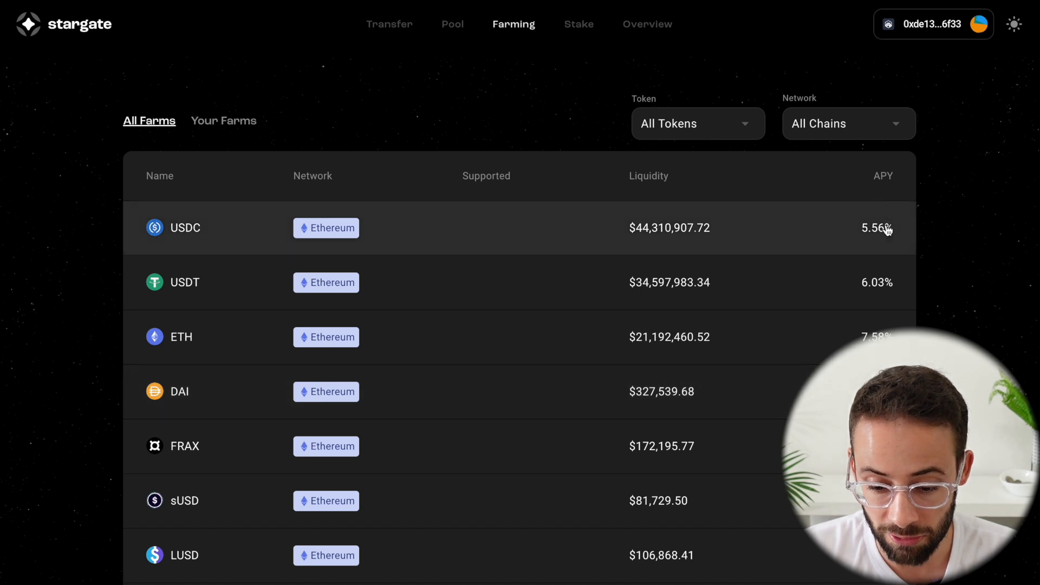
{"action": "scroll", "scroll_direction": "down", "scroll_amount": 3}
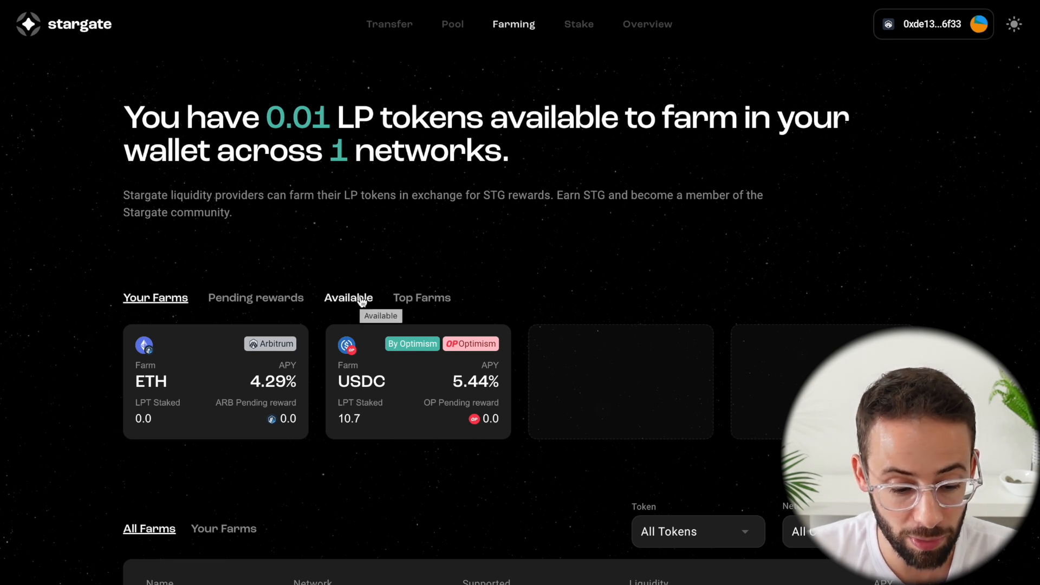
{"action": "left_click", "coordinate": [348, 297]}
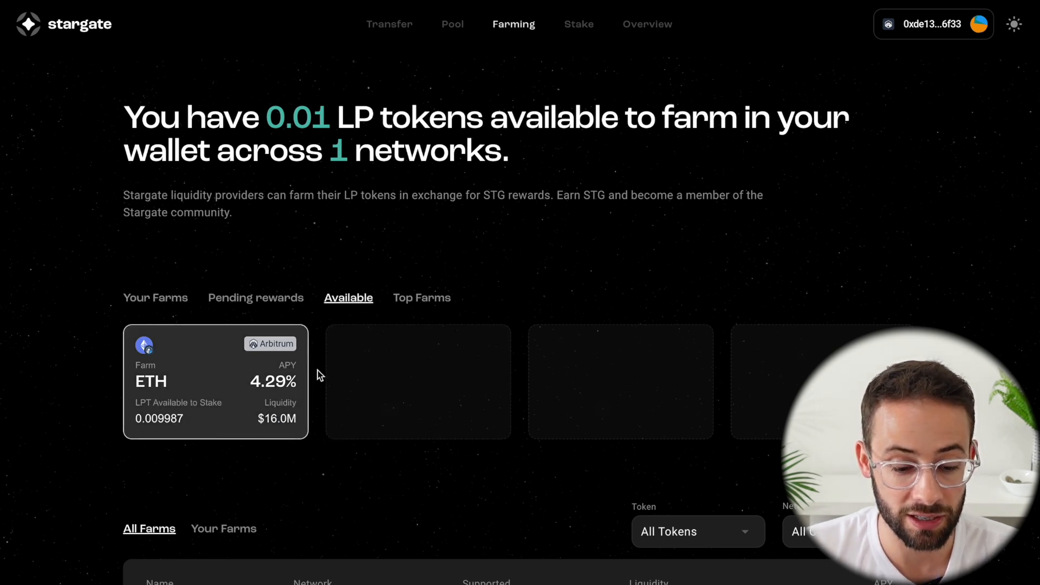
{"action": "mouse_move", "coordinate": [229, 392]}
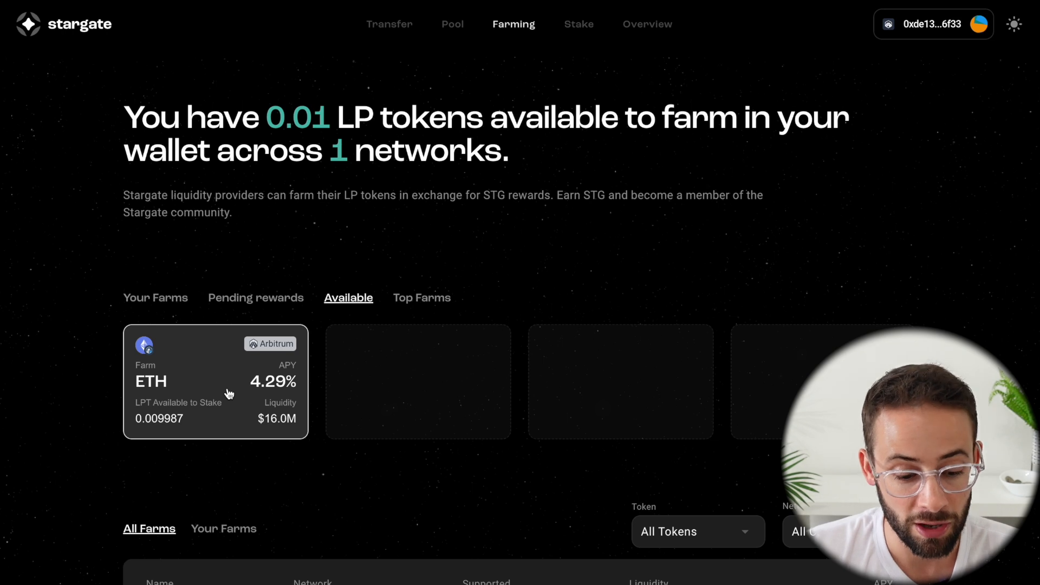
Stake the full ETH LP balance into the Arbitrum farm and view pending rewards.
{"action": "left_click", "coordinate": [214, 382]}
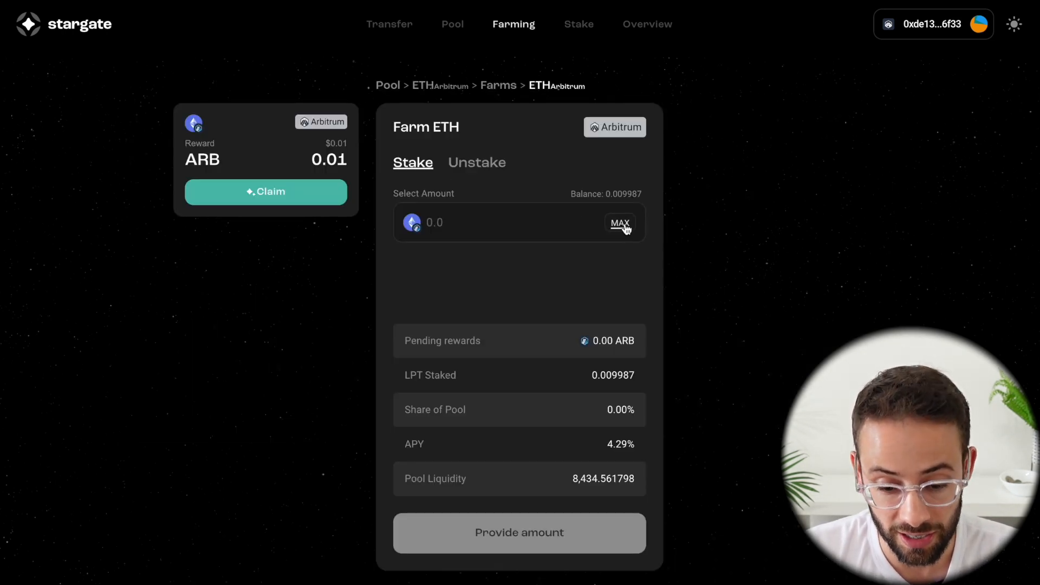
{"action": "left_click", "coordinate": [619, 222]}
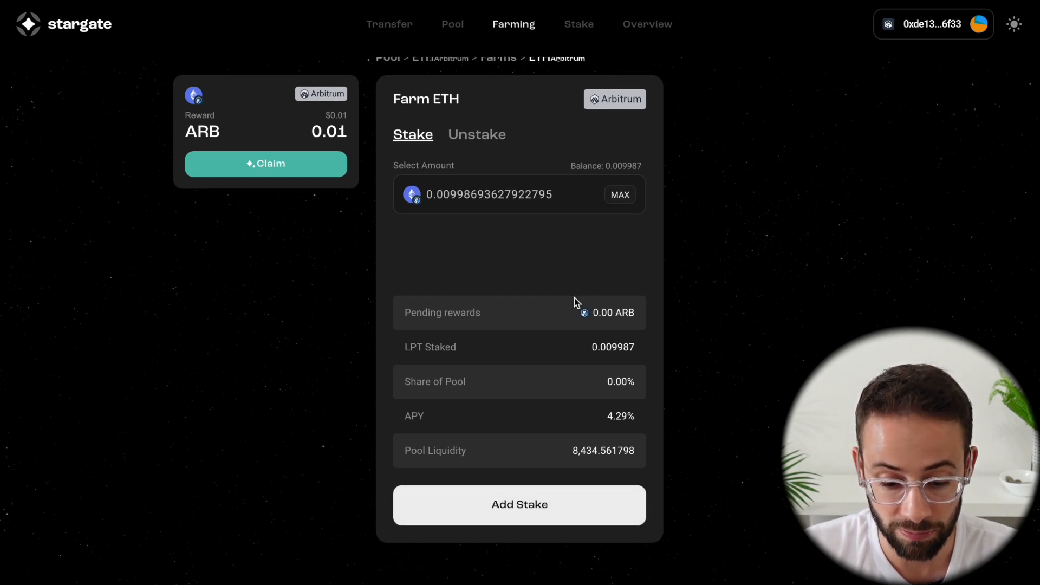
{"action": "left_click", "coordinate": [519, 503]}
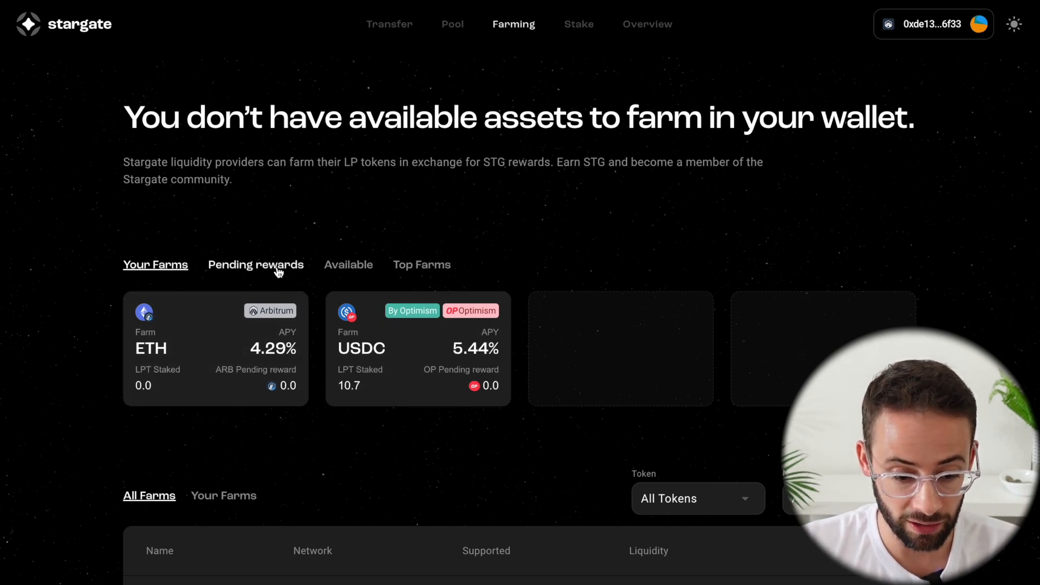
{"action": "left_click", "coordinate": [256, 264]}
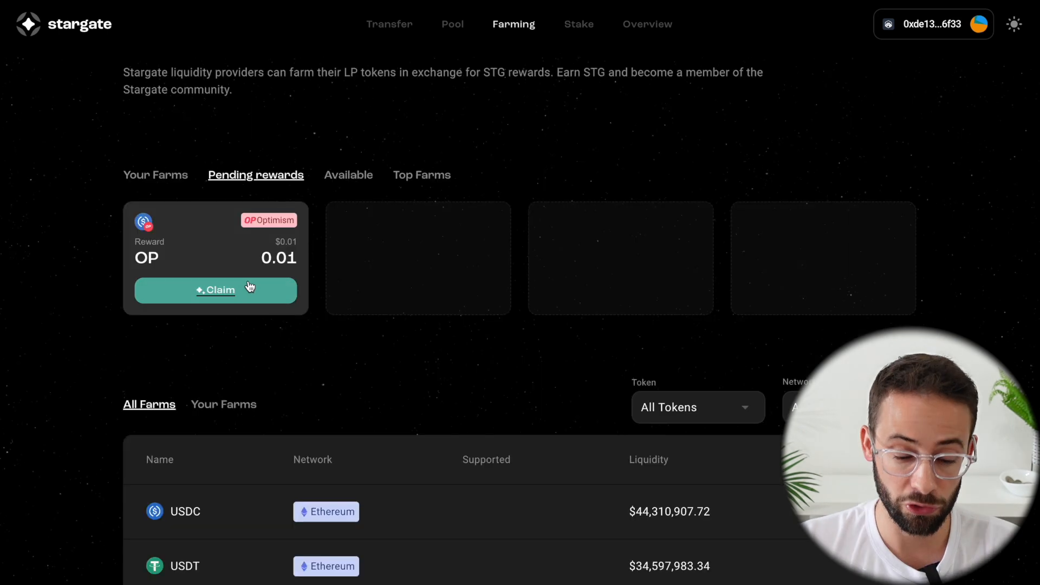
{"action": "mouse_move", "coordinate": [247, 262]}
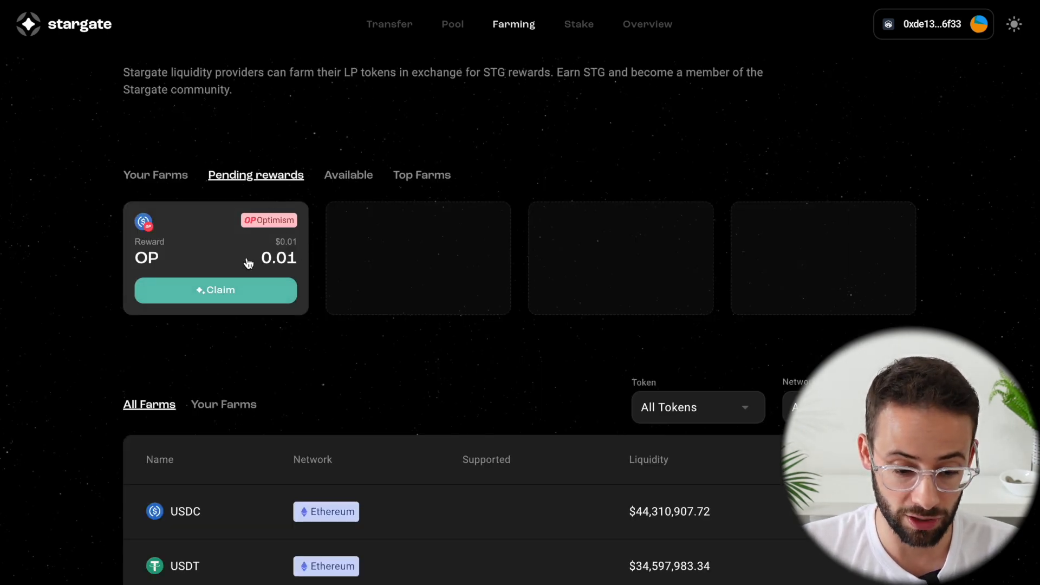
{"action": "mouse_move", "coordinate": [295, 237]}
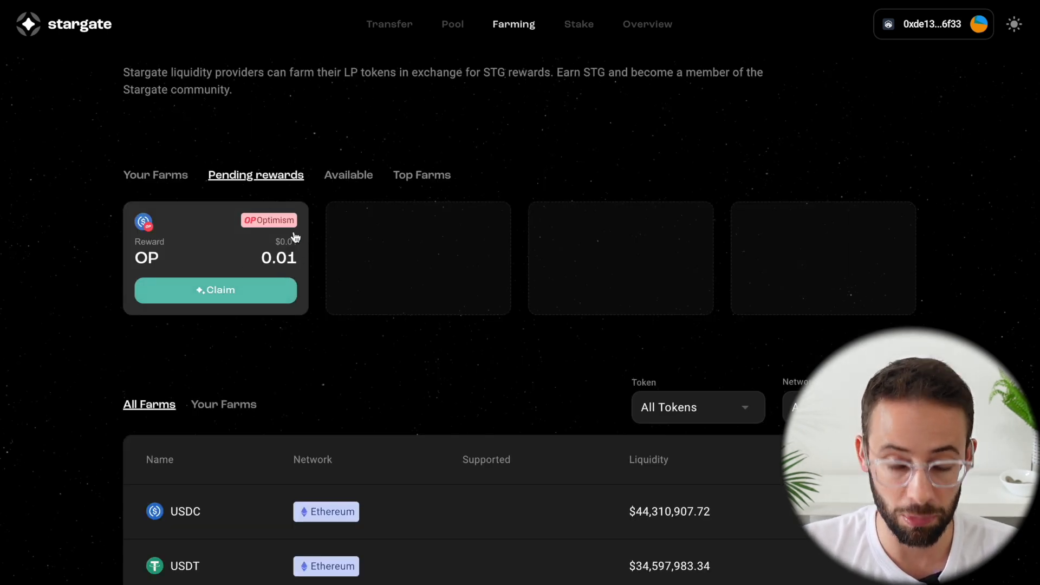
{"action": "scroll", "scroll_direction": "up", "scroll_amount": 3}
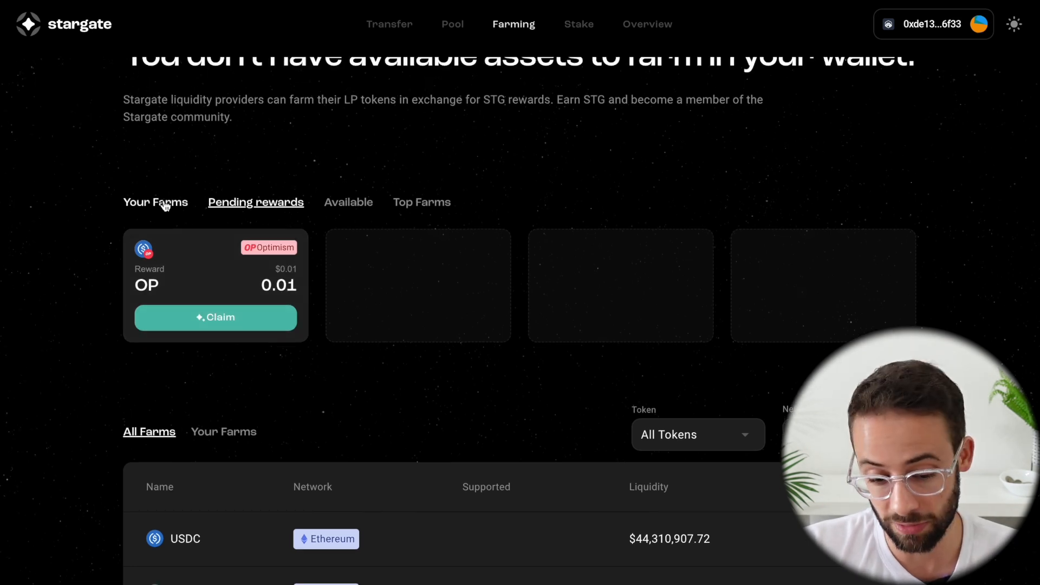
{"action": "mouse_move", "coordinate": [154, 201]}
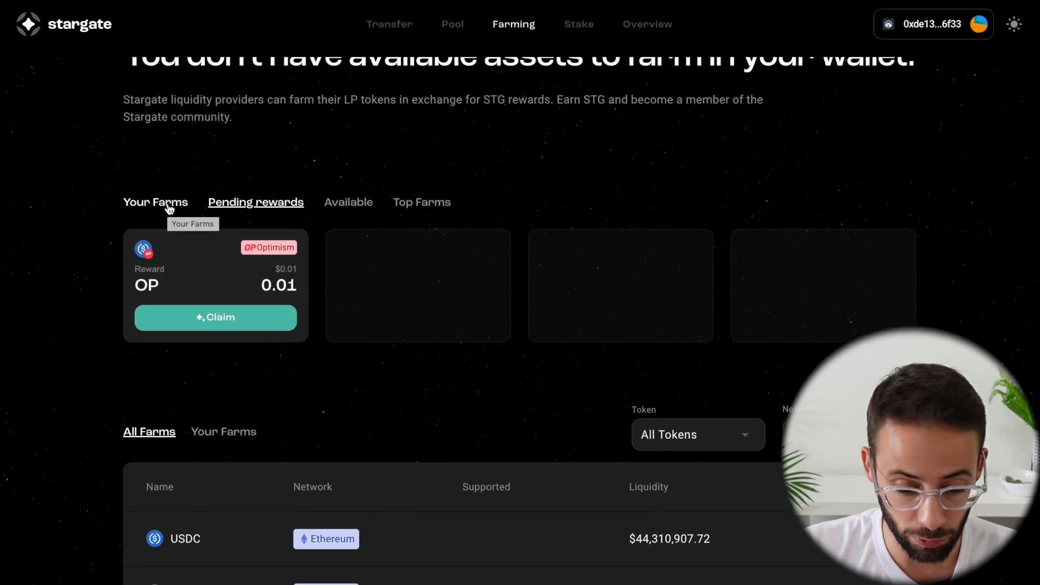
{"action": "mouse_move", "coordinate": [258, 322]}
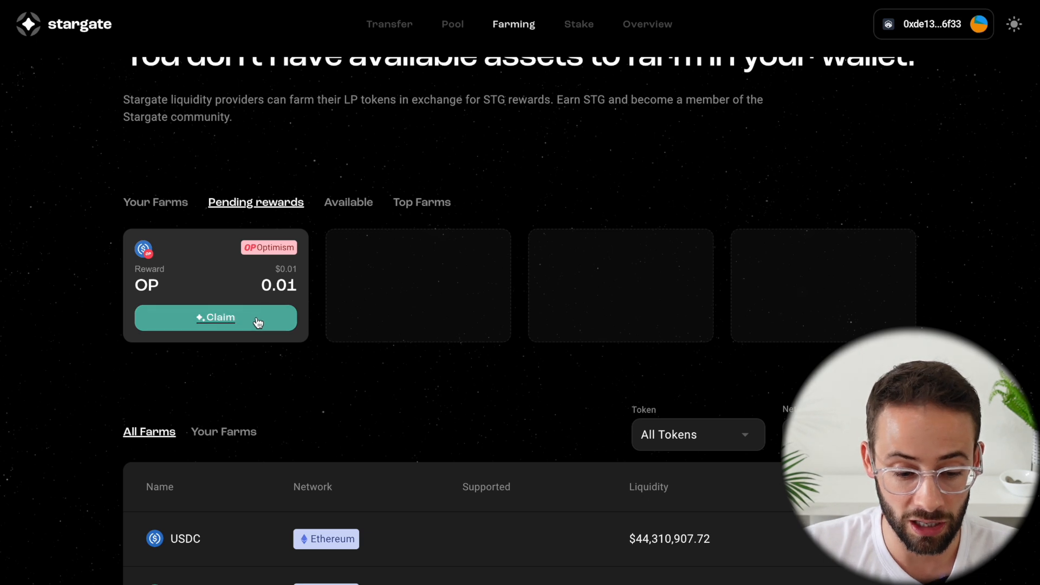
{"action": "scroll", "scroll_direction": "up", "scroll_amount": 3}
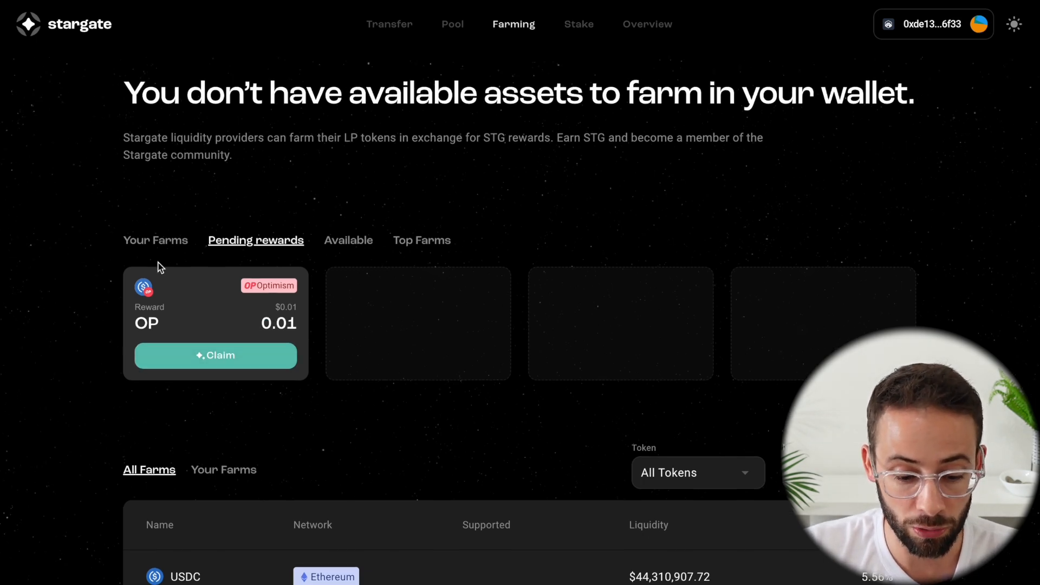
Review the Optimism USDC farm's unstake view, then return to the farms overview.
{"action": "left_click", "coordinate": [155, 240]}
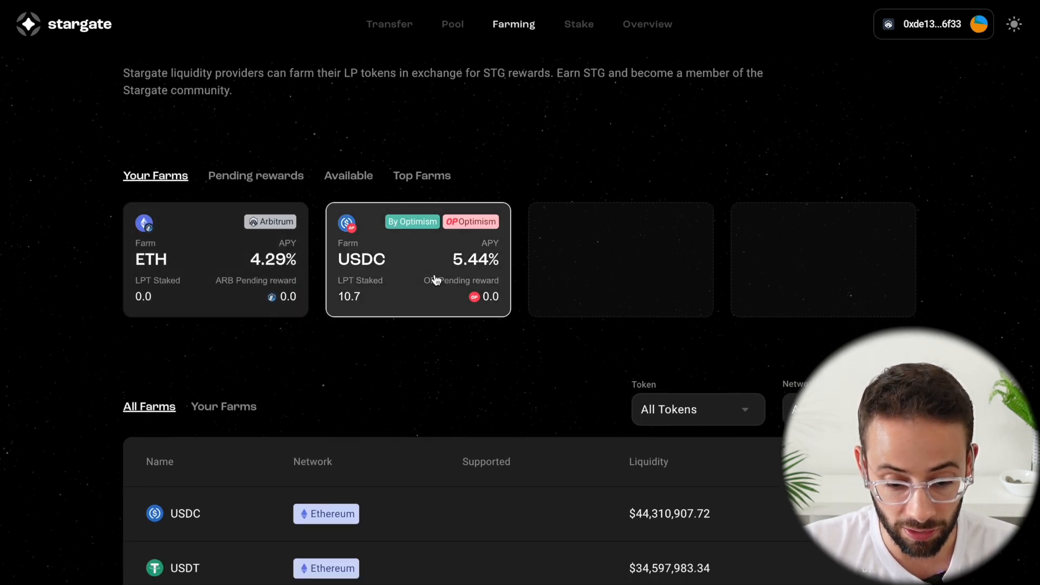
{"action": "left_click", "coordinate": [417, 259]}
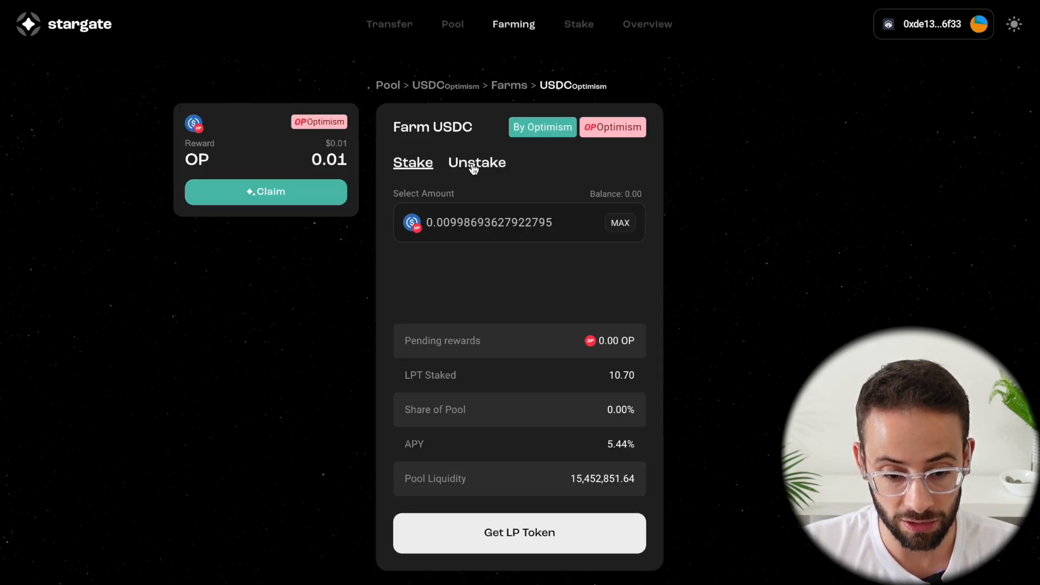
{"action": "left_click", "coordinate": [477, 163]}
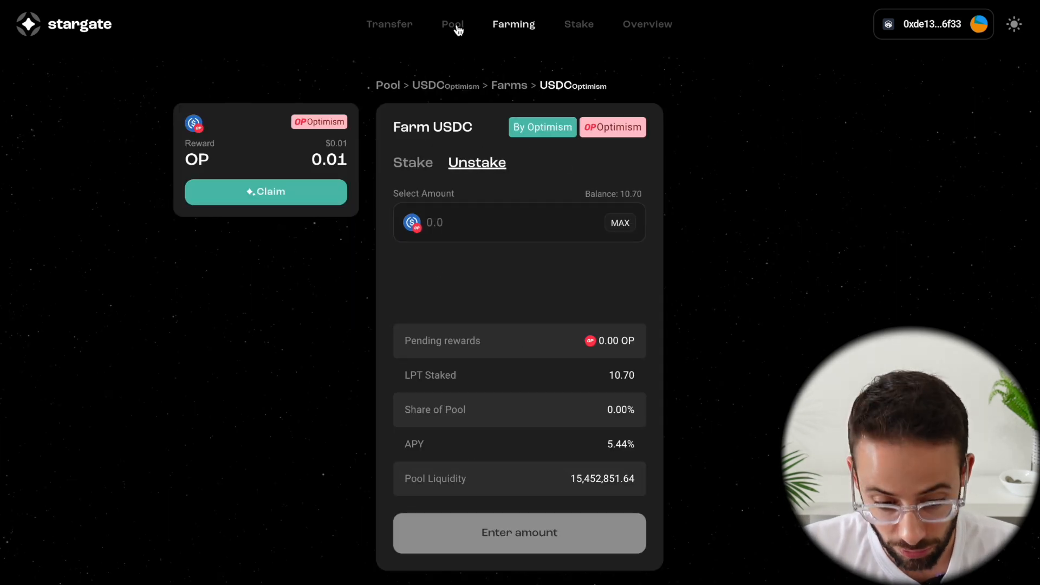
{"action": "left_click", "coordinate": [453, 24]}
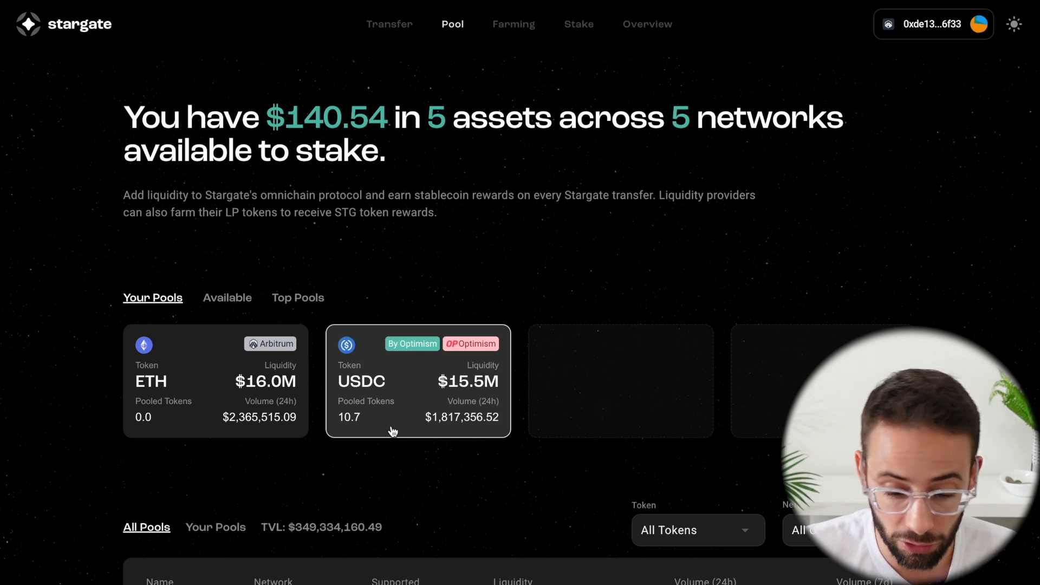
{"action": "left_click", "coordinate": [513, 23]}
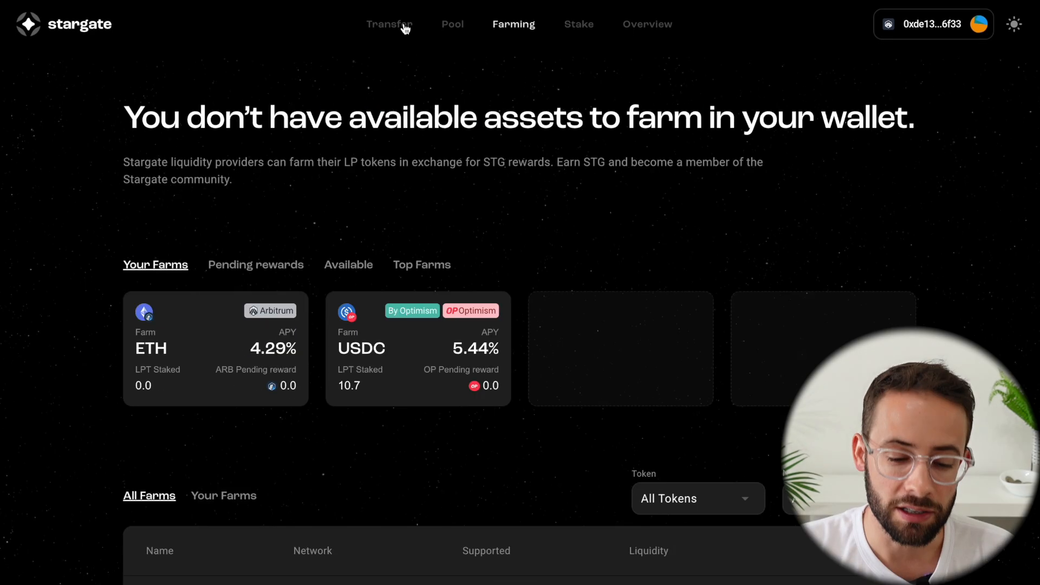
{"action": "mouse_move", "coordinate": [506, 32]}
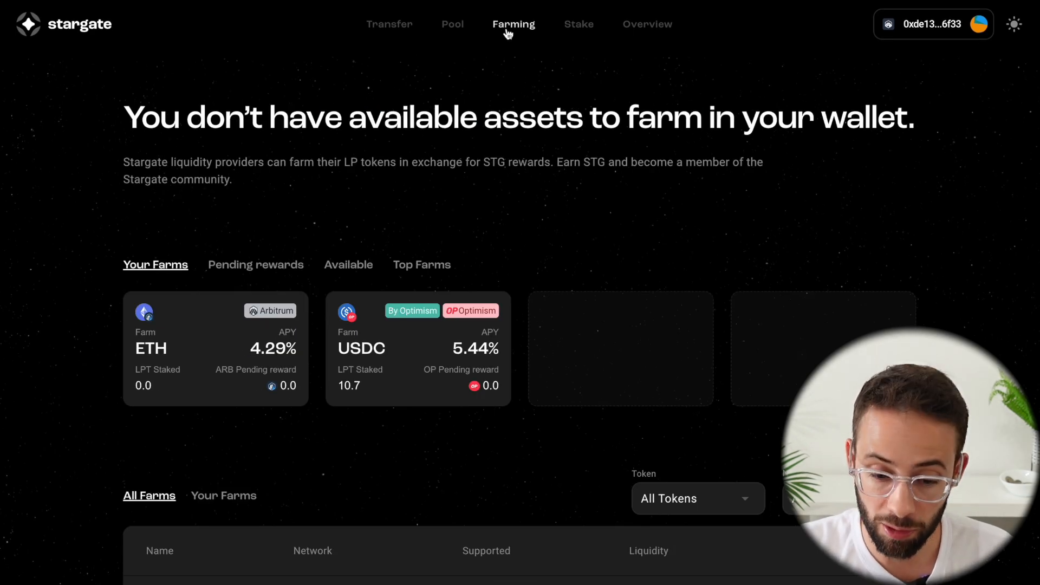
{"action": "mouse_move", "coordinate": [587, 28]}
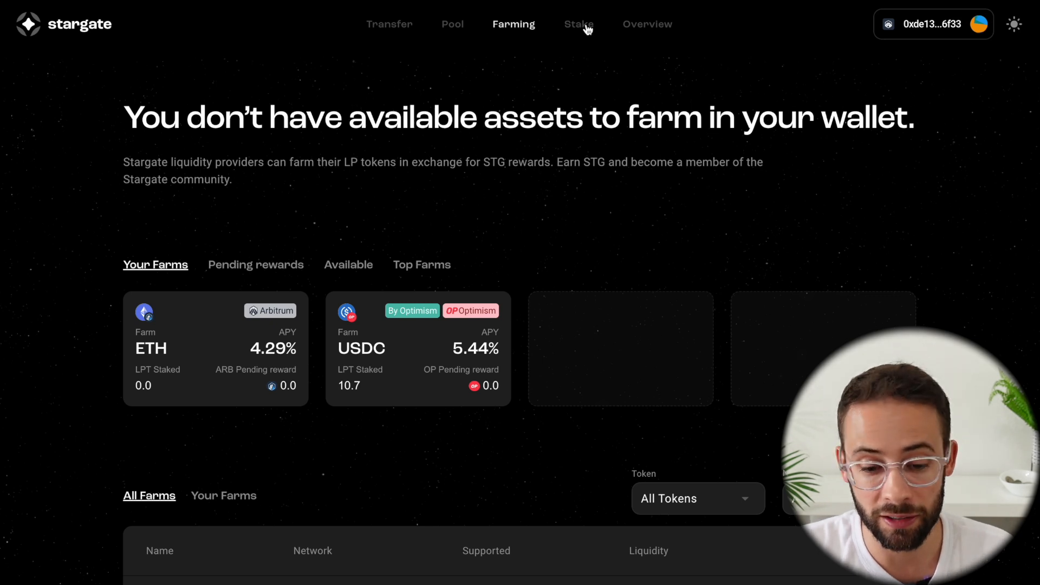
Check STG available to stake, then return to Your Stakes.
{"action": "left_click", "coordinate": [577, 24]}
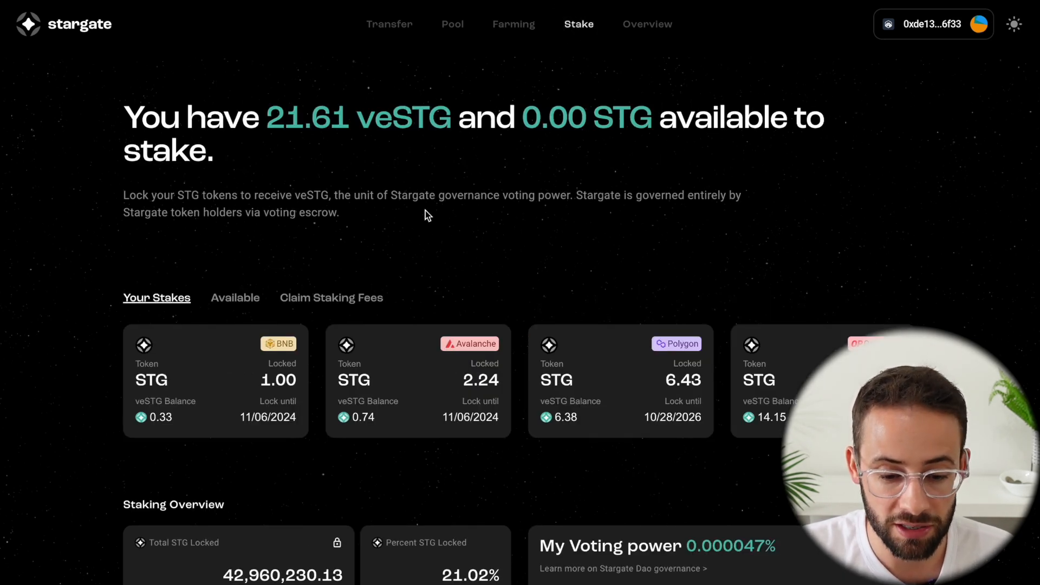
{"action": "scroll", "scroll_direction": "down", "scroll_amount": 3}
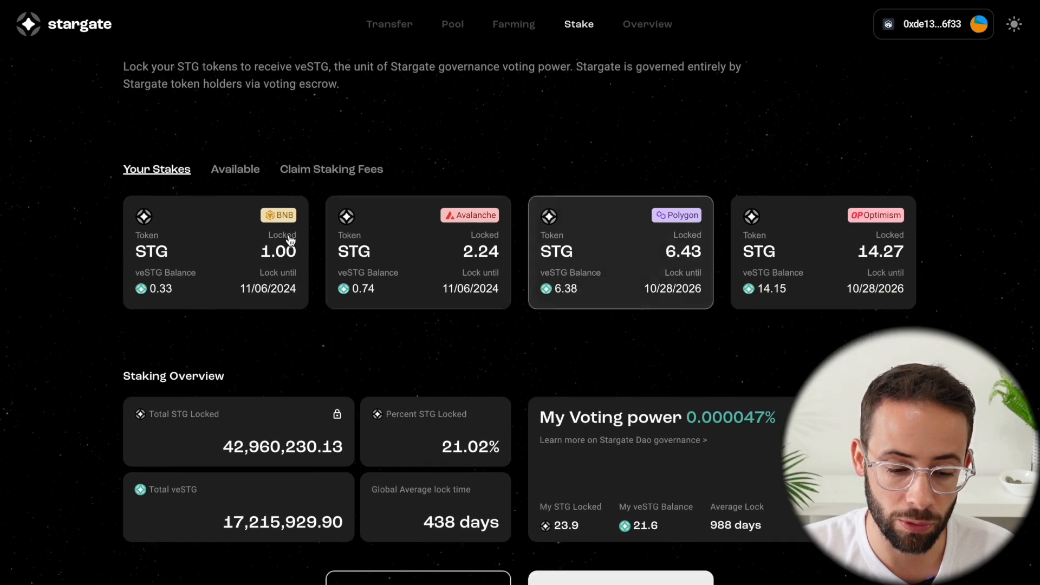
{"action": "mouse_move", "coordinate": [555, 344]}
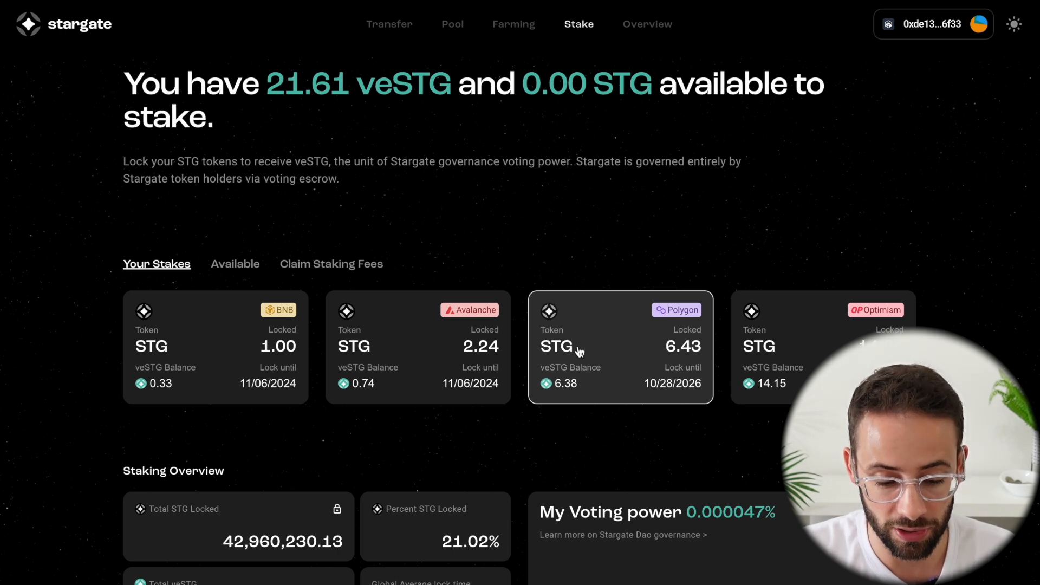
{"action": "mouse_move", "coordinate": [574, 360]}
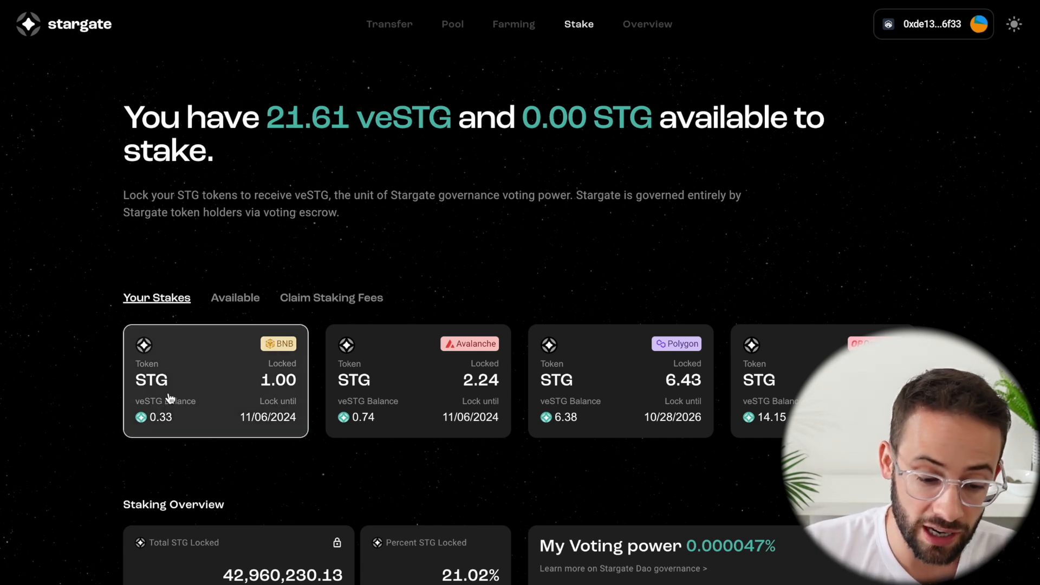
{"action": "mouse_move", "coordinate": [525, 282]}
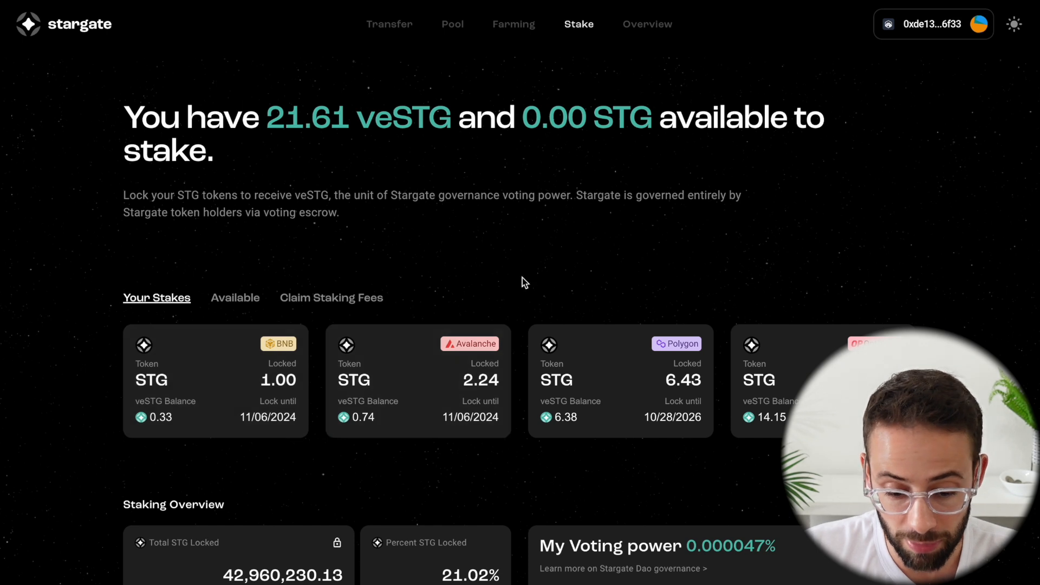
{"action": "scroll", "scroll_direction": "down", "scroll_amount": 3}
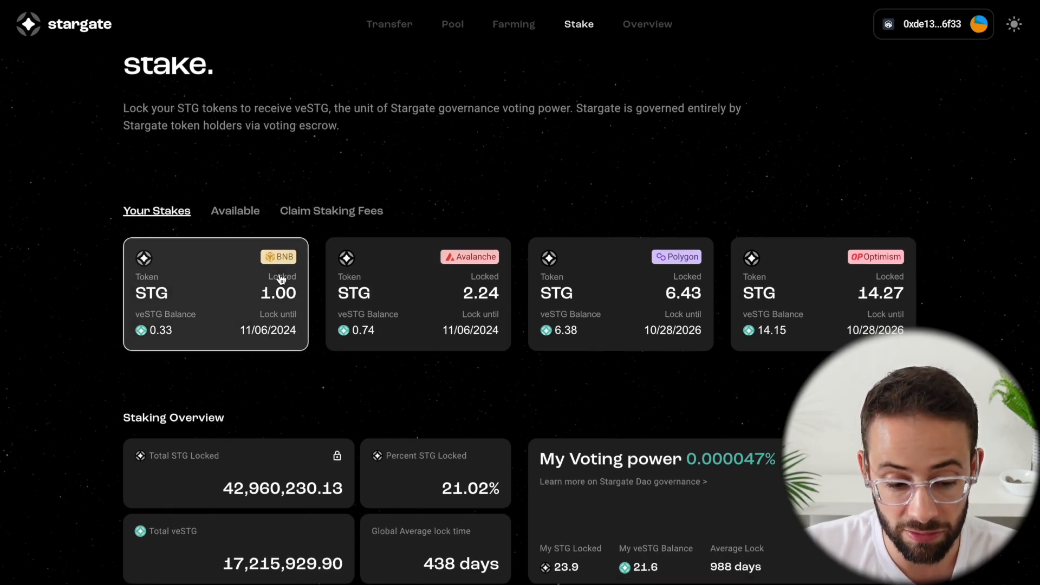
{"action": "mouse_move", "coordinate": [798, 271]}
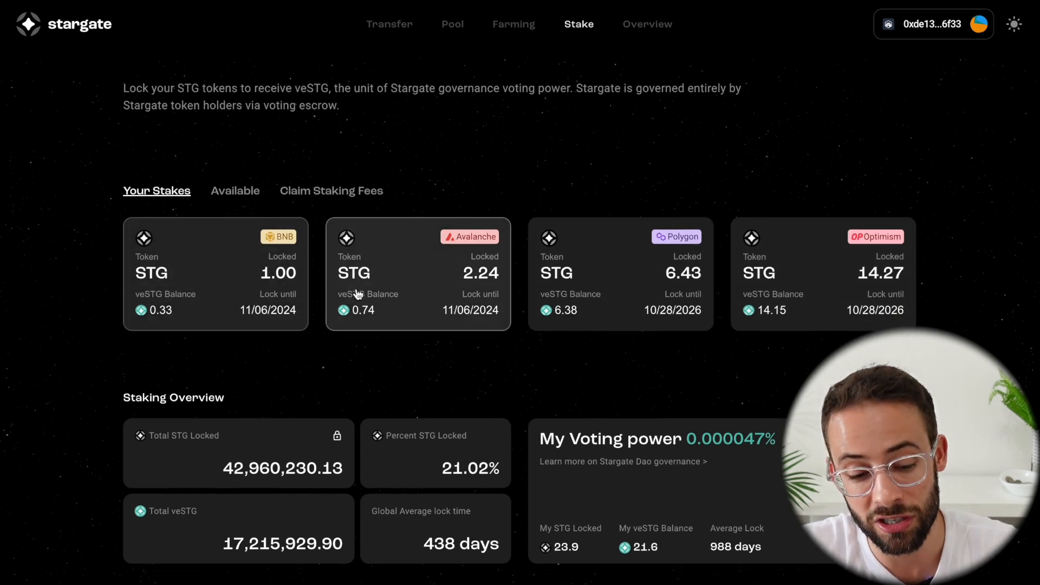
{"action": "scroll", "scroll_direction": "up", "scroll_amount": 3}
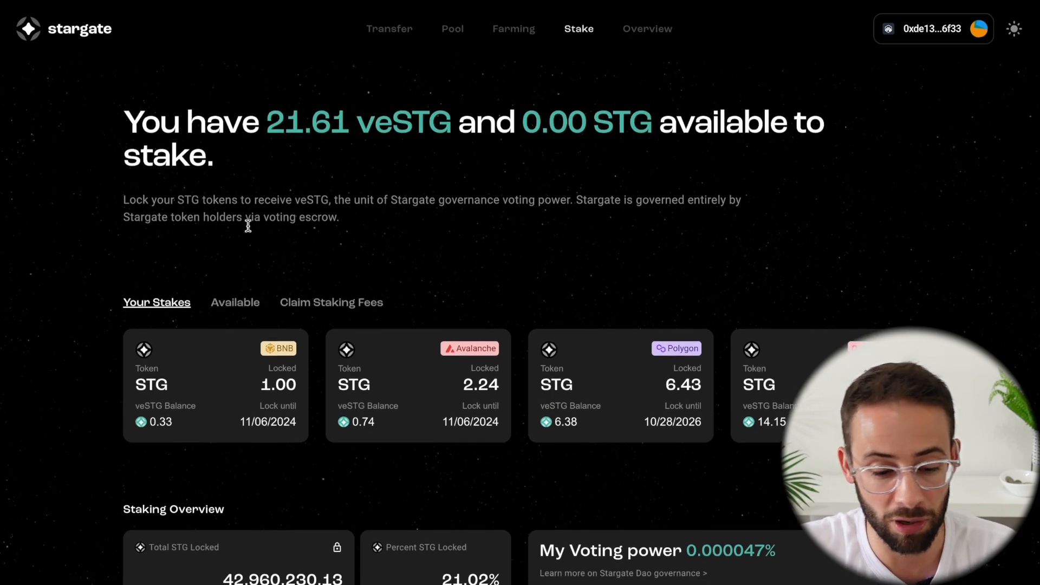
{"action": "left_click", "coordinate": [235, 303]}
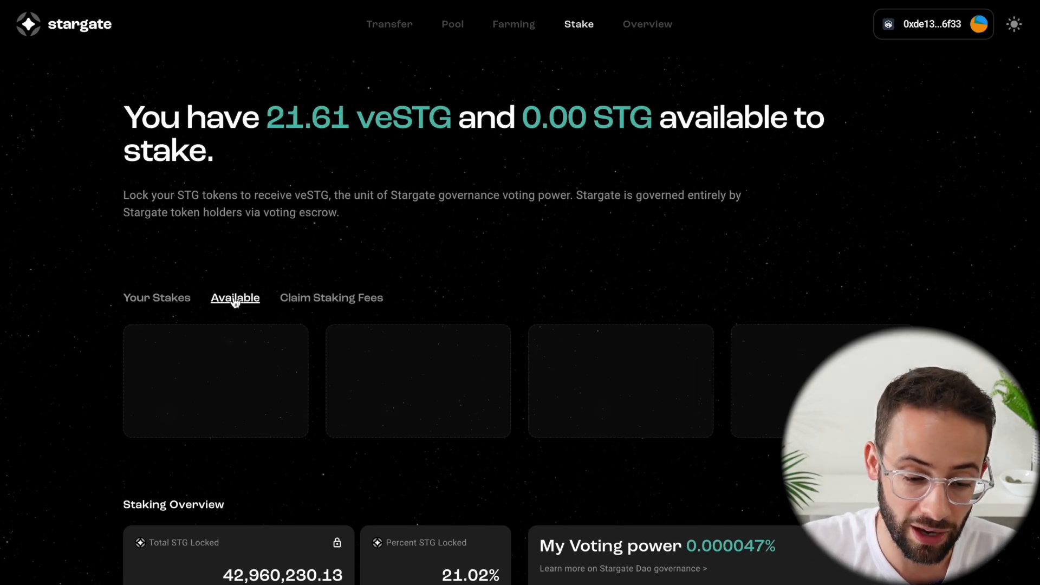
{"action": "mouse_move", "coordinate": [404, 365]}
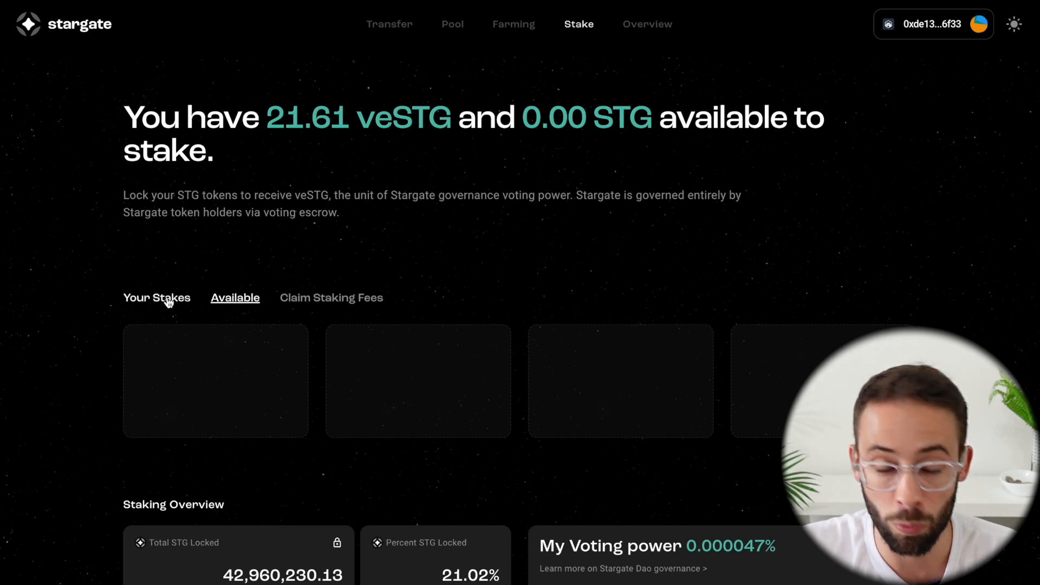
{"action": "left_click", "coordinate": [156, 297]}
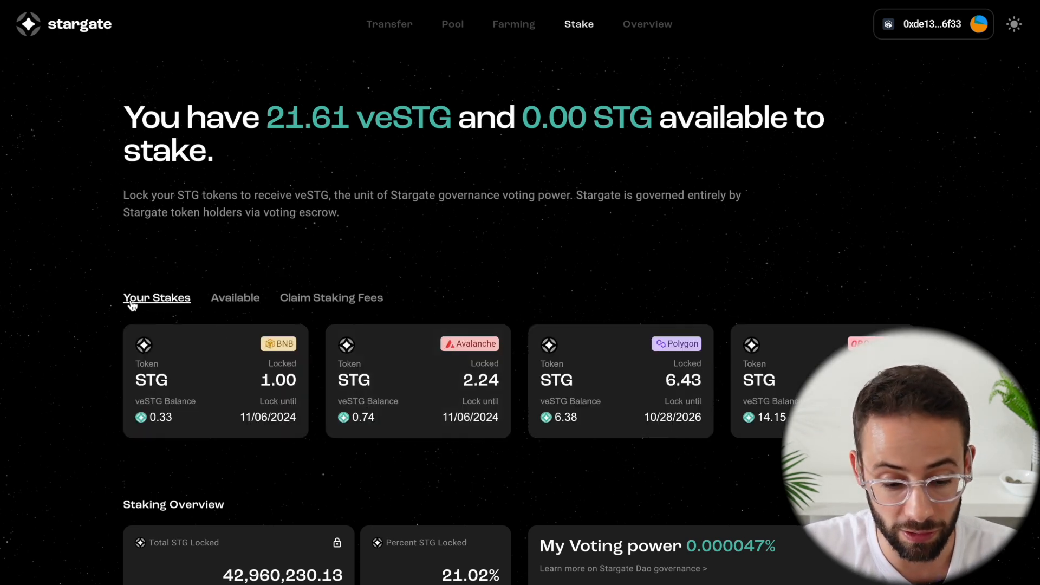
{"action": "mouse_move", "coordinate": [197, 321]}
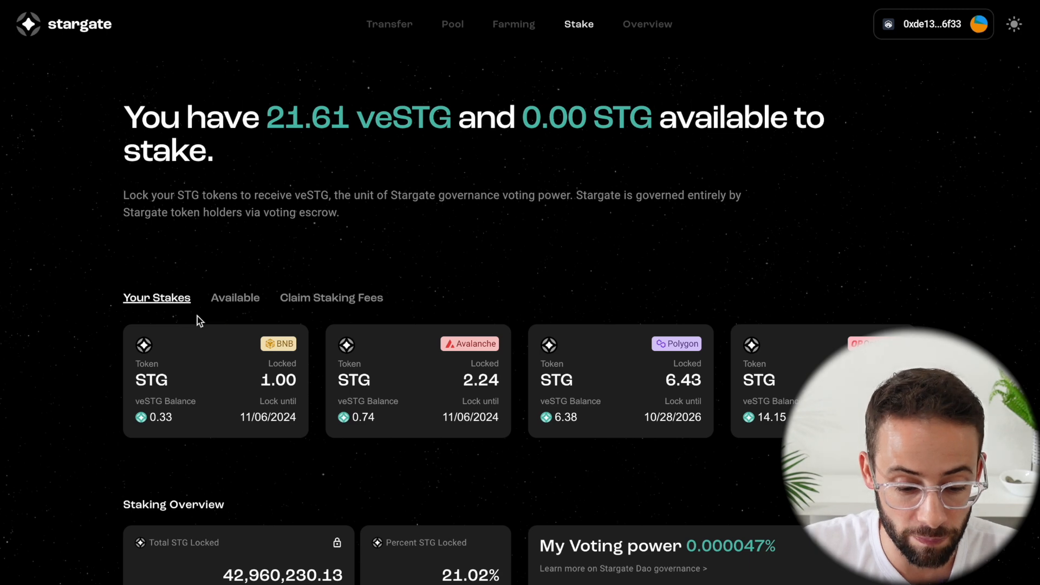
Review the 21.61 veSTG staking overview per chain and 0.000047% voting power.
{"action": "scroll", "scroll_direction": "down", "scroll_amount": 3}
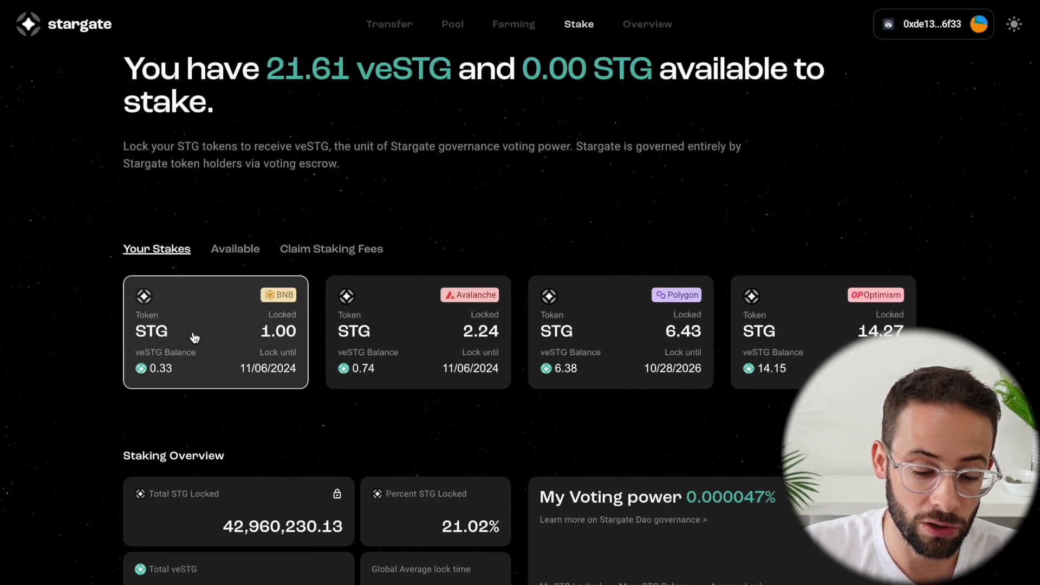
{"action": "scroll", "scroll_direction": "down", "scroll_amount": 3}
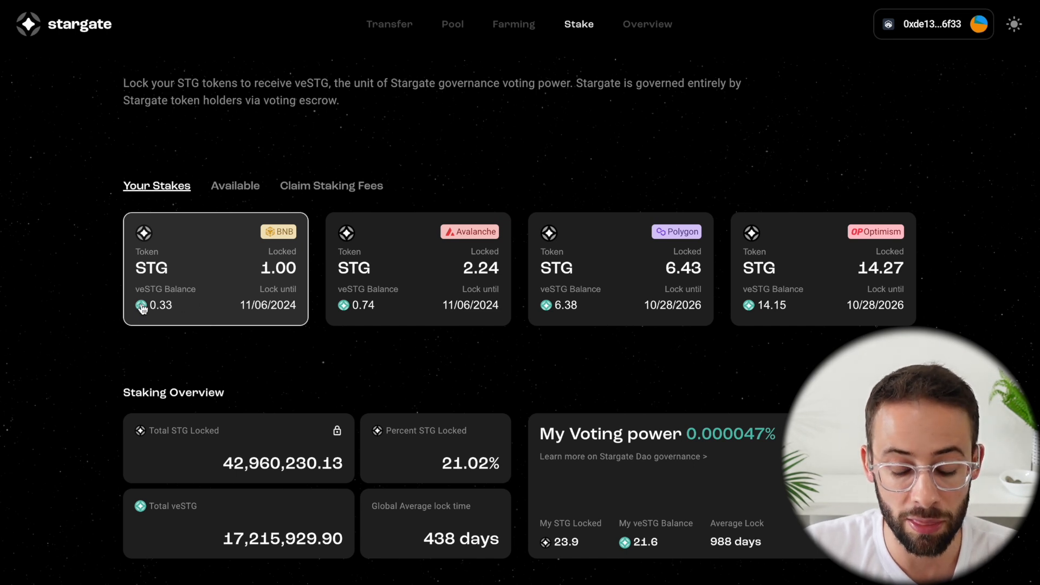
{"action": "mouse_move", "coordinate": [204, 342]}
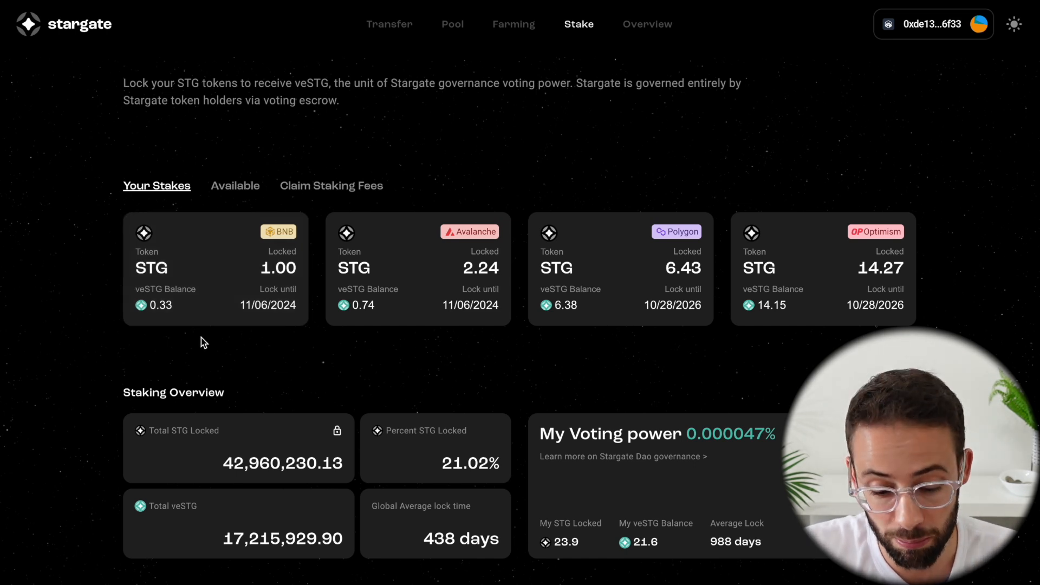
{"action": "scroll", "scroll_direction": "down", "scroll_amount": 3}
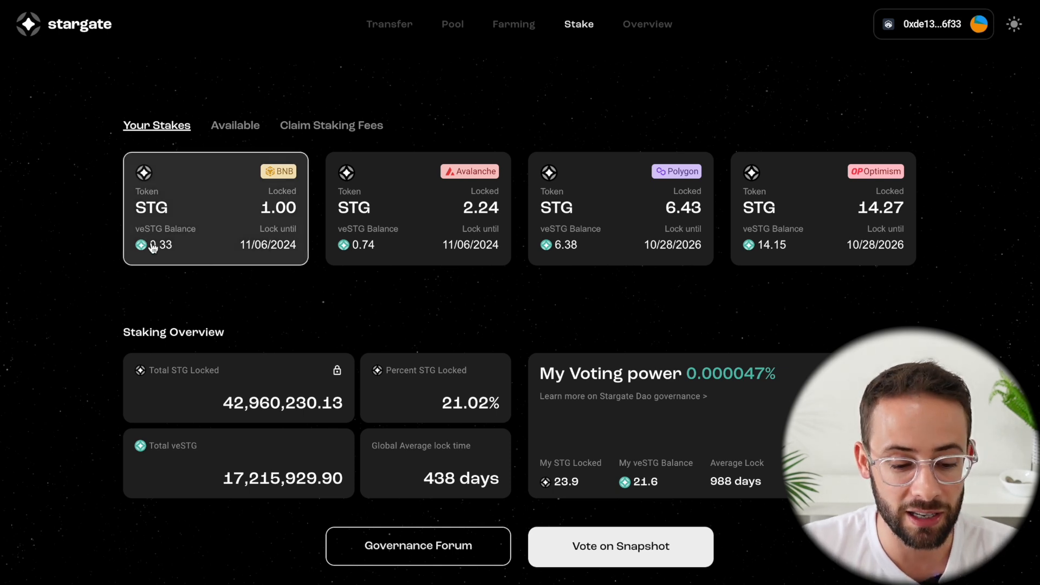
{"action": "scroll", "scroll_direction": "up", "scroll_amount": 3}
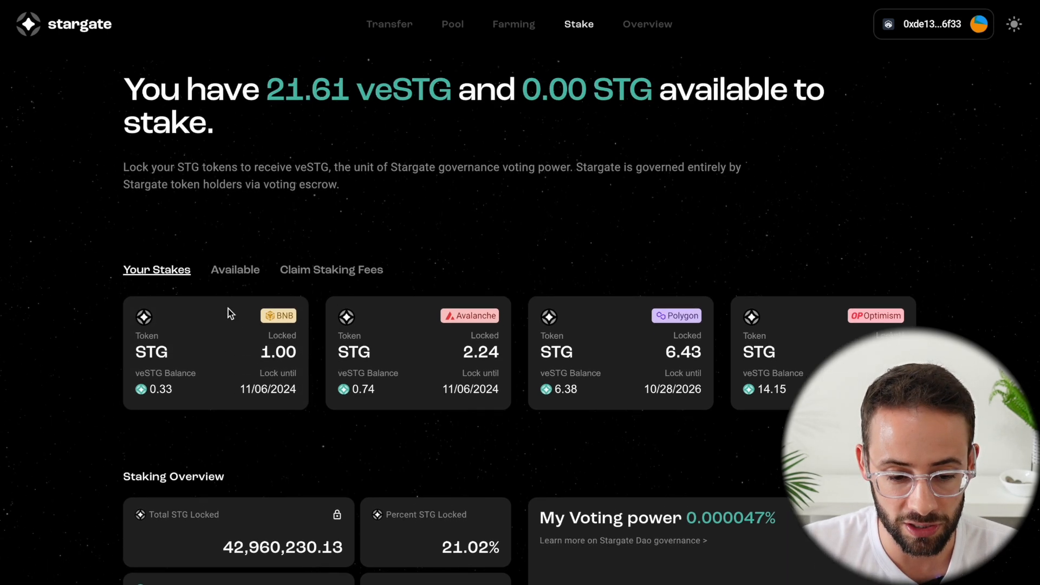
{"action": "scroll", "scroll_direction": "down", "scroll_amount": 3}
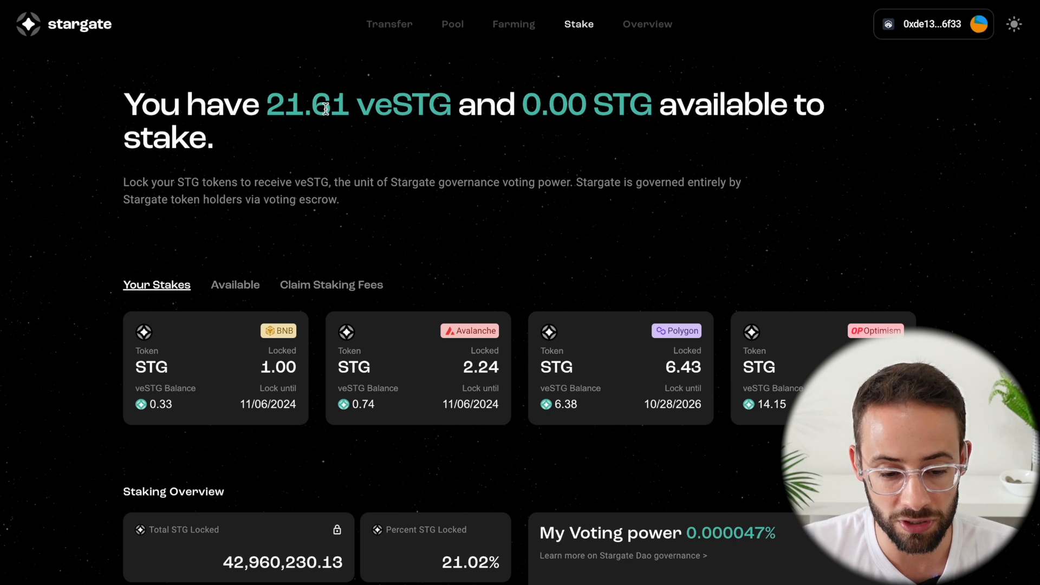
{"action": "scroll", "scroll_direction": "down", "scroll_amount": 3}
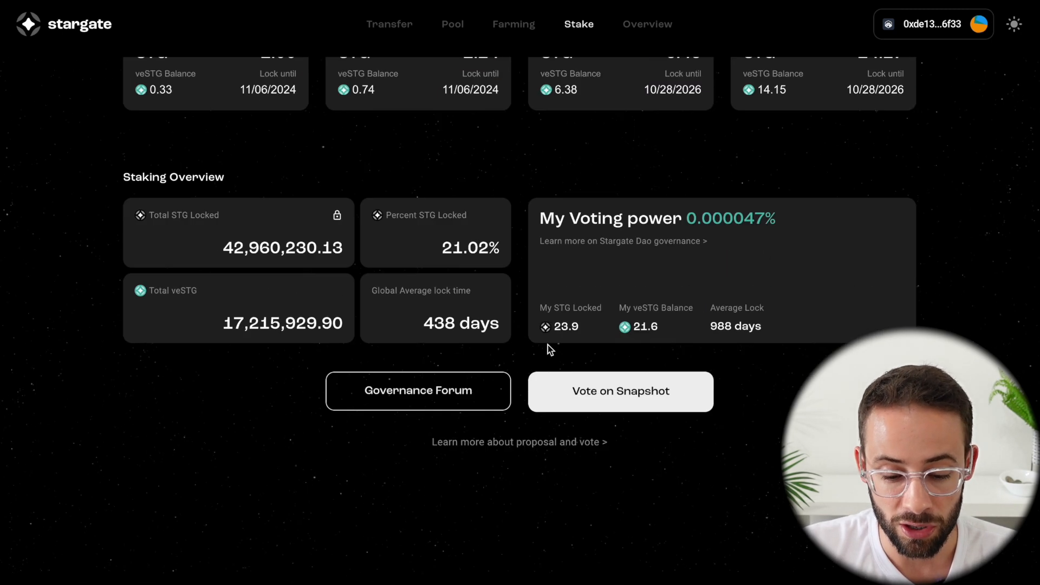
{"action": "mouse_move", "coordinate": [620, 391]}
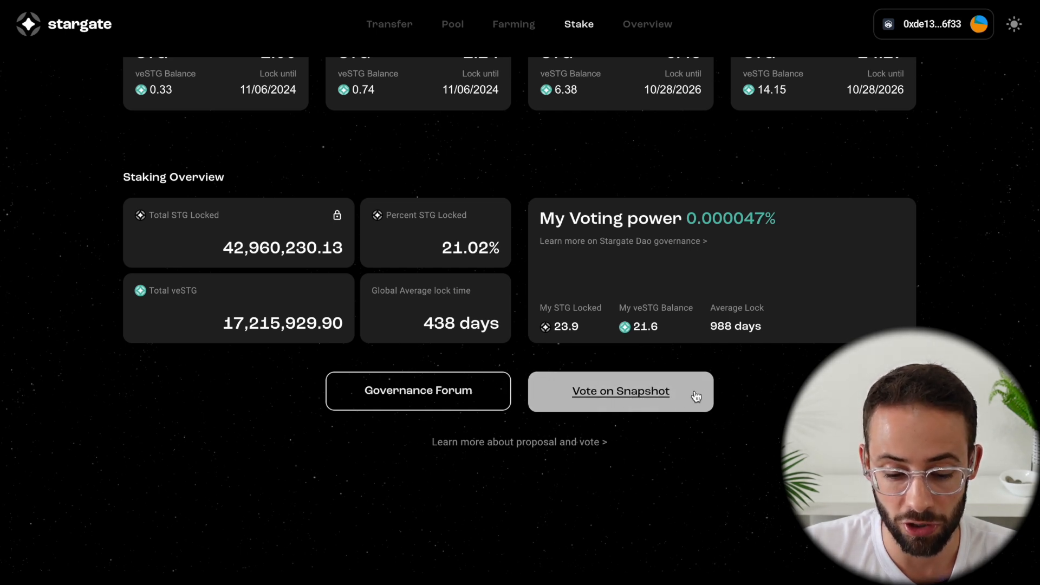
Read the Stargate Deployment On Meter proposal on Snapshot showing 90.39% Yes.
{"action": "left_click", "coordinate": [620, 391]}
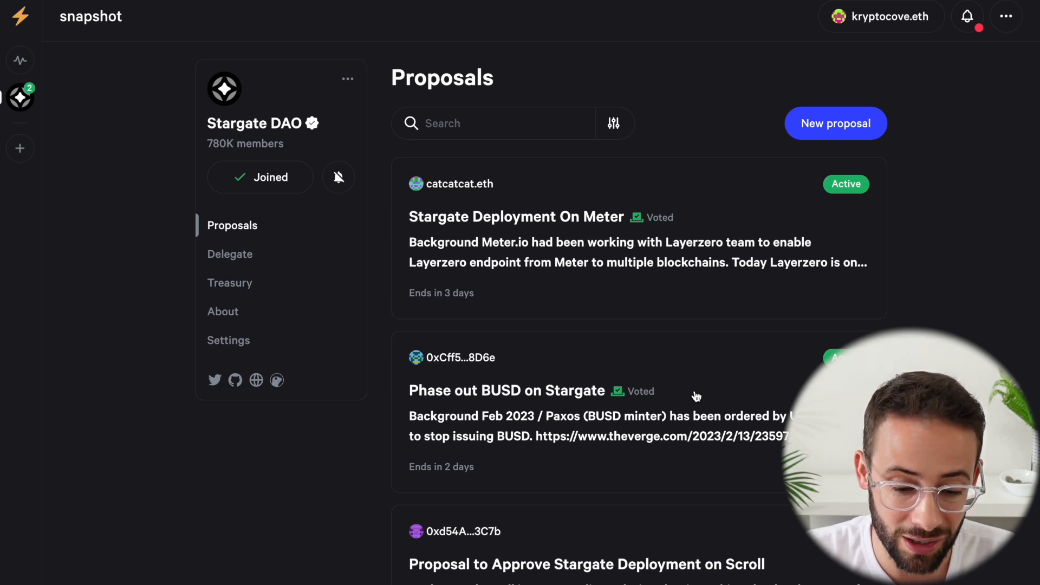
{"action": "mouse_move", "coordinate": [876, 267]}
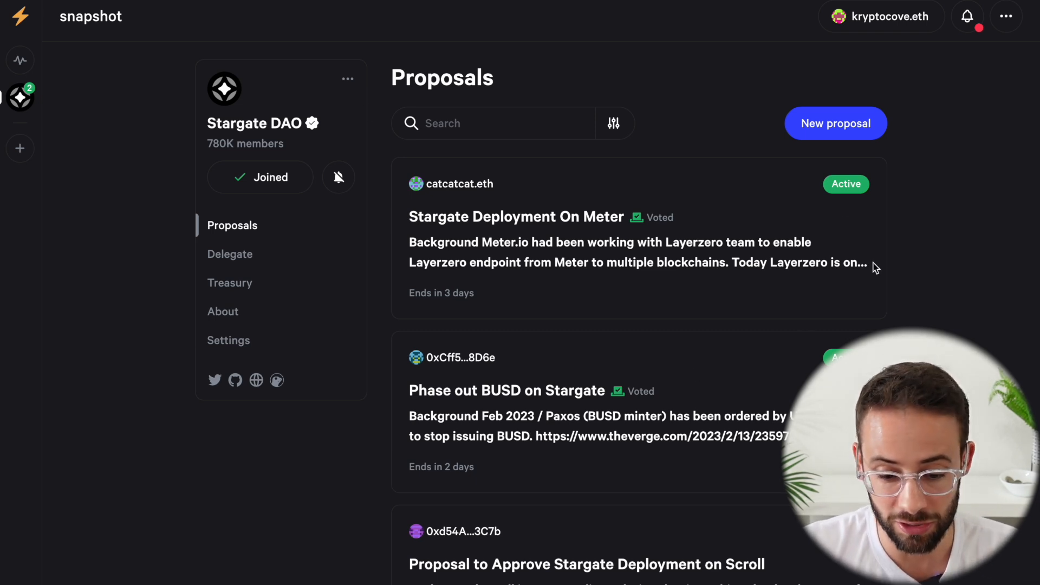
{"action": "mouse_move", "coordinate": [684, 431]}
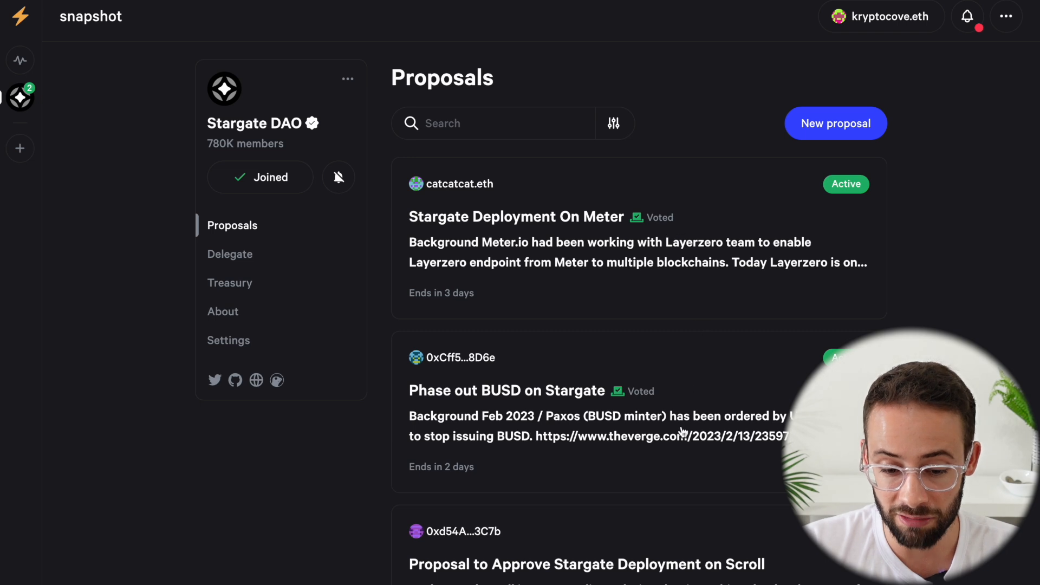
{"action": "mouse_move", "coordinate": [632, 371]}
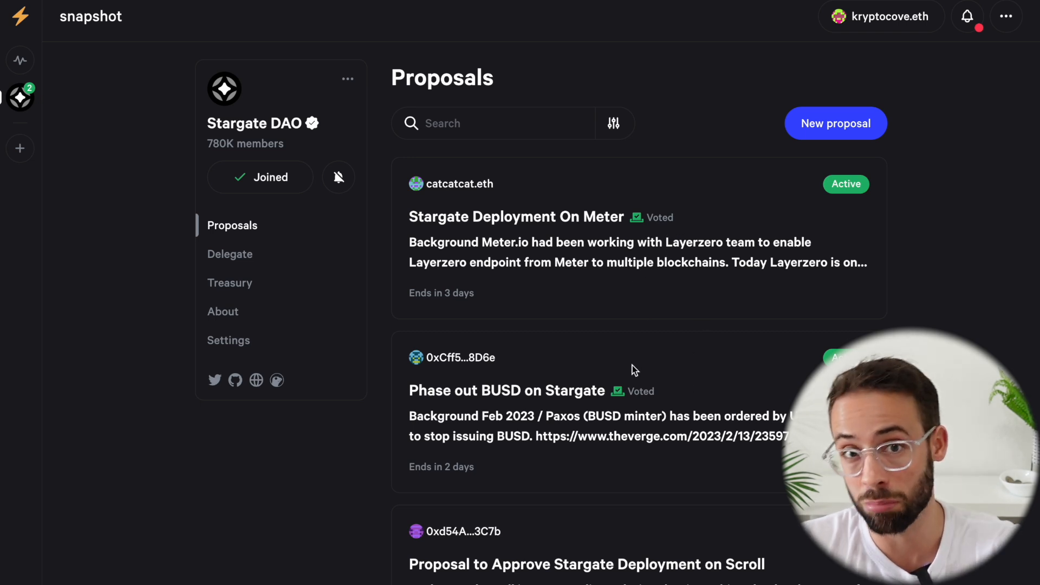
{"action": "mouse_move", "coordinate": [705, 332]}
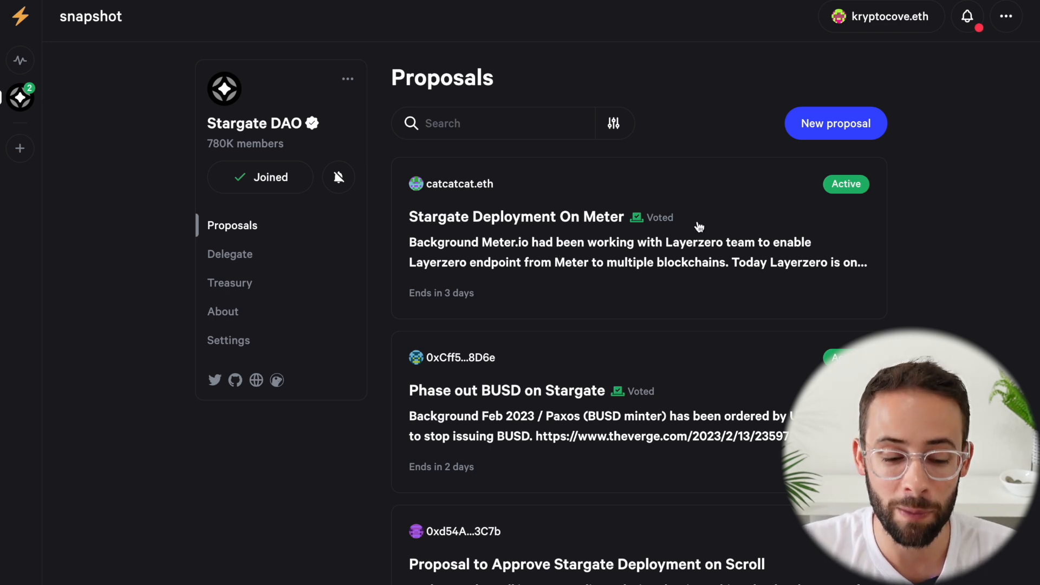
{"action": "mouse_move", "coordinate": [595, 275]}
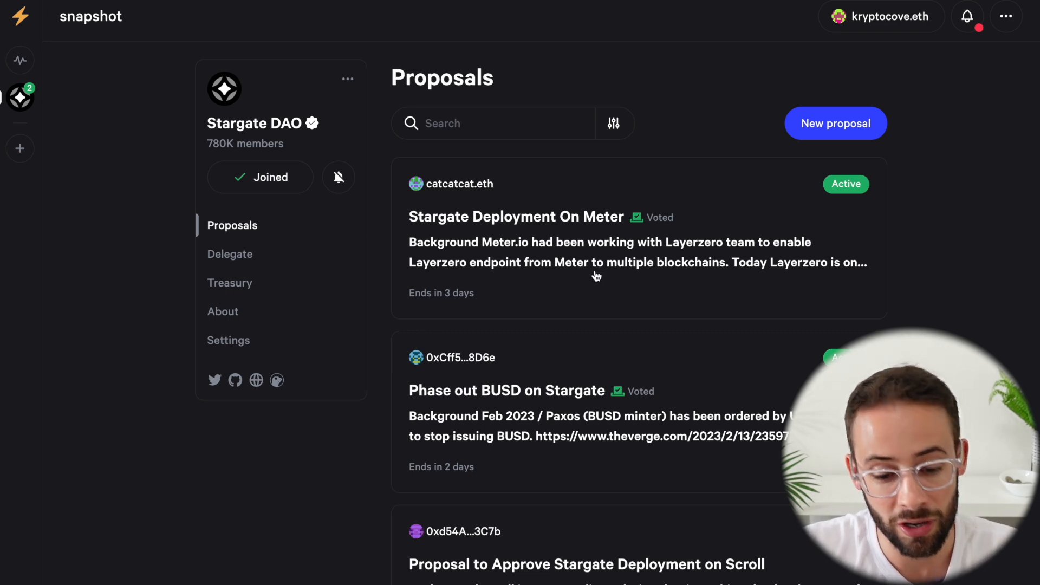
{"action": "left_click", "coordinate": [516, 217]}
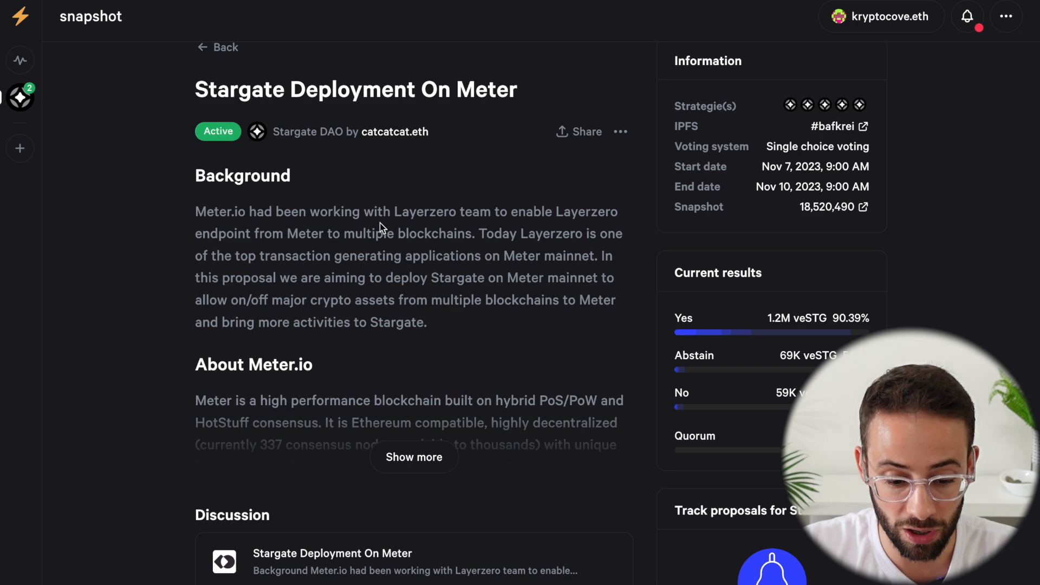
{"action": "scroll", "scroll_direction": "down", "scroll_amount": 3}
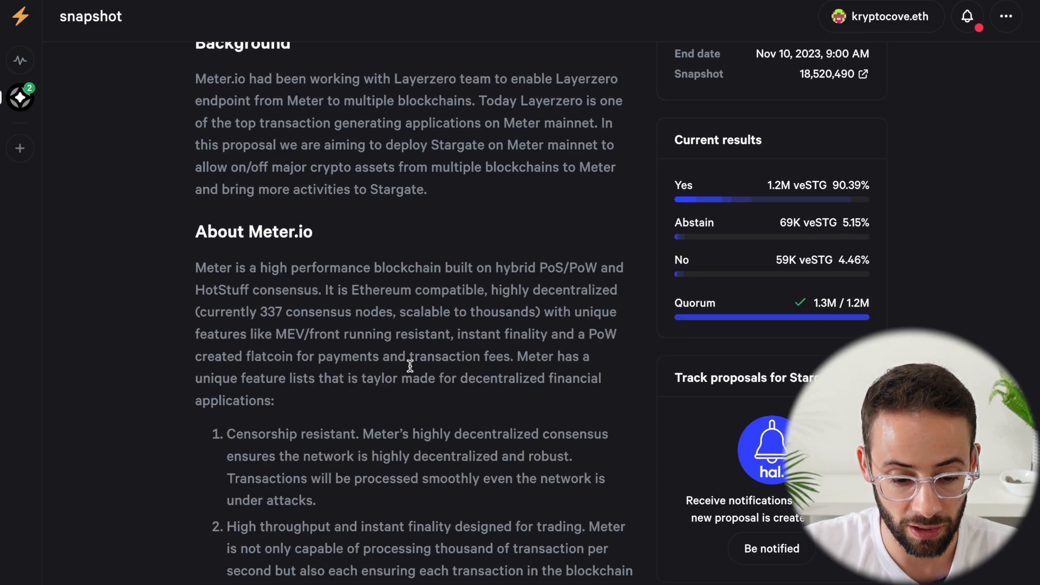
{"action": "scroll", "scroll_direction": "down", "scroll_amount": 3}
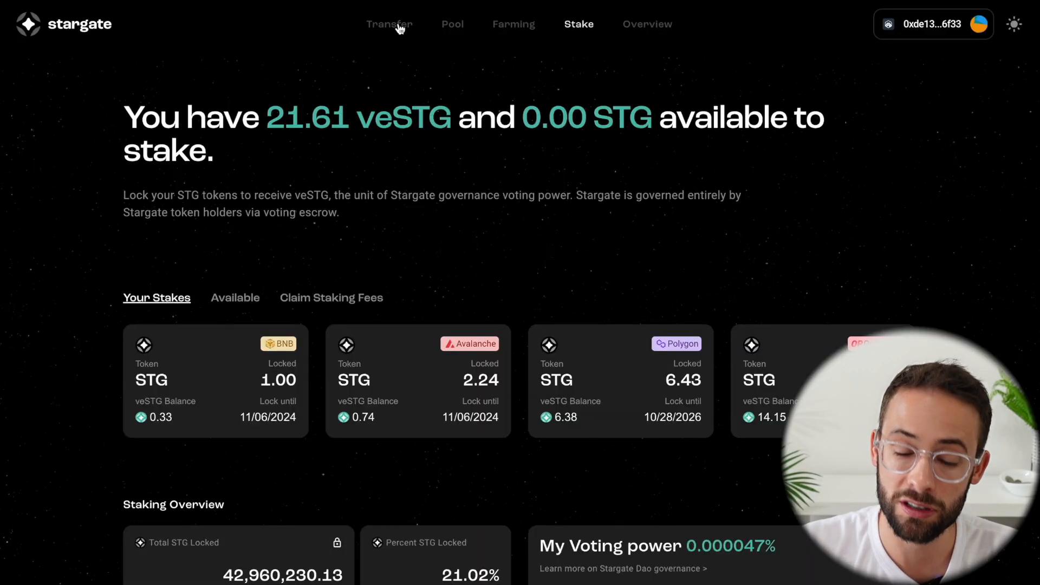
{"action": "left_click", "coordinate": [389, 24]}
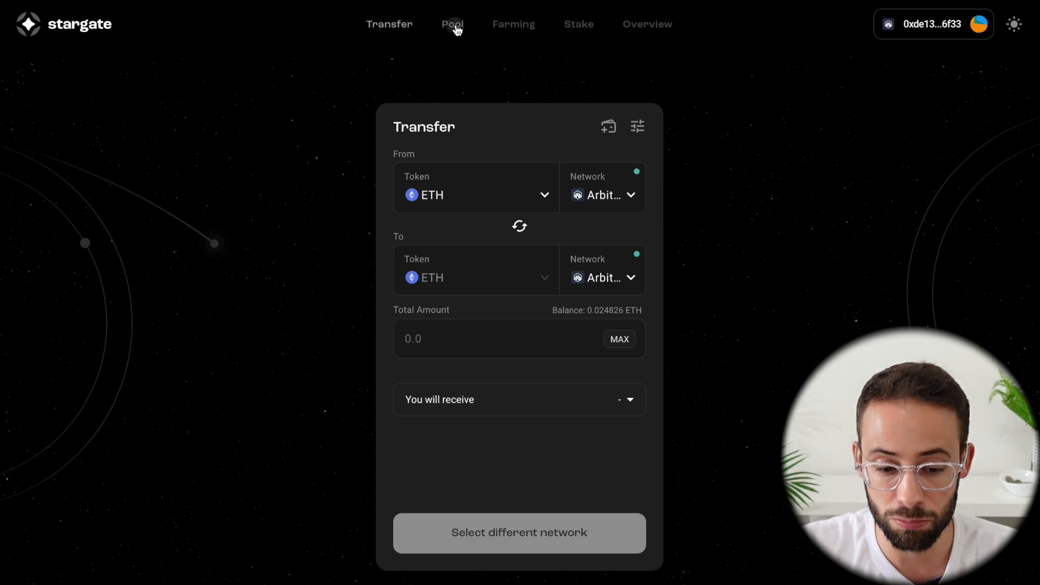
{"action": "left_click", "coordinate": [512, 24]}
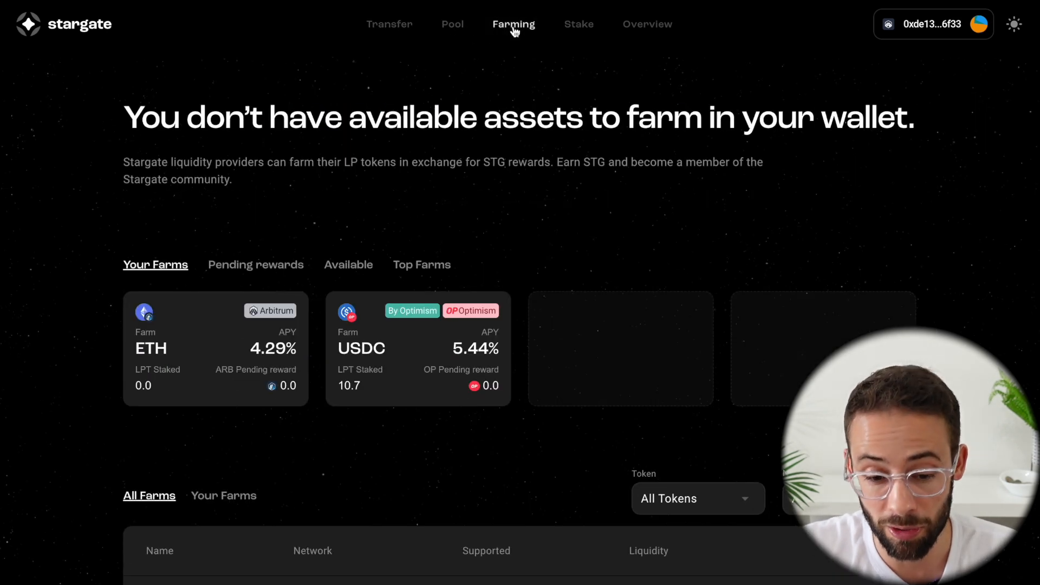
{"action": "left_click", "coordinate": [577, 24]}
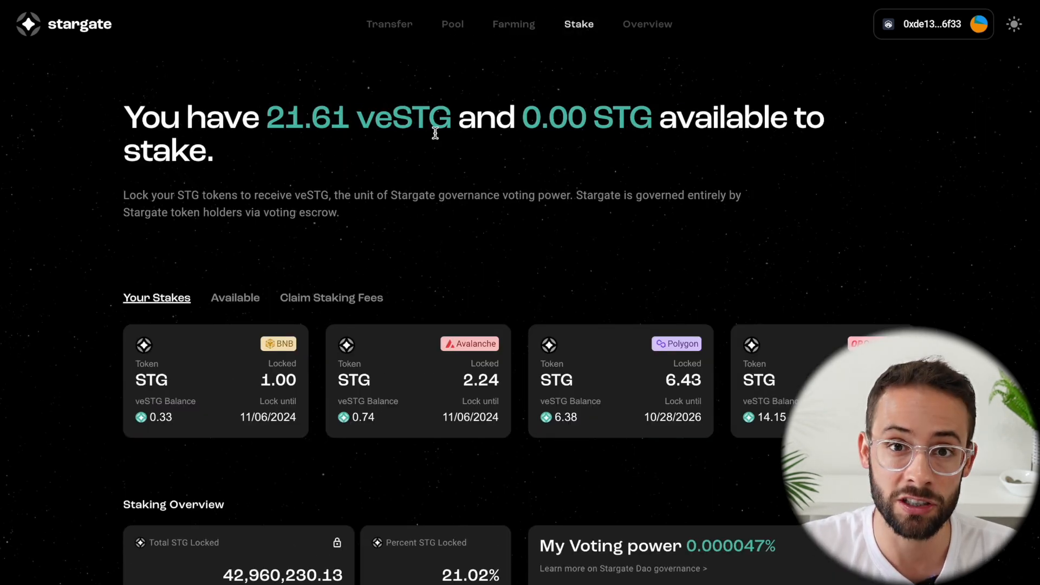